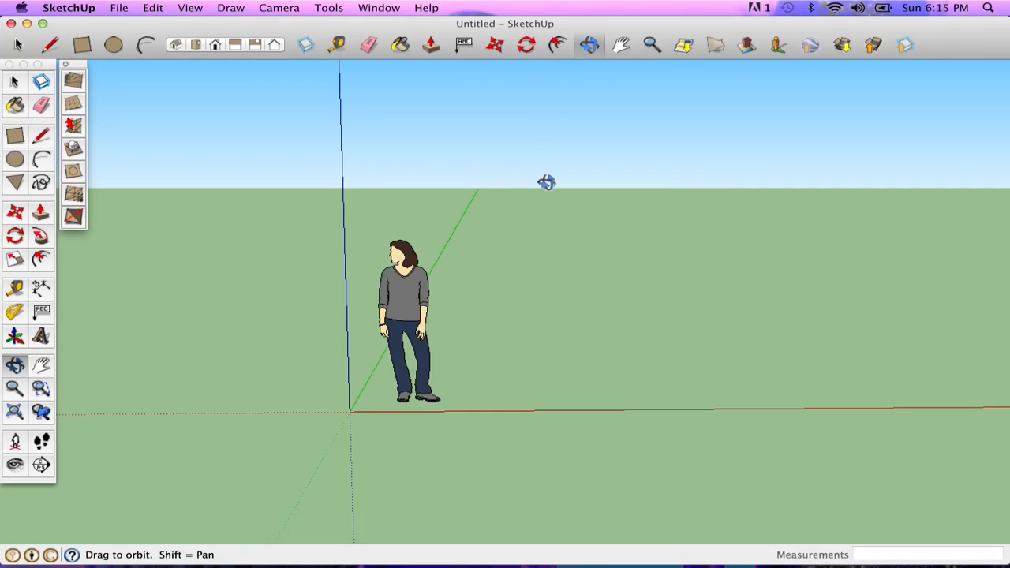
pyautogui.moveTo(480, 312)
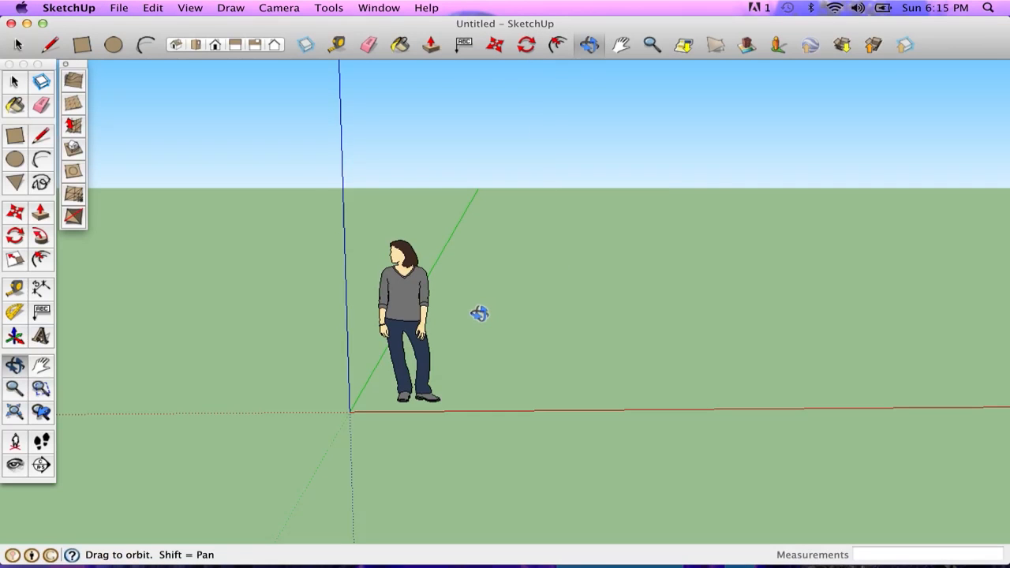
# Import dress-pattern.jpg through File > Import, using it as an image.
pyautogui.click(119, 8)
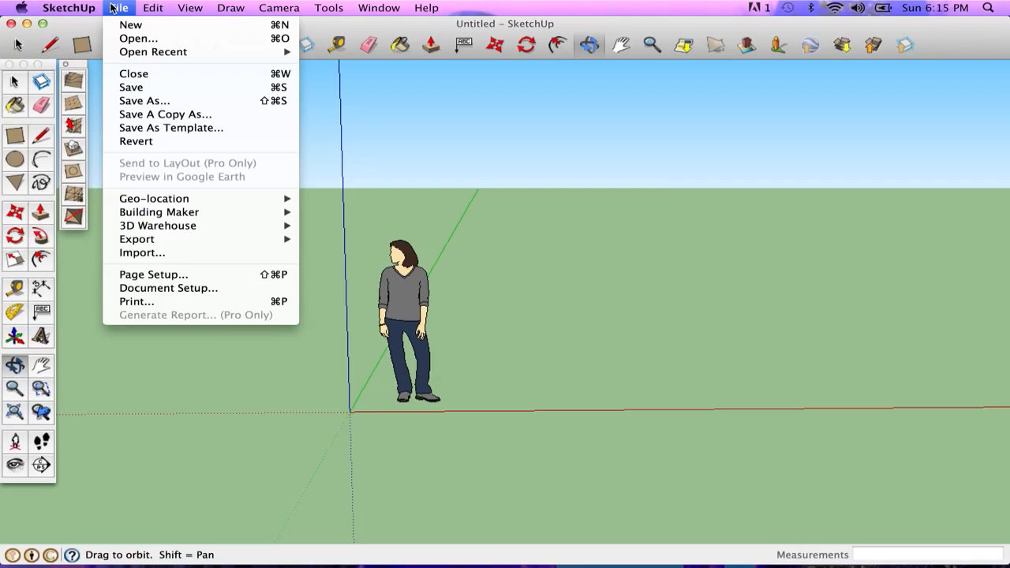
pyautogui.click(142, 252)
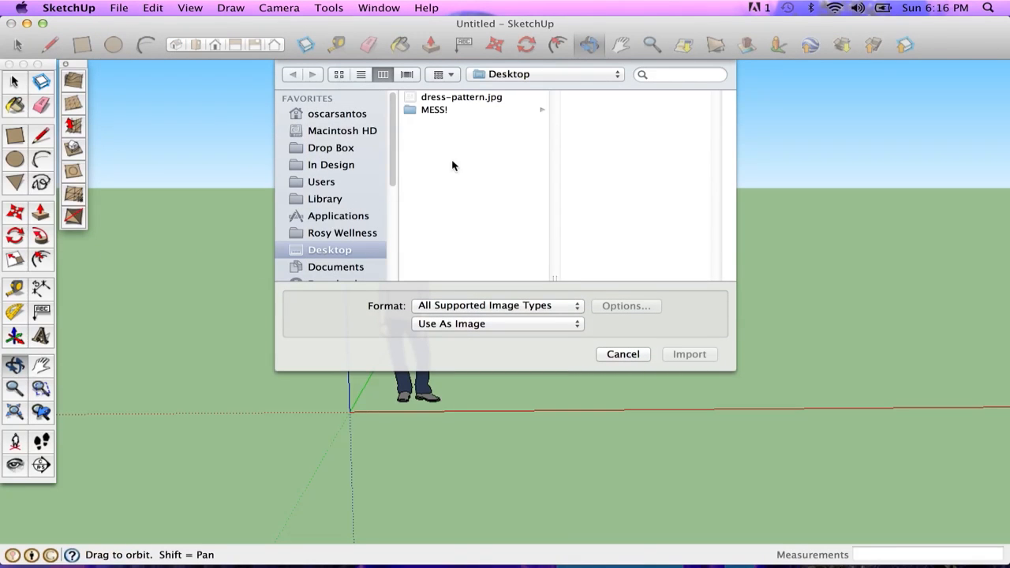
pyautogui.click(461, 96)
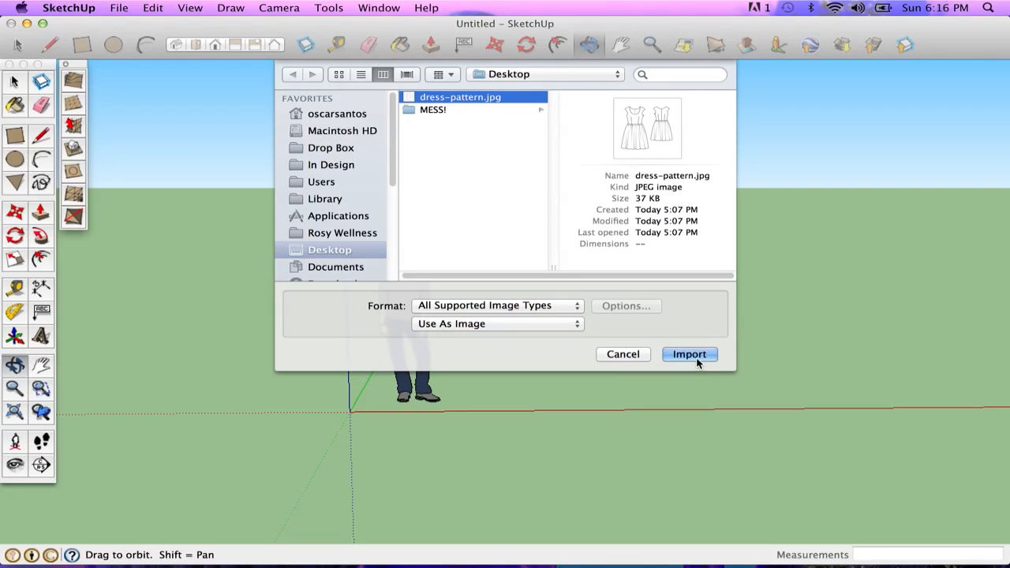
pyautogui.click(688, 353)
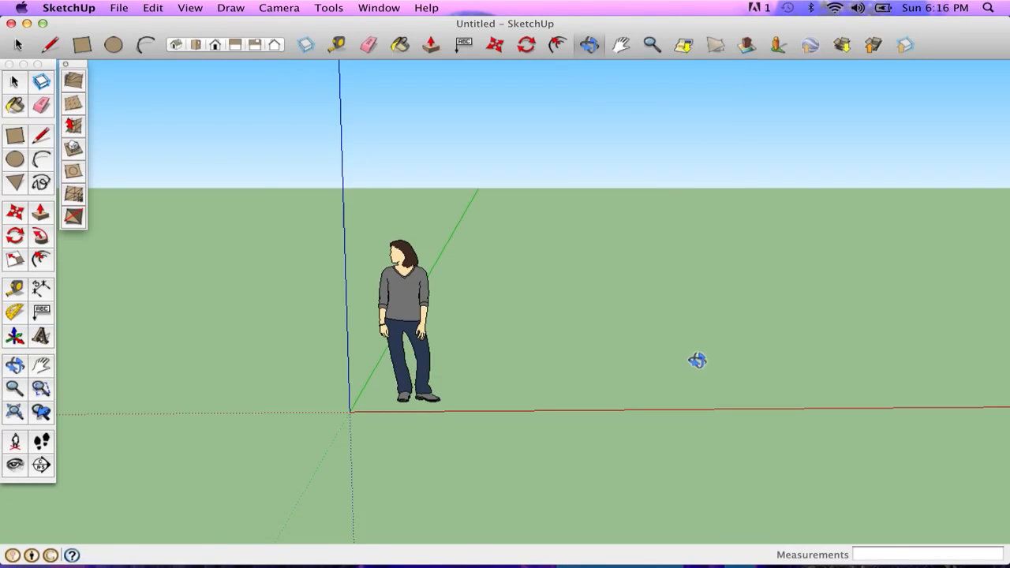
# Place the sketch in the scene and trace the neckline of the front dress's right half.
pyautogui.click(483, 398)
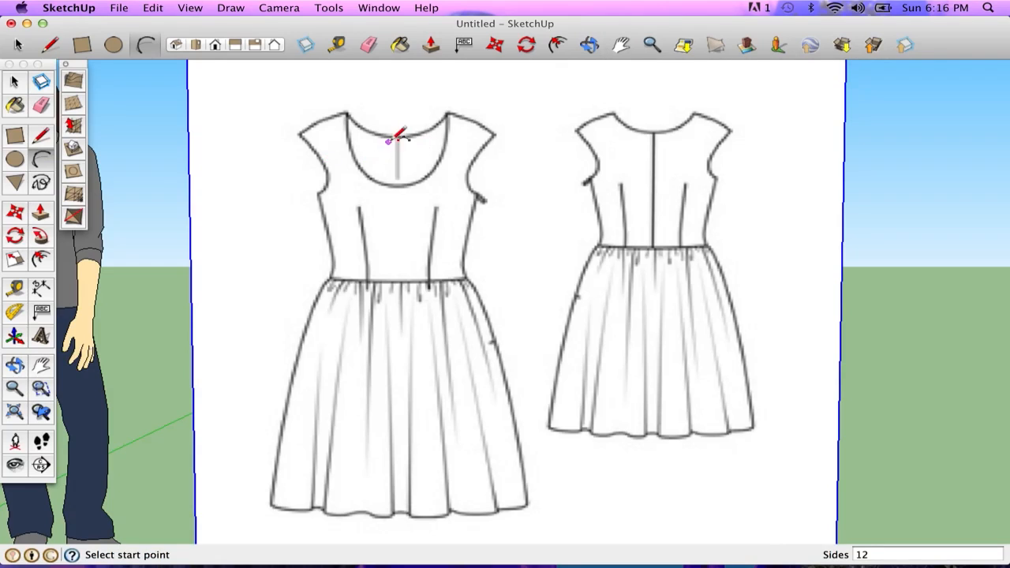
pyautogui.moveTo(407, 187)
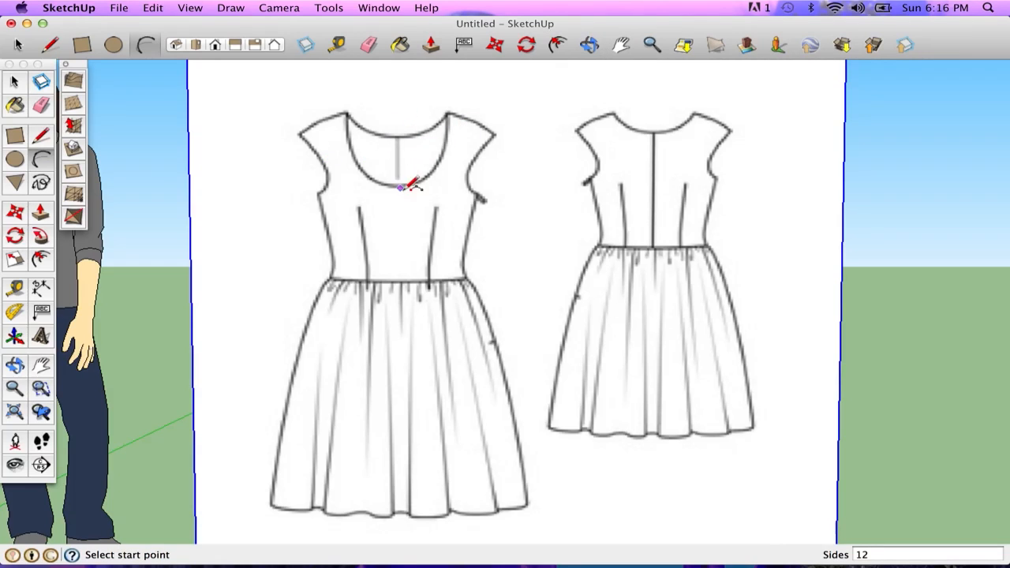
pyautogui.moveTo(408, 150)
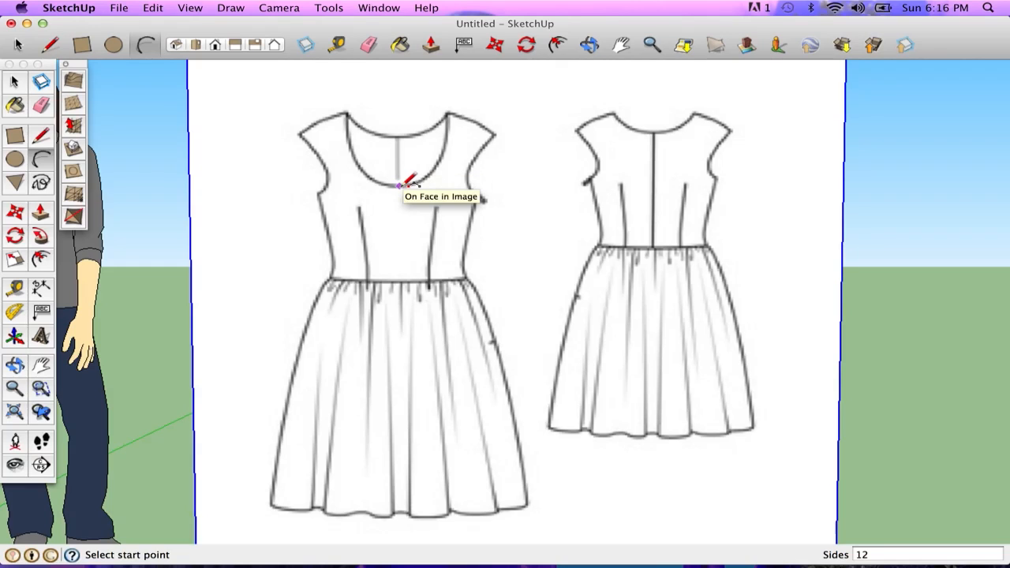
pyautogui.moveTo(404, 186)
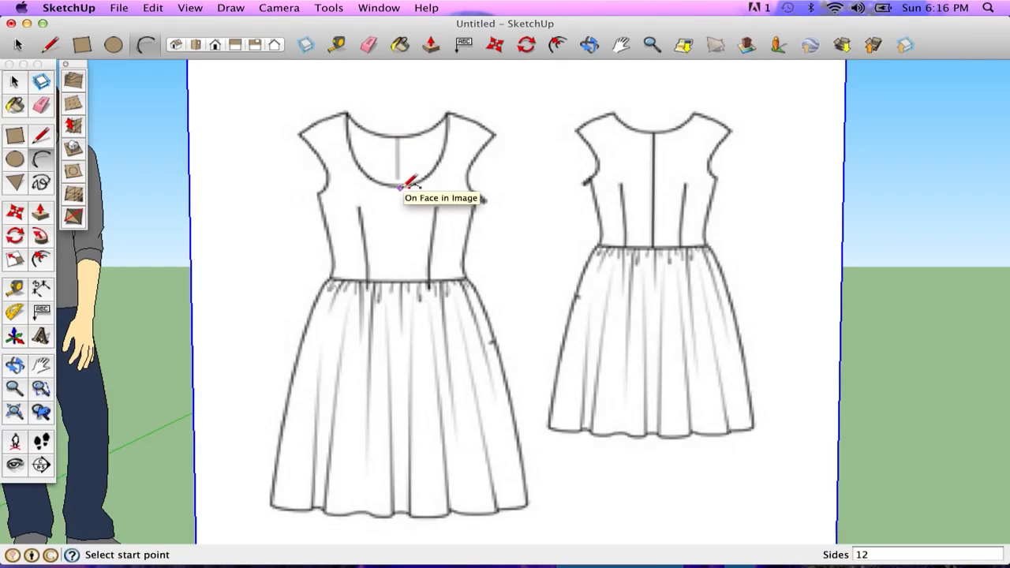
pyautogui.click(448, 117)
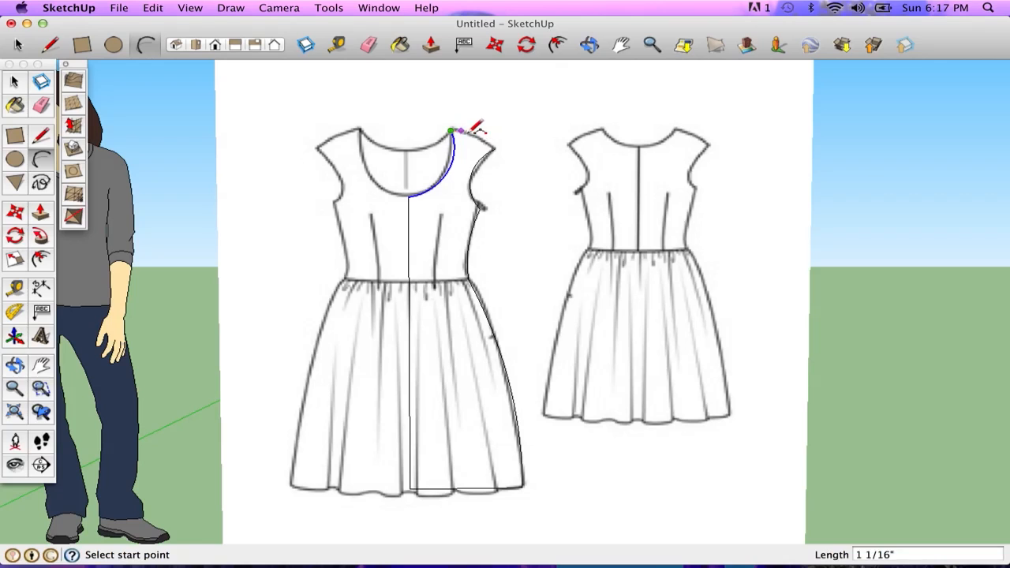
pyautogui.click(488, 152)
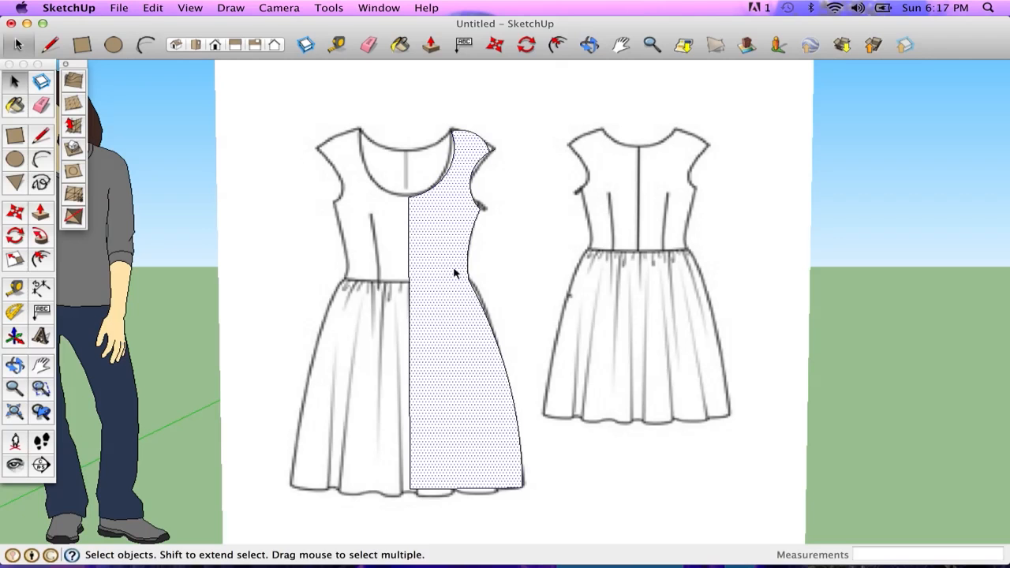
# Move the traced half-dress face off the sketch to sit beside it.
pyautogui.click(465, 316)
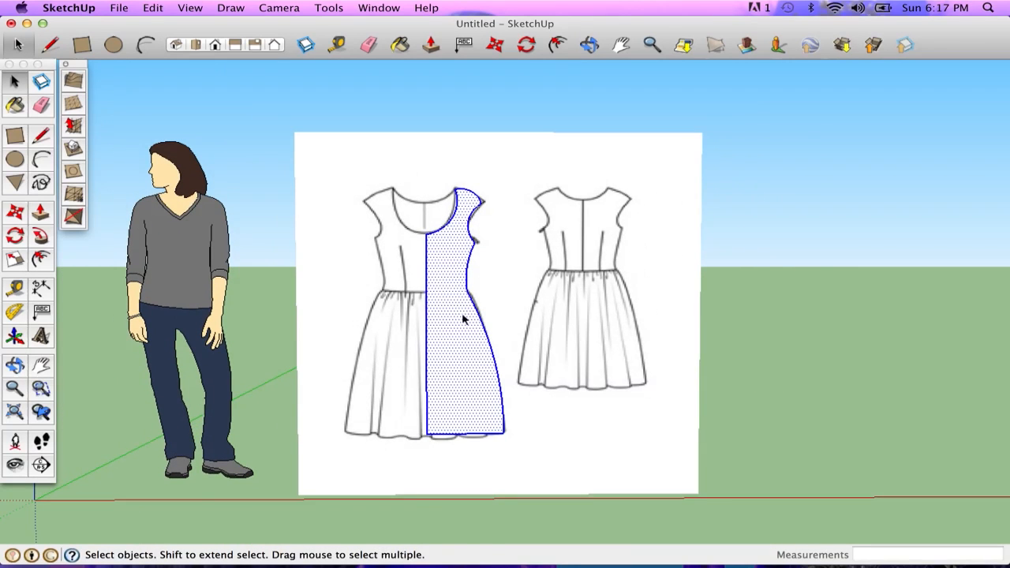
pyautogui.moveTo(464, 319); pyautogui.dragTo(827, 307)
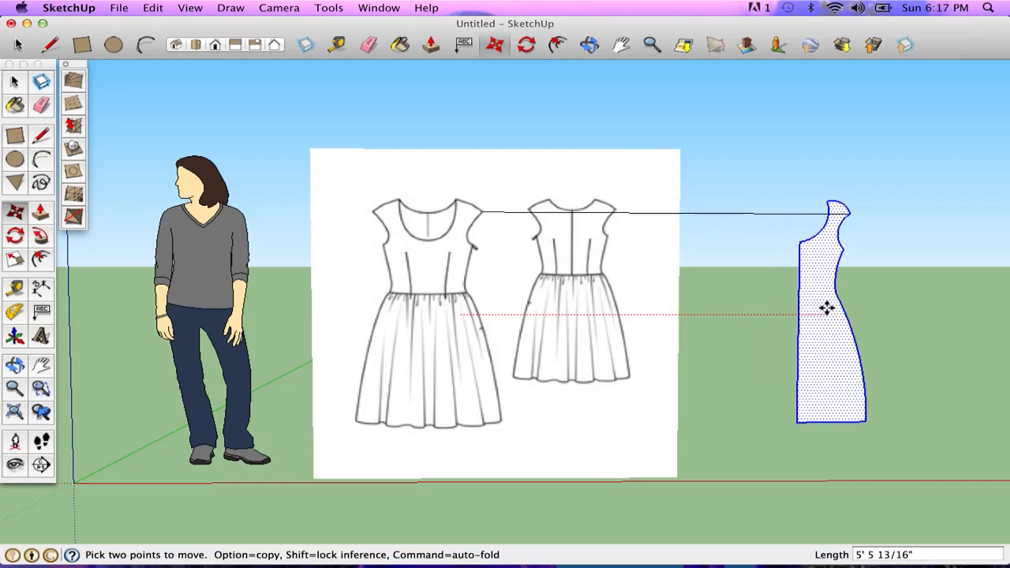
pyautogui.moveTo(827, 307); pyautogui.dragTo(764, 313)
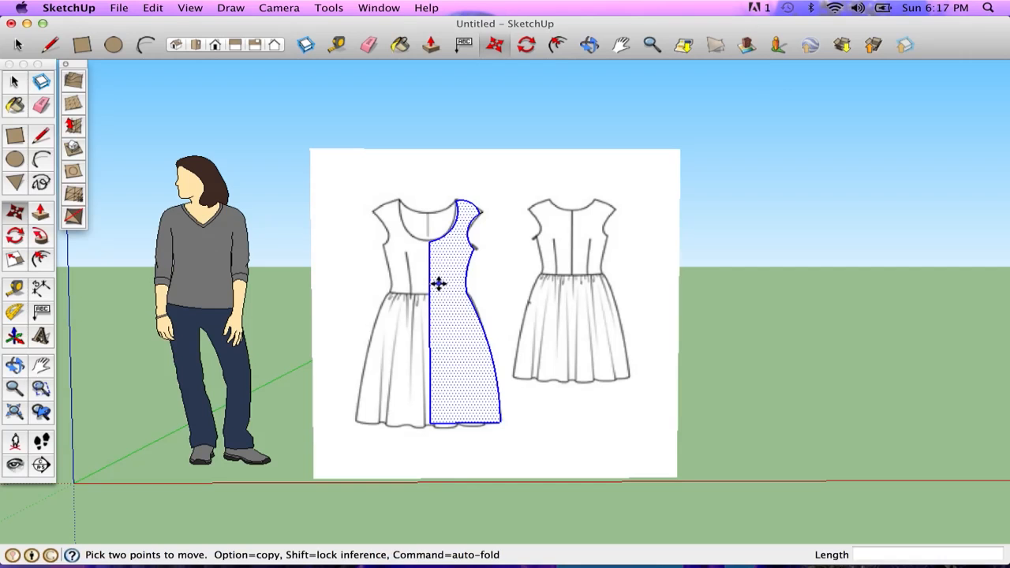
pyautogui.moveTo(461, 284); pyautogui.dragTo(730, 272)
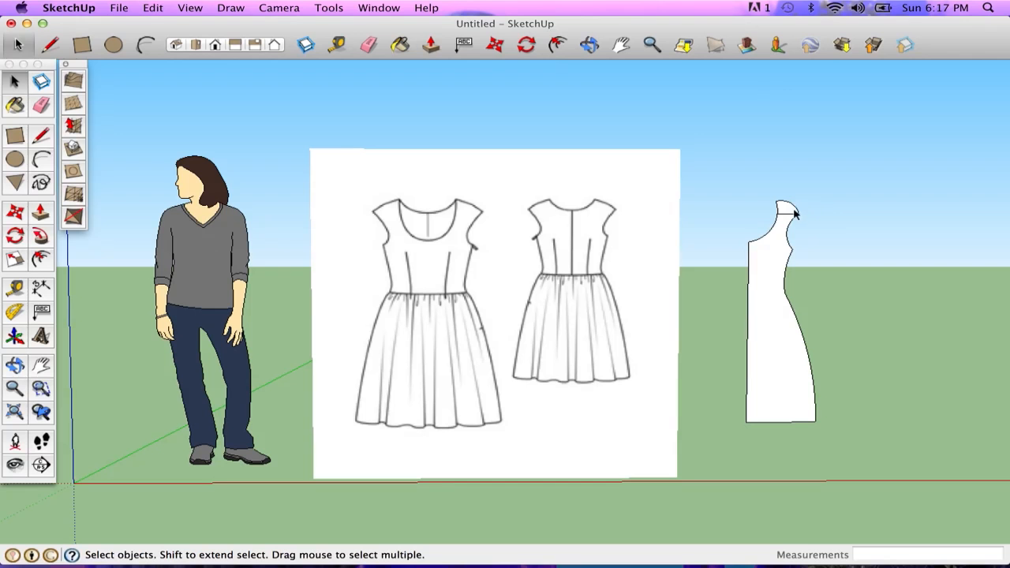
pyautogui.click(589, 44)
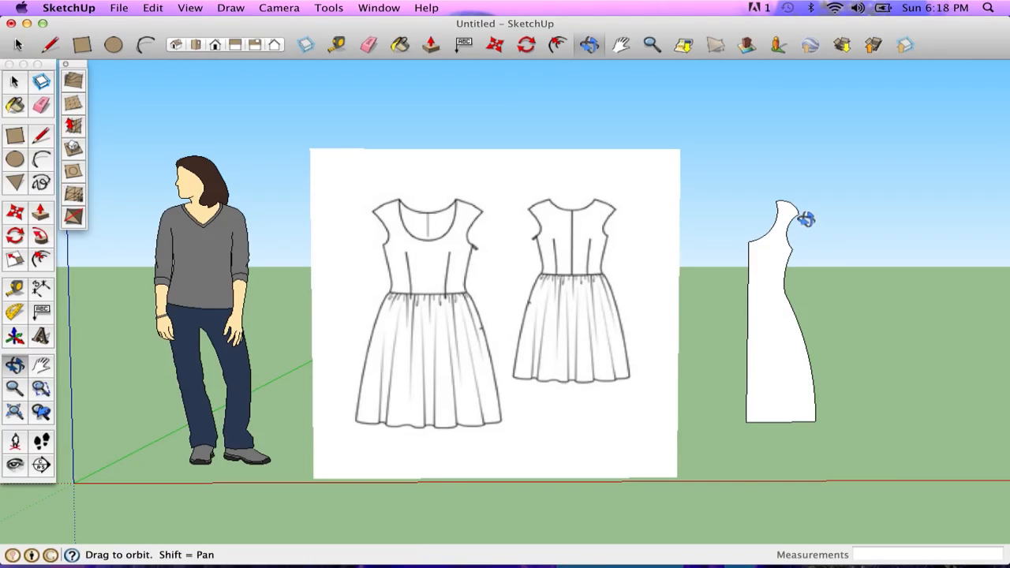
pyautogui.moveTo(805, 220); pyautogui.dragTo(551, 183)
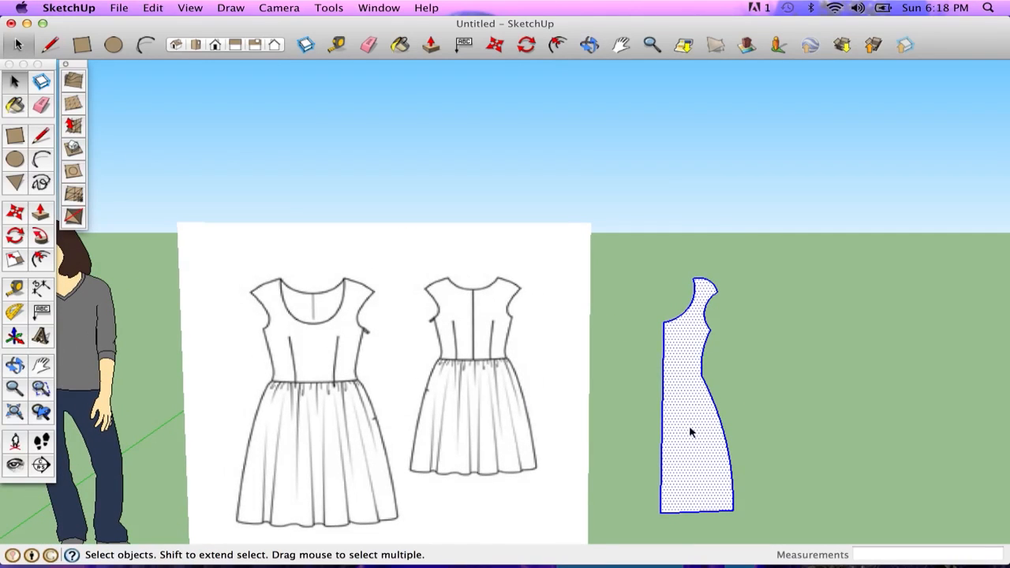
# Option-drag copies to make three matching half-dress pieces in a row.
pyautogui.moveTo(694, 423); pyautogui.dragTo(771, 417)
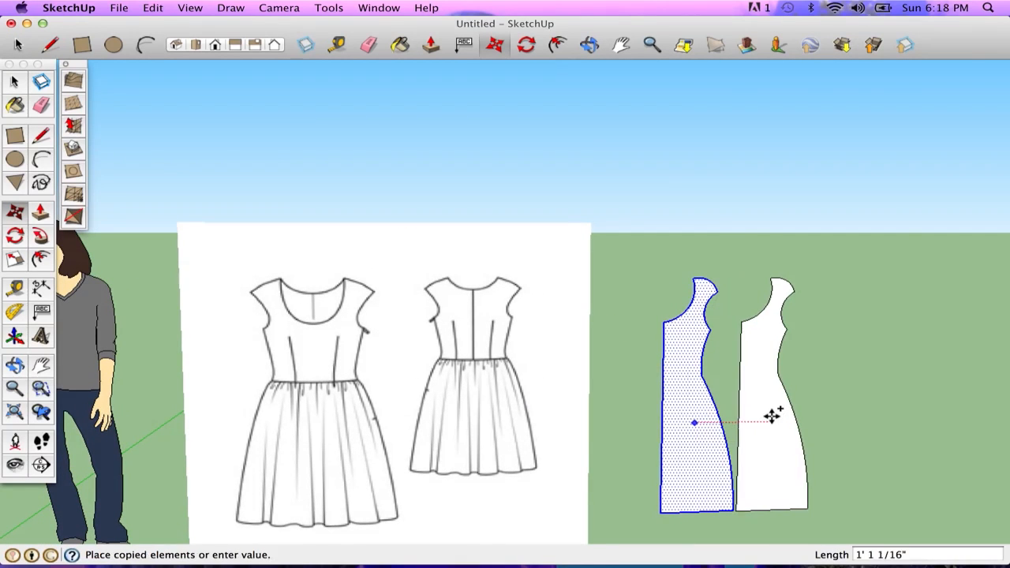
pyautogui.moveTo(694, 423); pyautogui.dragTo(802, 423)
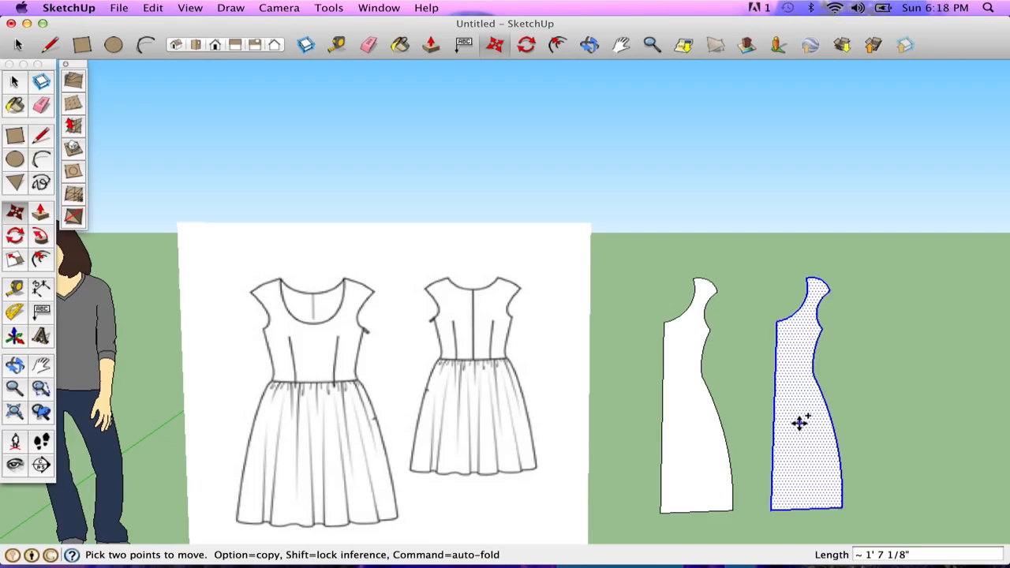
pyautogui.moveTo(799, 423); pyautogui.dragTo(908, 423)
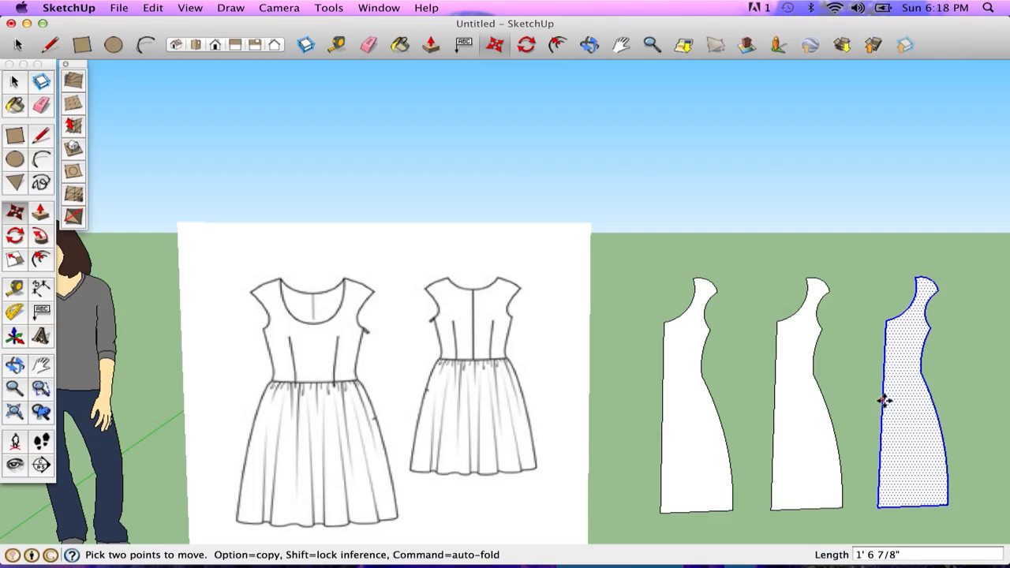
pyautogui.moveTo(903, 416)
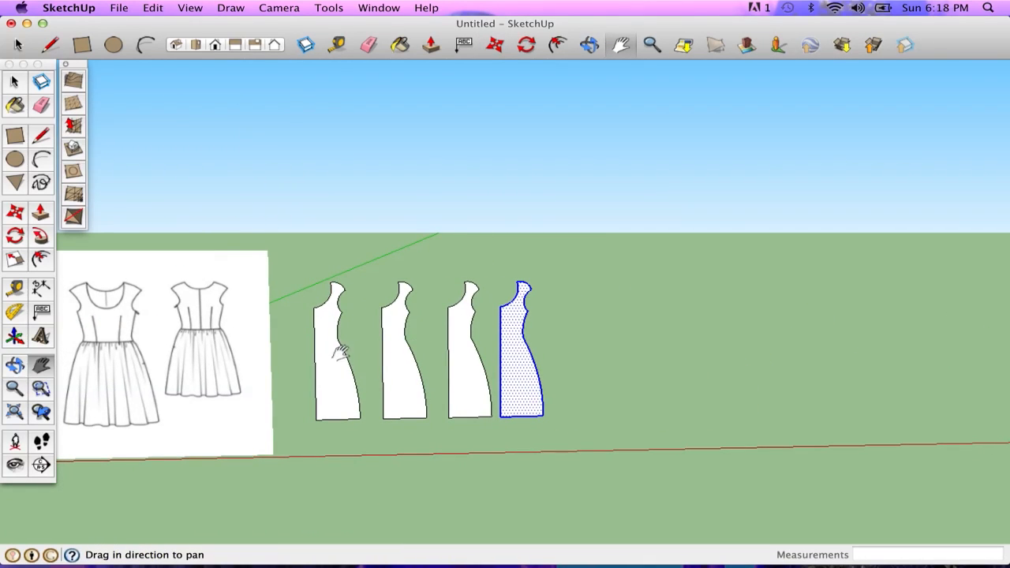
pyautogui.moveTo(98, 391)
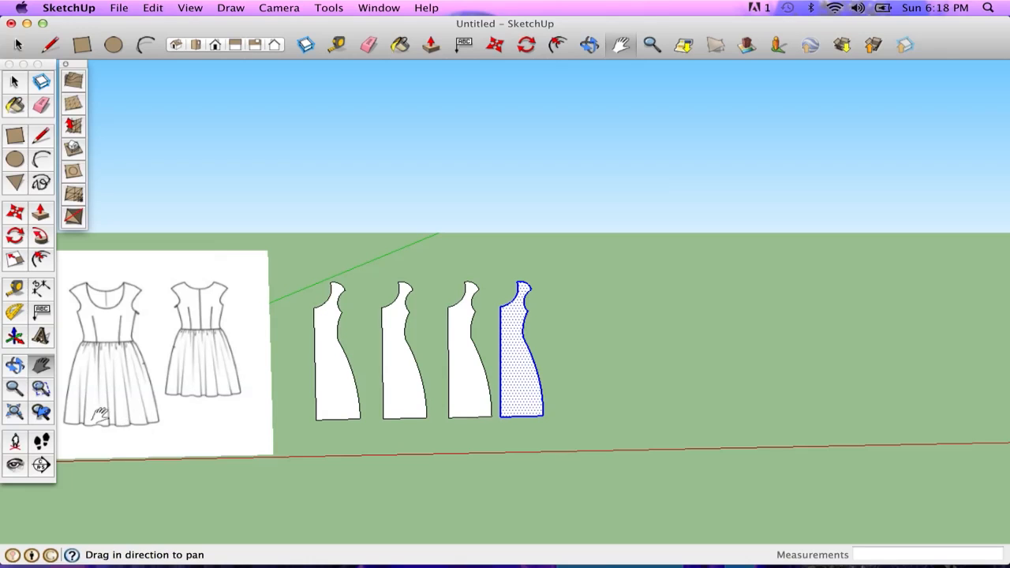
pyautogui.moveTo(350, 392)
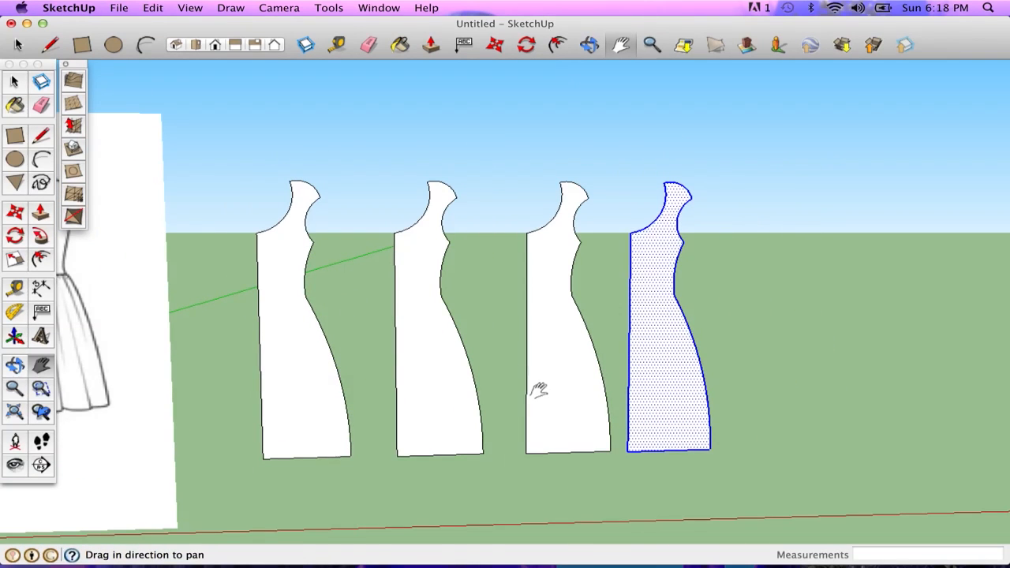
# Move the last half-dress piece apart from the others and pan toward it.
pyautogui.moveTo(669, 315); pyautogui.dragTo(811, 371)
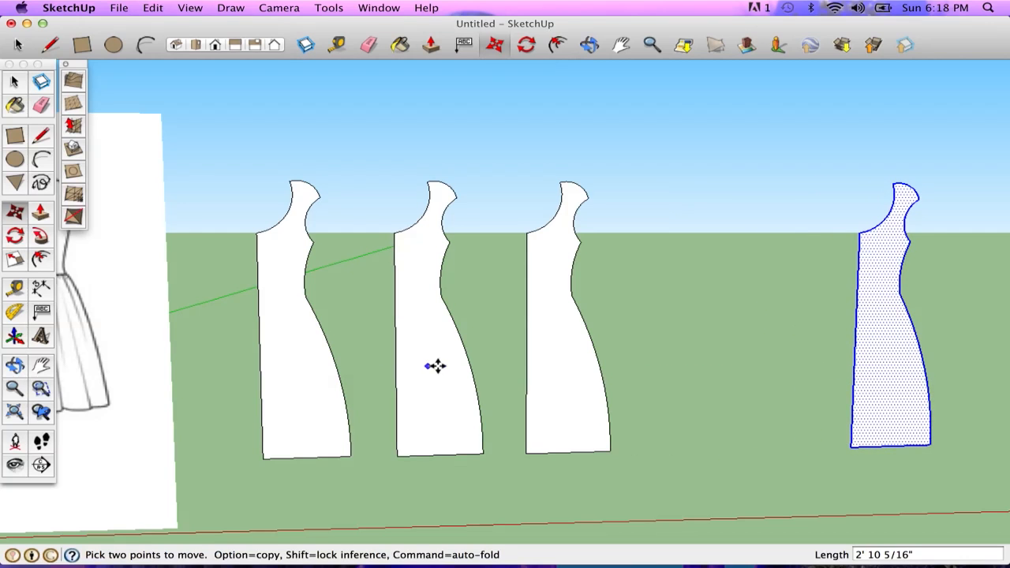
pyautogui.moveTo(817, 327)
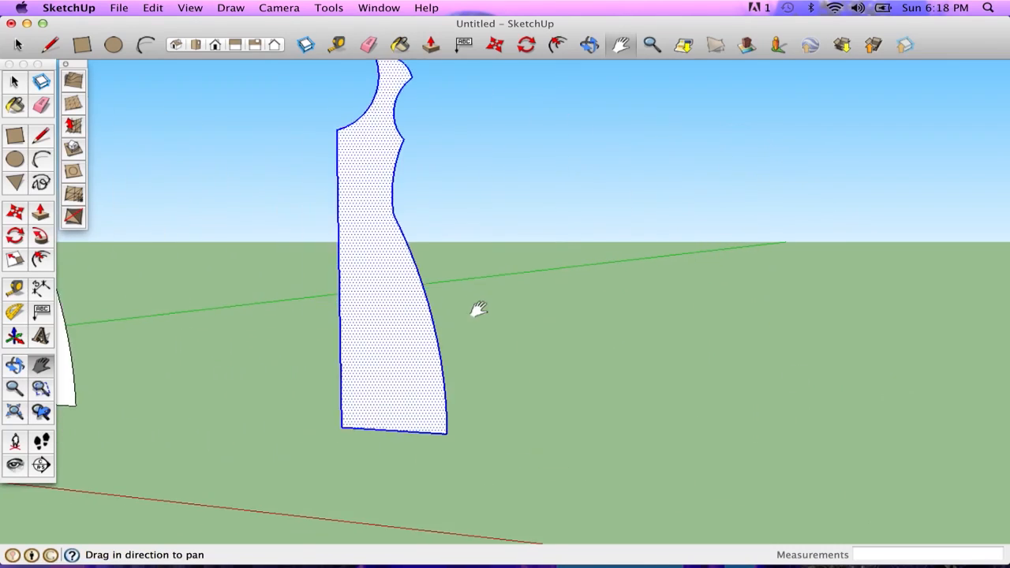
pyautogui.moveTo(482, 308); pyautogui.dragTo(445, 344)
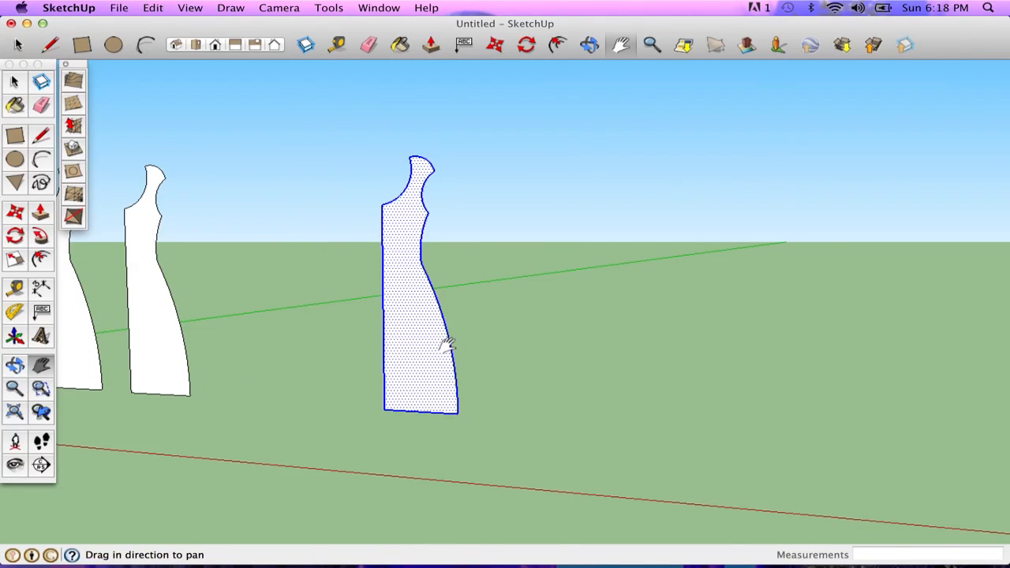
pyautogui.moveTo(441, 344)
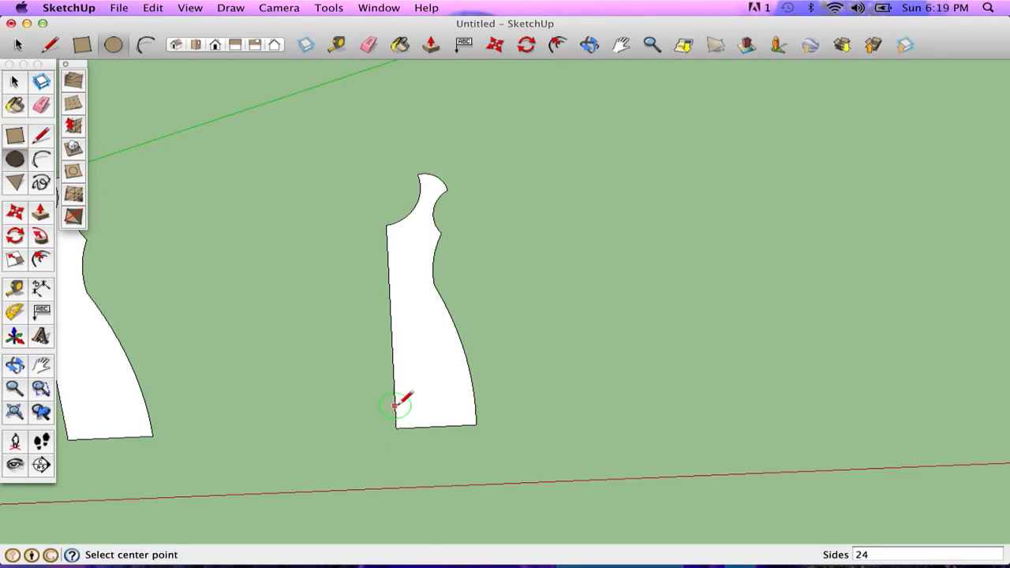
pyautogui.moveTo(392, 423)
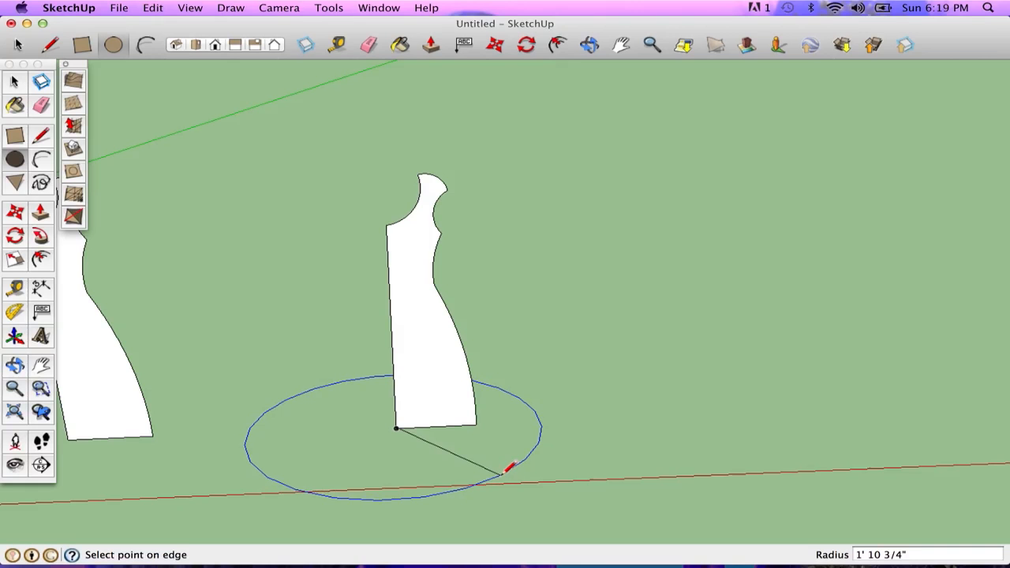
# Finish the base circle at the profile's foot and orbit to check the disc.
pyautogui.click(591, 44)
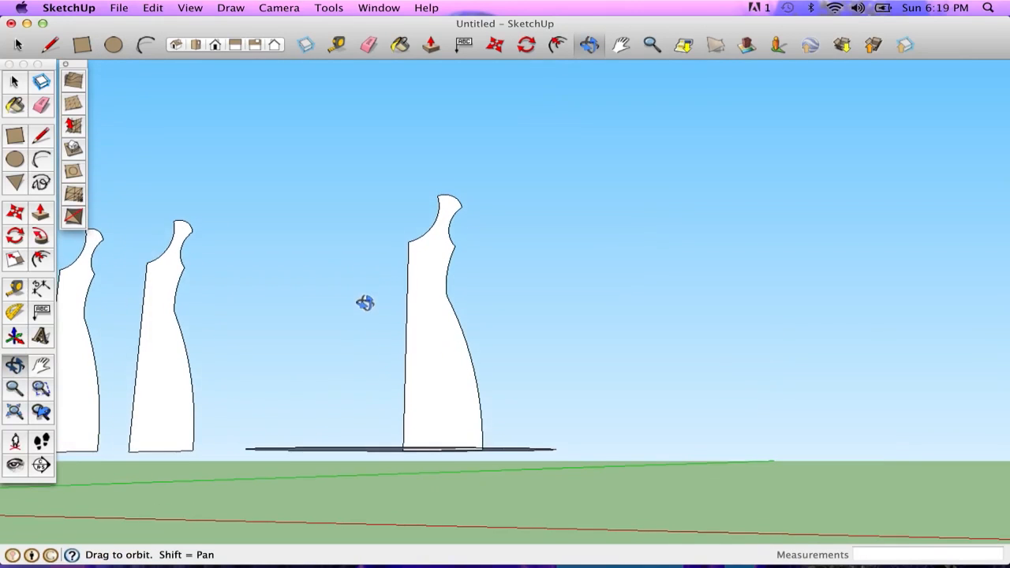
pyautogui.moveTo(366, 303); pyautogui.dragTo(649, 537)
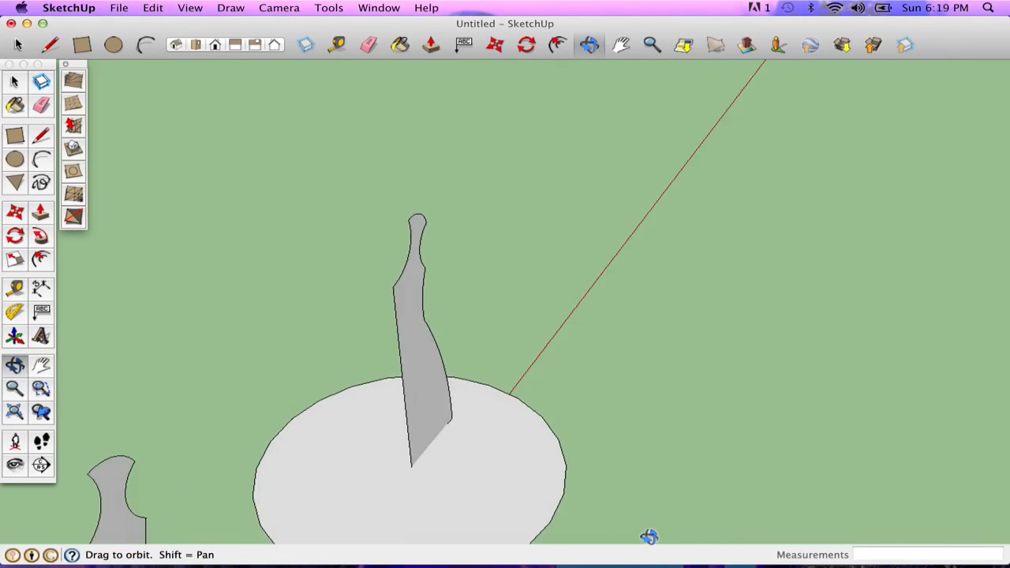
pyautogui.moveTo(647, 536); pyautogui.dragTo(339, 363)
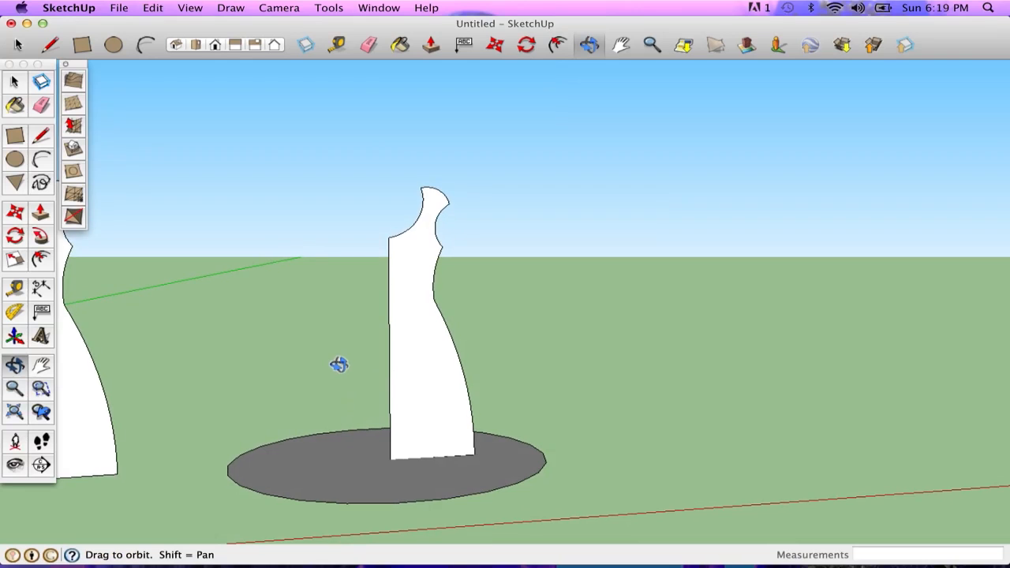
pyautogui.moveTo(339, 364); pyautogui.dragTo(376, 360)
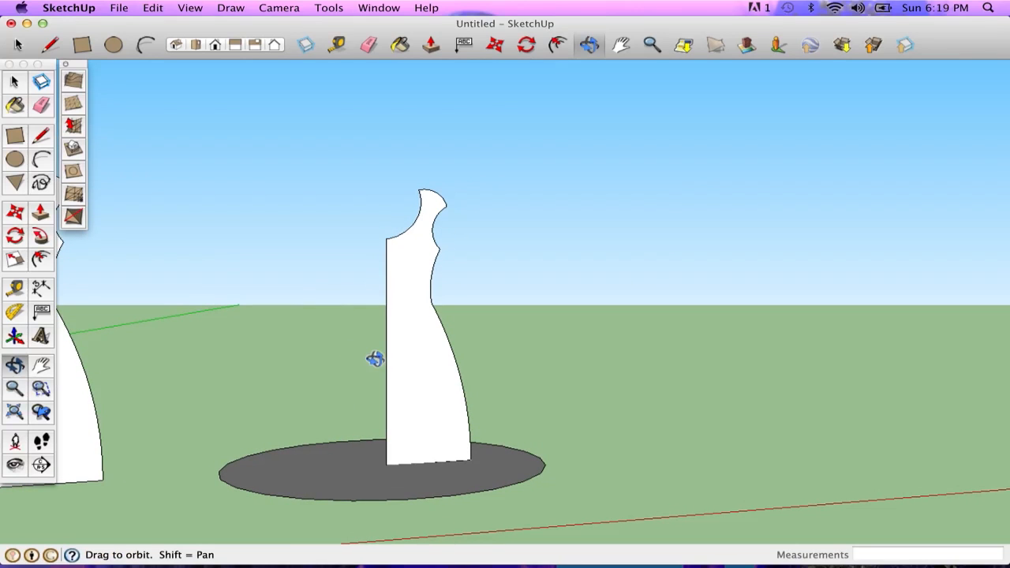
pyautogui.moveTo(73, 206)
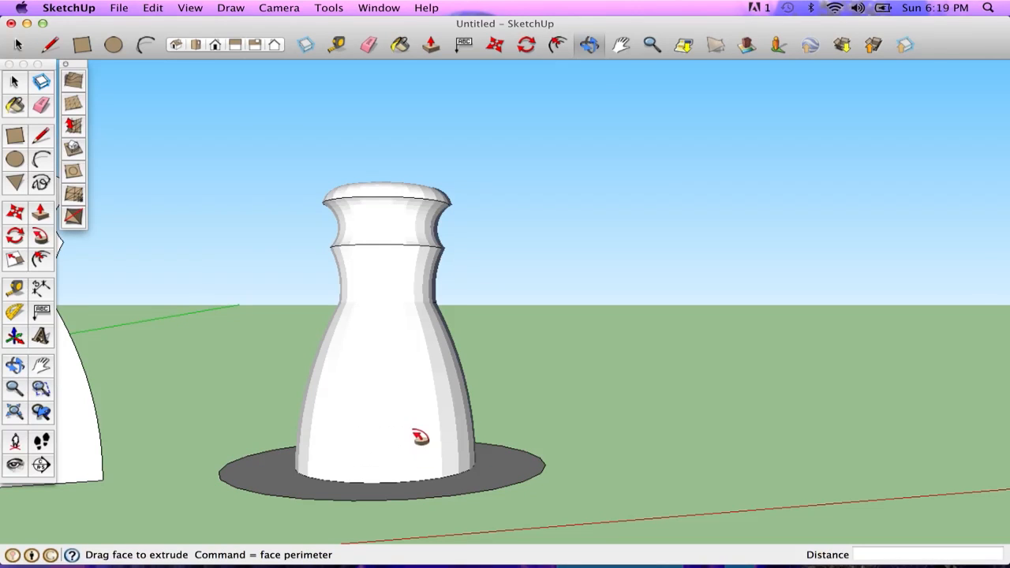
pyautogui.moveTo(455, 385)
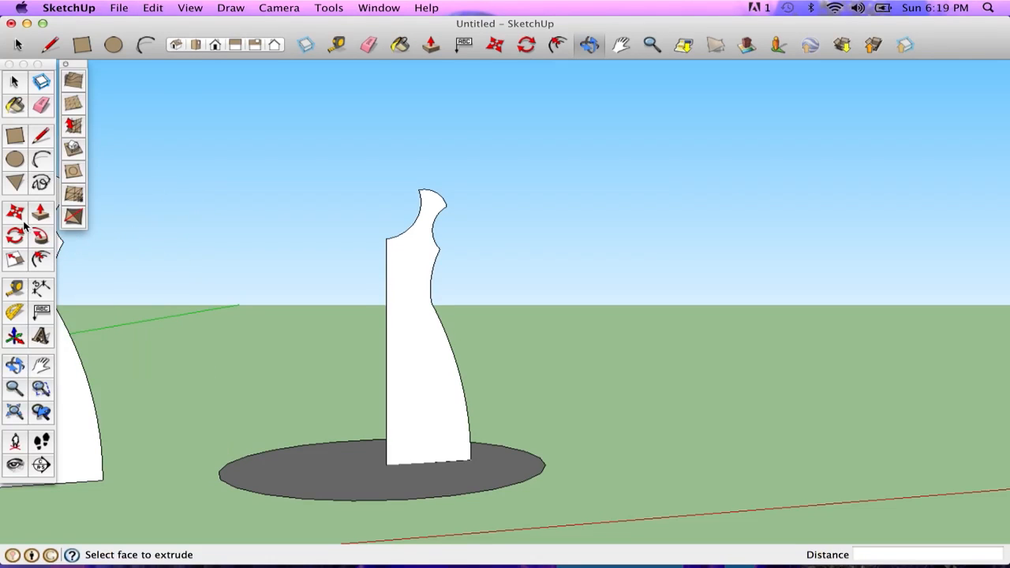
# Sweep the selected profile face around the circle's edge with Follow Me.
pyautogui.click(450, 454)
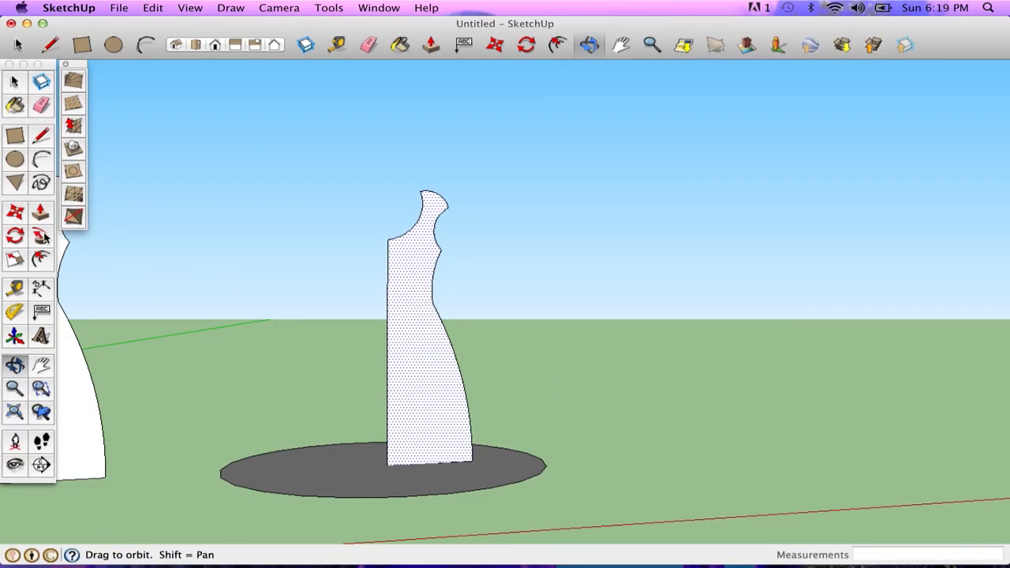
pyautogui.click(41, 235)
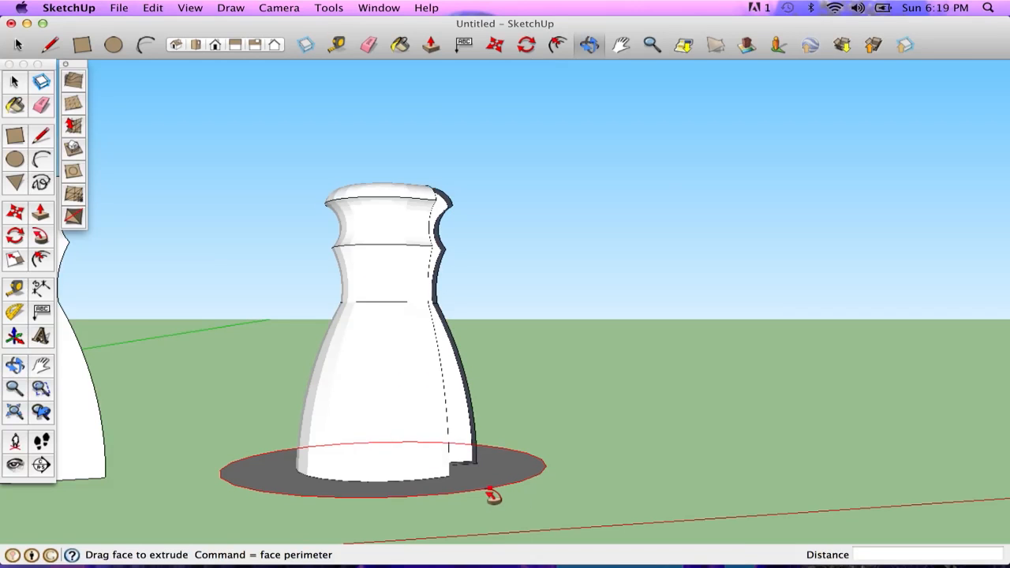
pyautogui.moveTo(493, 498); pyautogui.dragTo(528, 480)
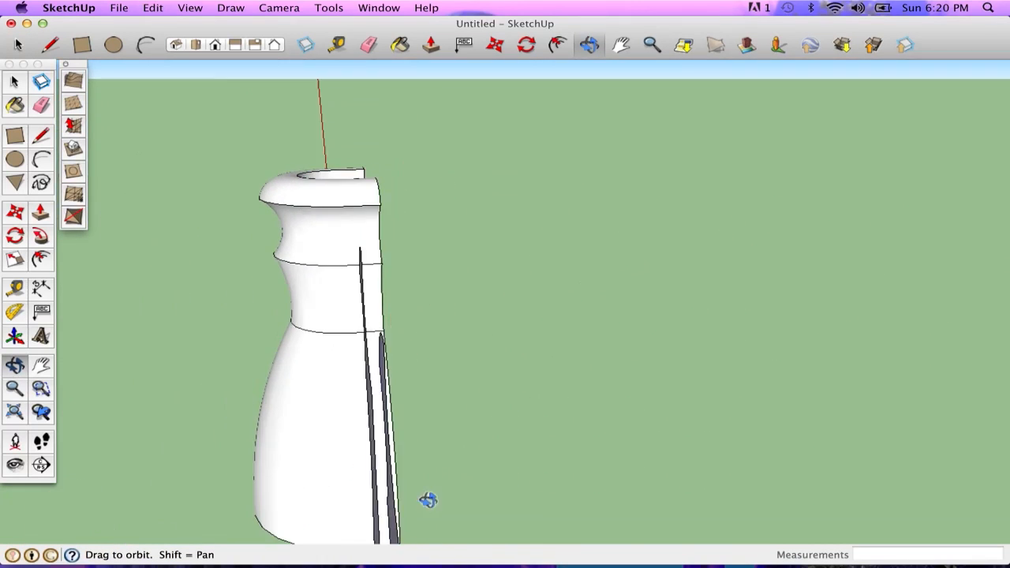
# Orbit around the swept dress body to view it whole.
pyautogui.moveTo(429, 501); pyautogui.dragTo(401, 339)
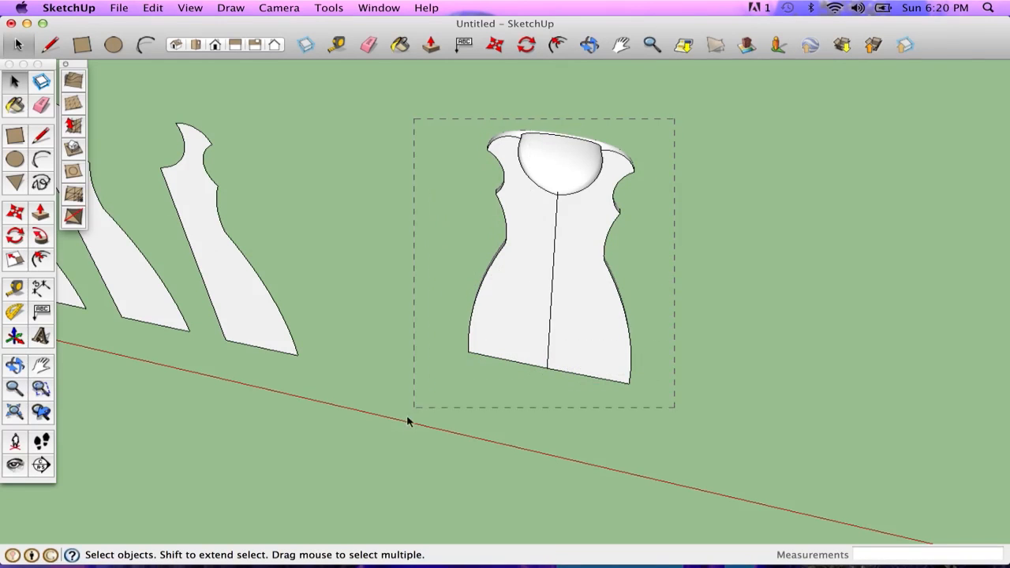
# Pick a pink shade from the Colors window for the selected dress.
pyautogui.click(400, 44)
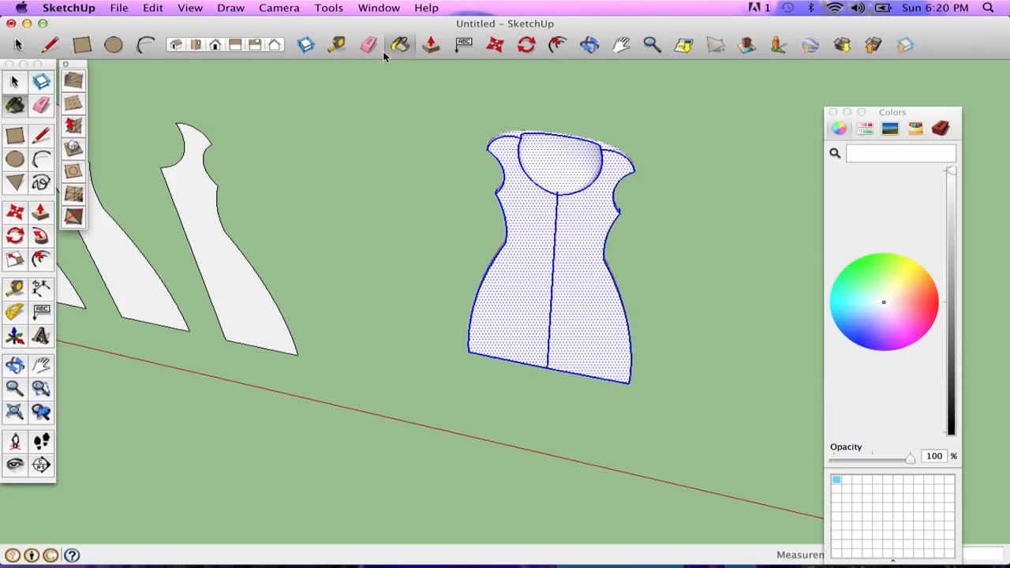
pyautogui.click(894, 327)
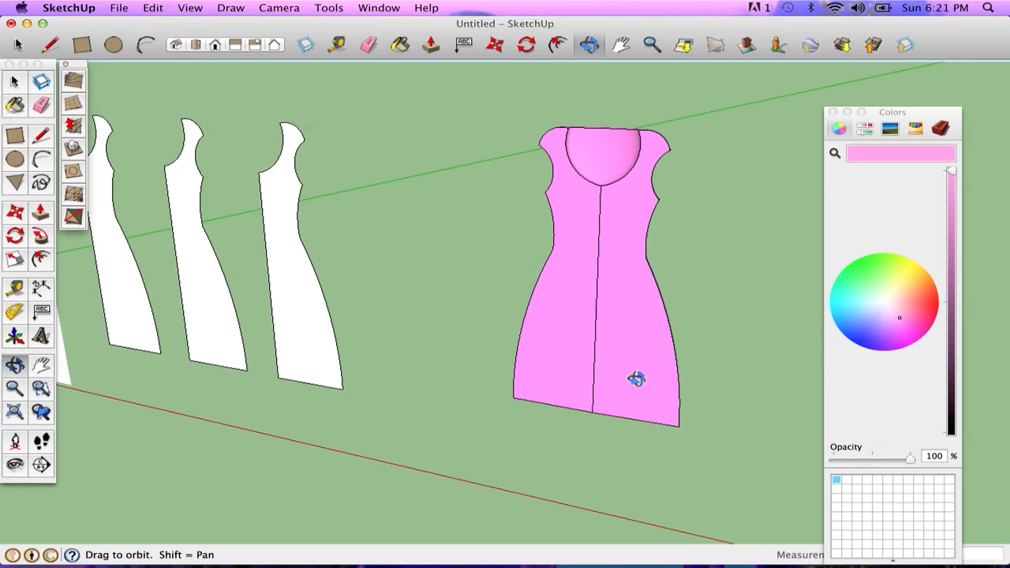
pyautogui.moveTo(356, 266)
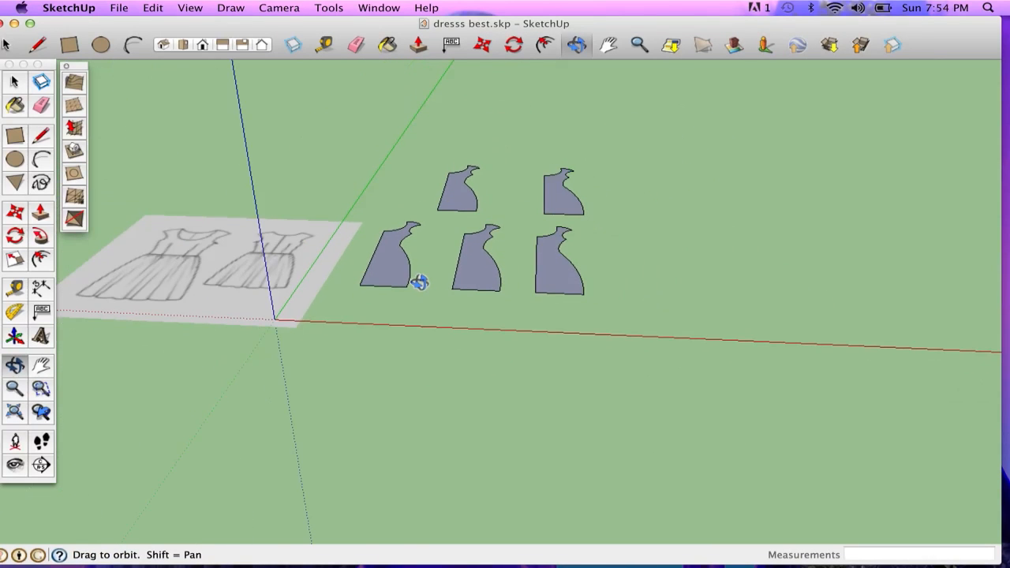
pyautogui.moveTo(292, 259)
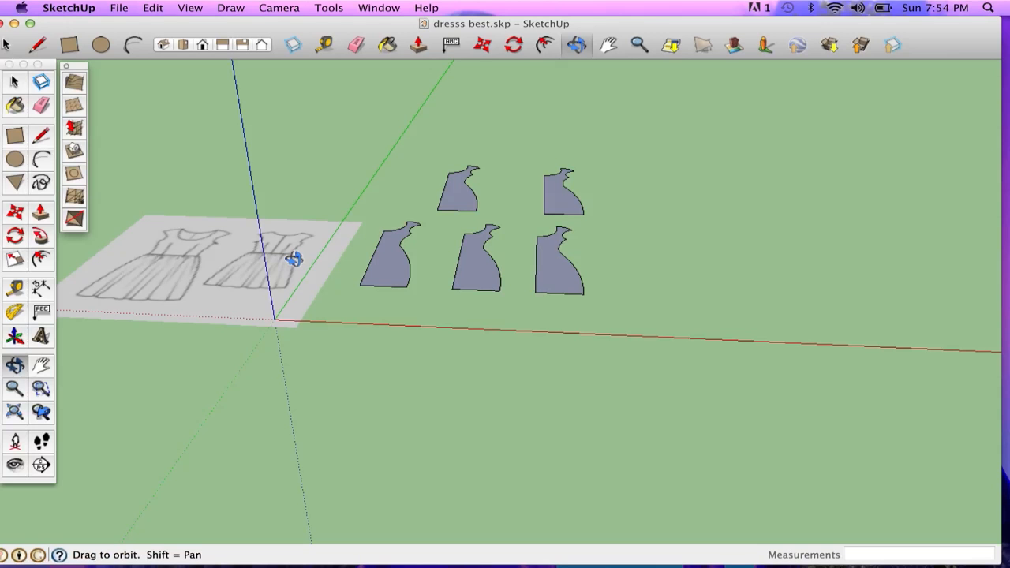
# Orbit and pan in the dresss best model to look down closely on its pattern pieces.
pyautogui.moveTo(297, 256); pyautogui.dragTo(261, 208)
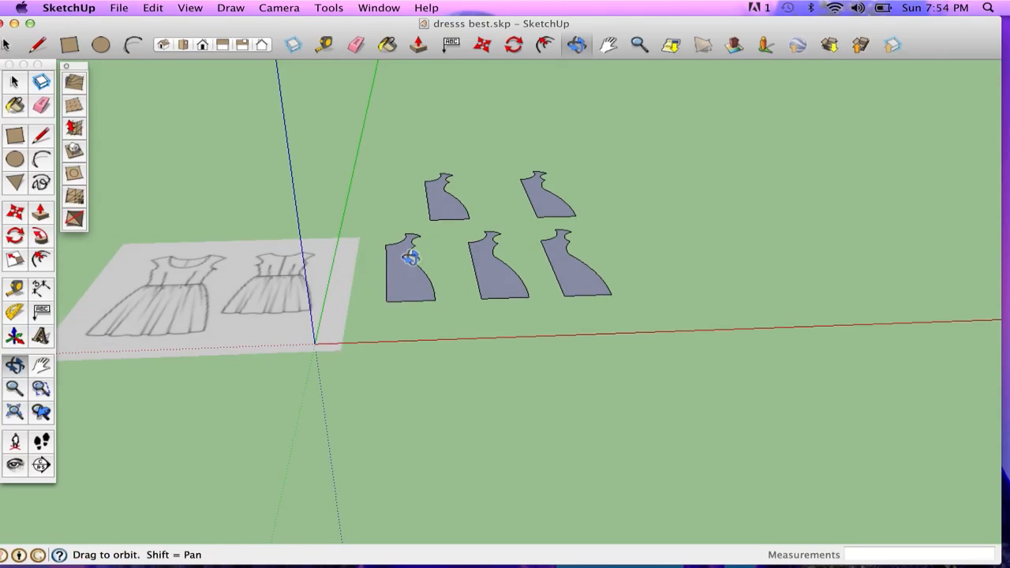
pyautogui.moveTo(410, 257); pyautogui.dragTo(363, 247)
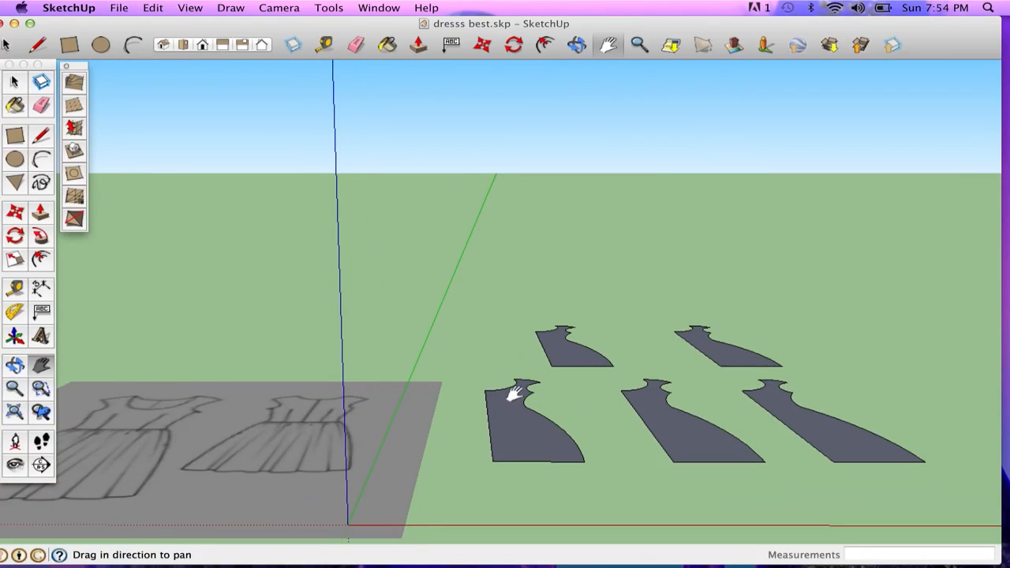
pyautogui.moveTo(513, 395); pyautogui.dragTo(545, 407)
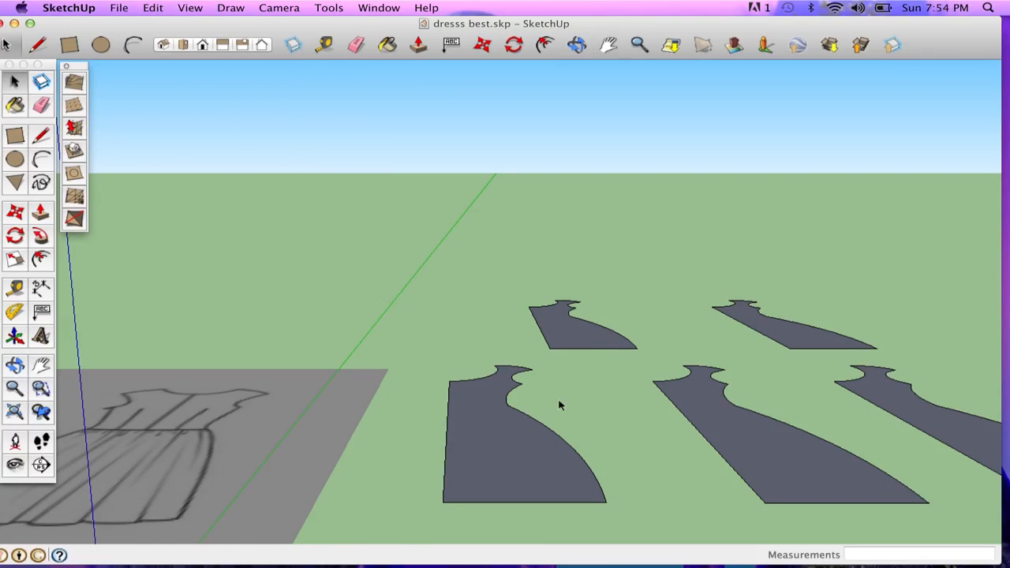
pyautogui.click(576, 45)
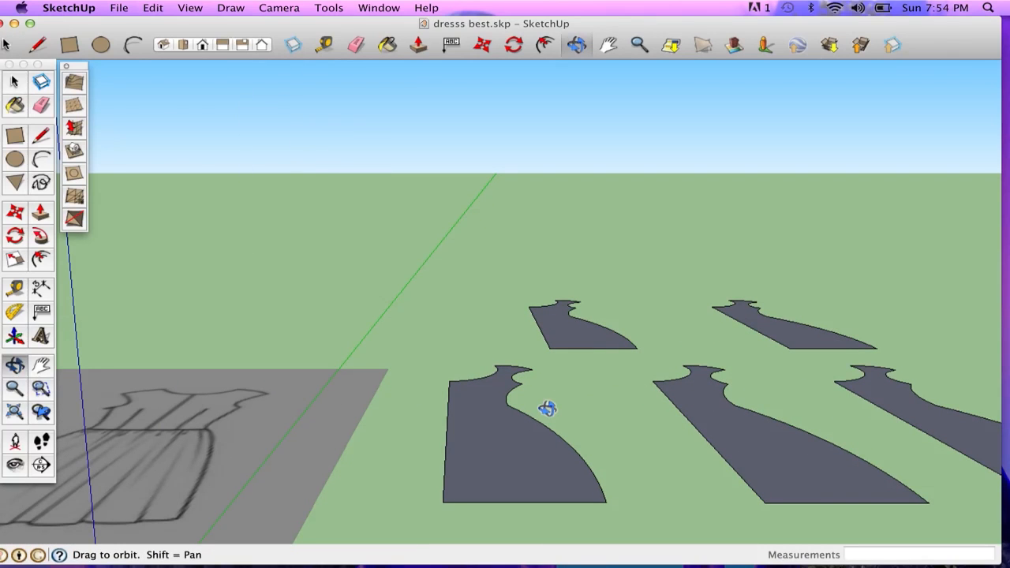
pyautogui.moveTo(548, 408); pyautogui.dragTo(489, 281)
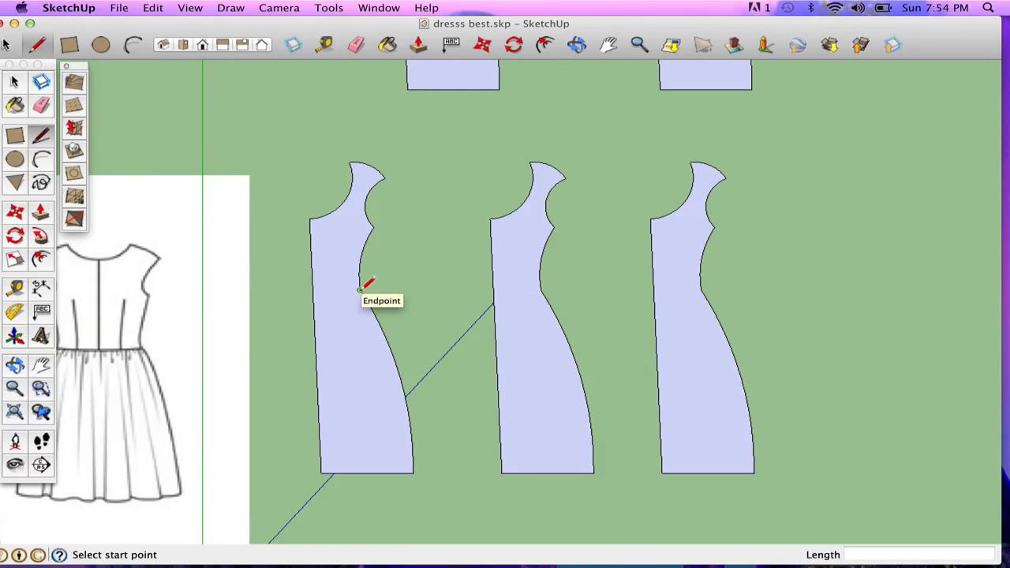
# Draw seam lines from waist to hem splitting the front pattern piece into panels.
pyautogui.click(335, 291)
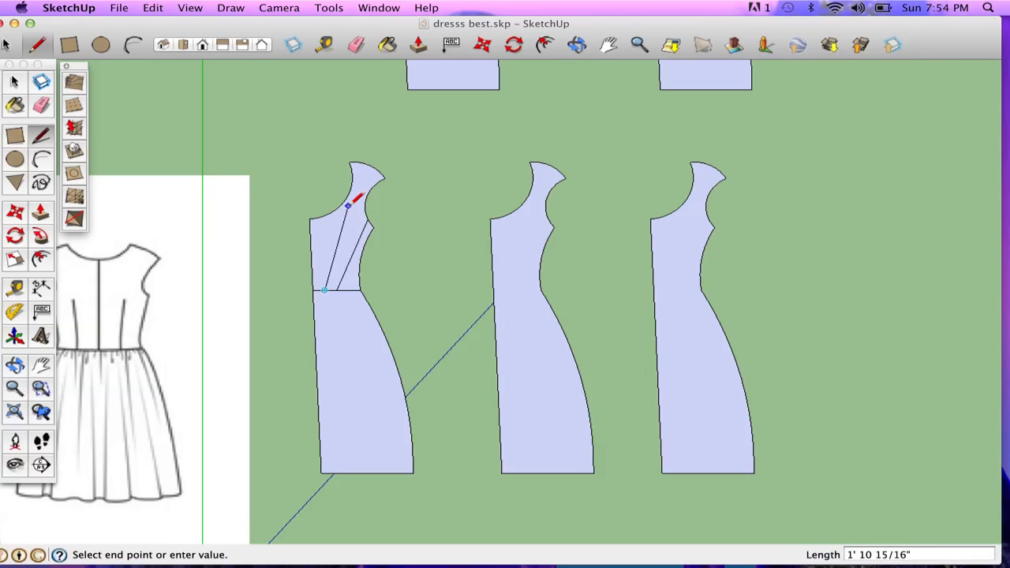
pyautogui.click(325, 290)
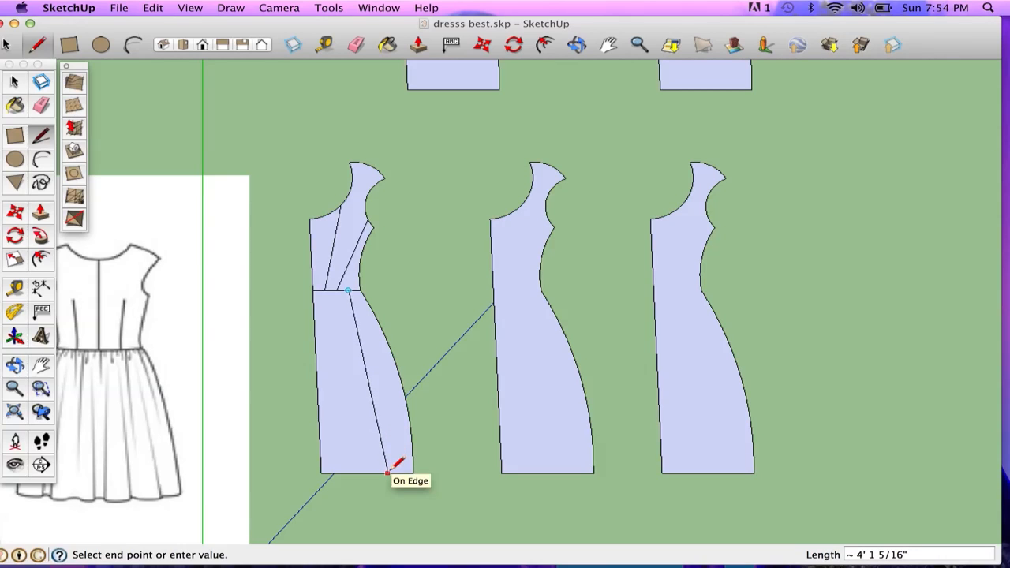
pyautogui.click(387, 472)
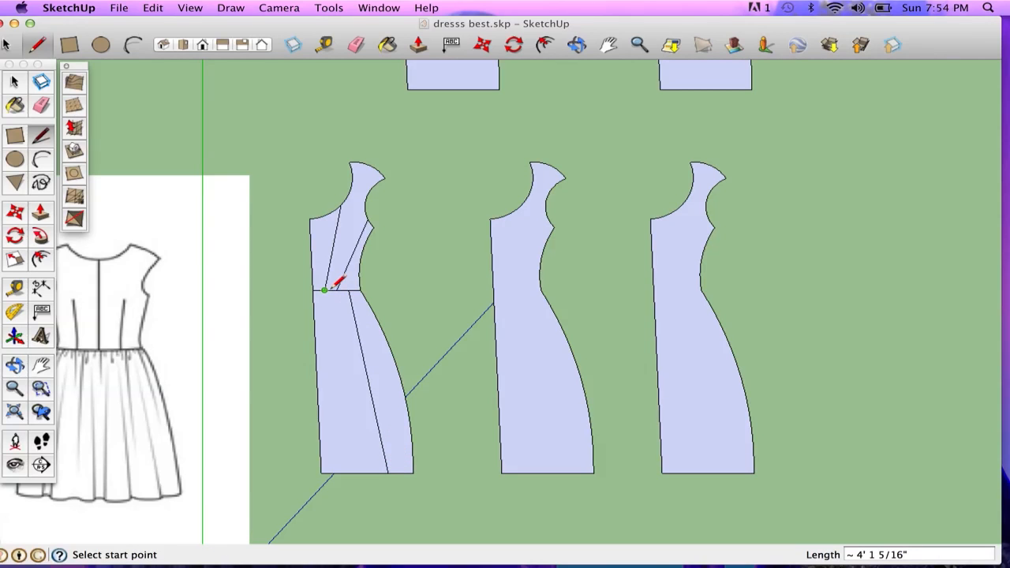
pyautogui.moveTo(335, 287)
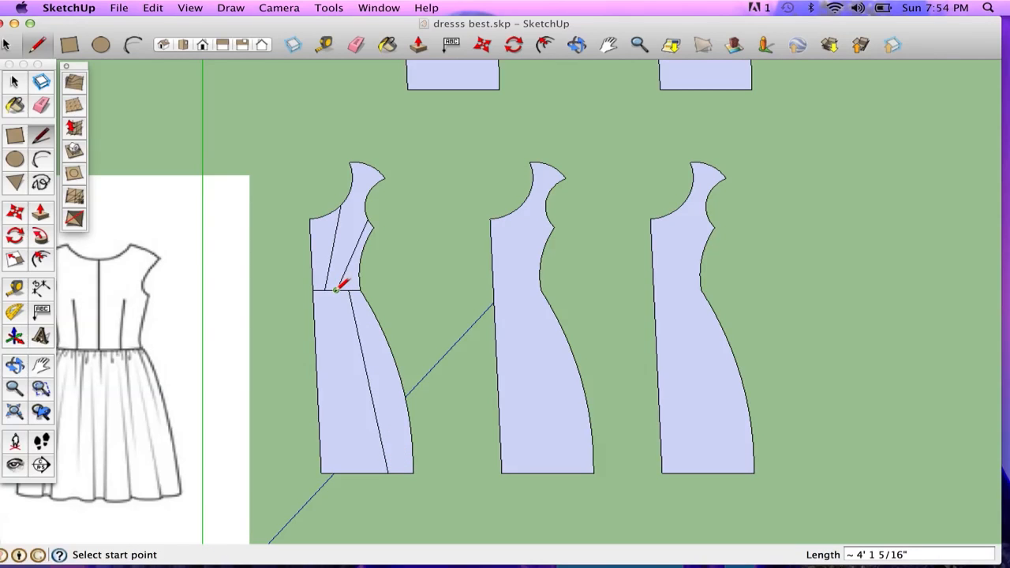
pyautogui.click(335, 291)
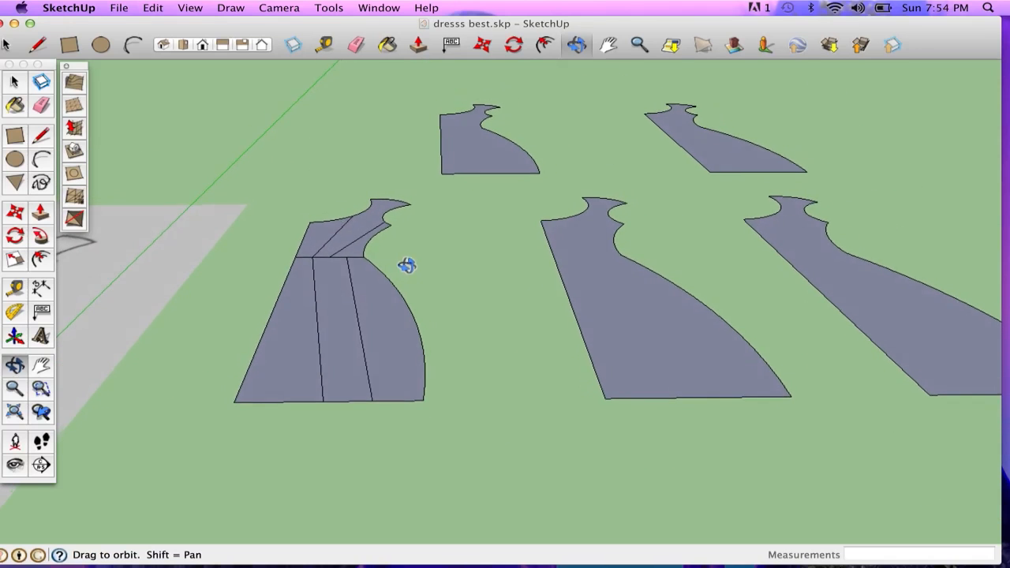
# Lift one dividing line of the front piece with Move so the faces crease into an angled pleat.
pyautogui.moveTo(408, 265); pyautogui.dragTo(357, 324)
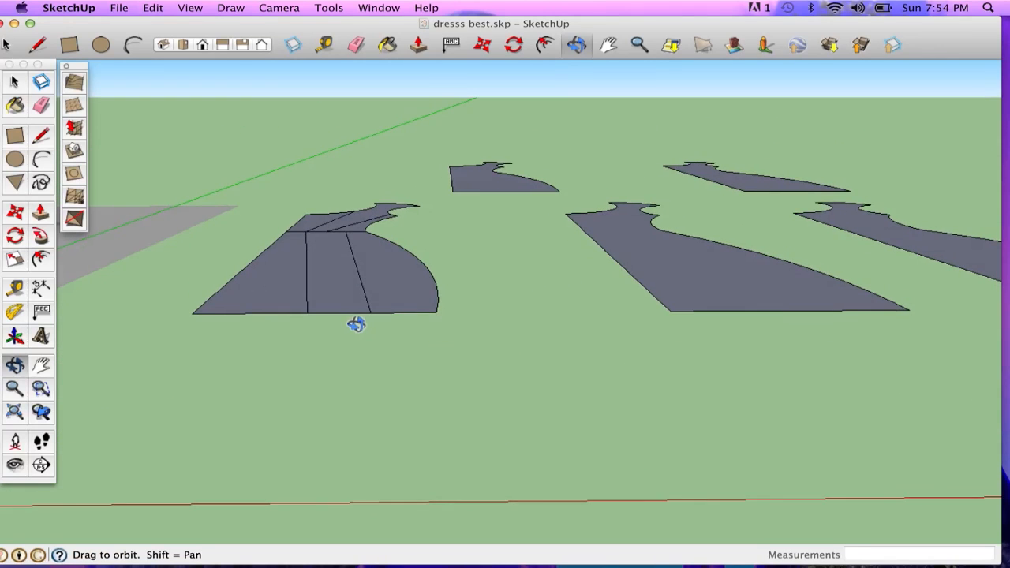
pyautogui.moveTo(357, 326); pyautogui.dragTo(325, 319)
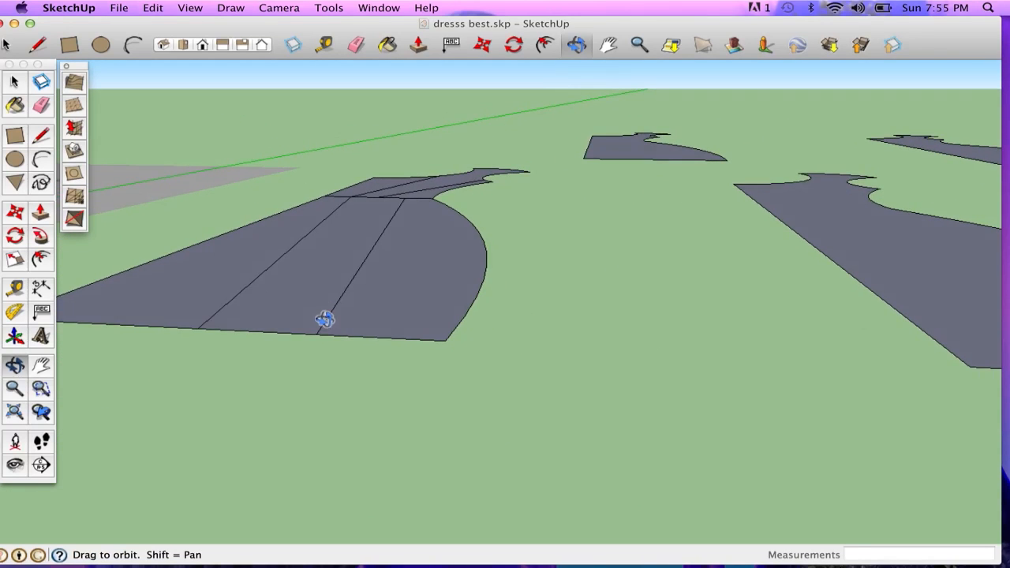
pyautogui.moveTo(326, 319); pyautogui.dragTo(386, 297)
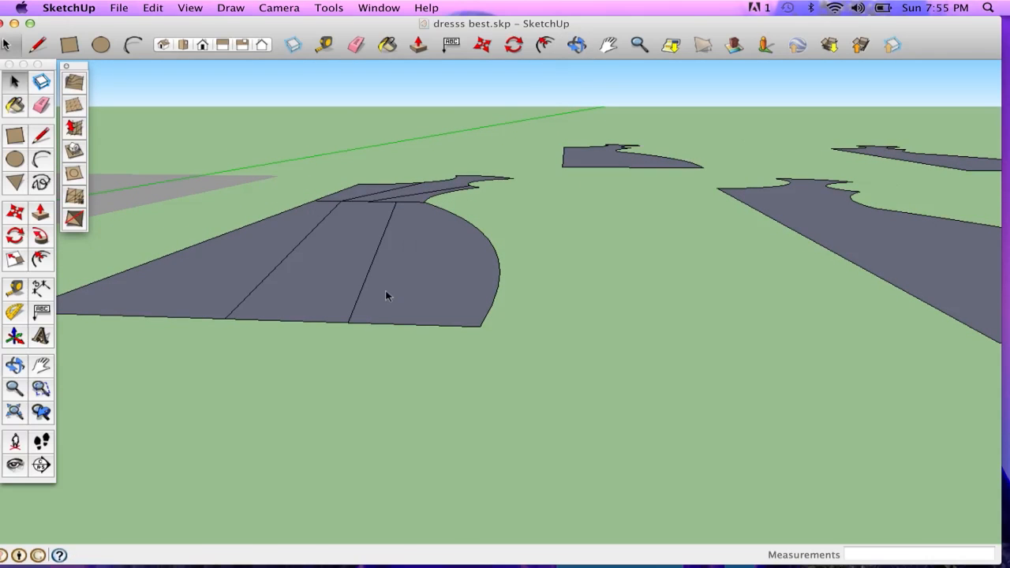
pyautogui.click(378, 268)
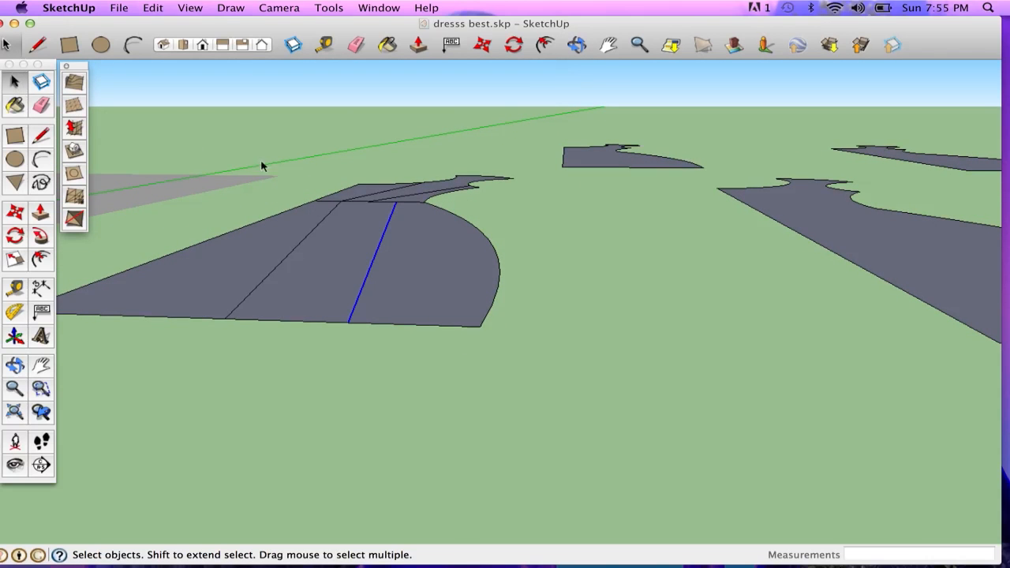
pyautogui.moveTo(363, 304)
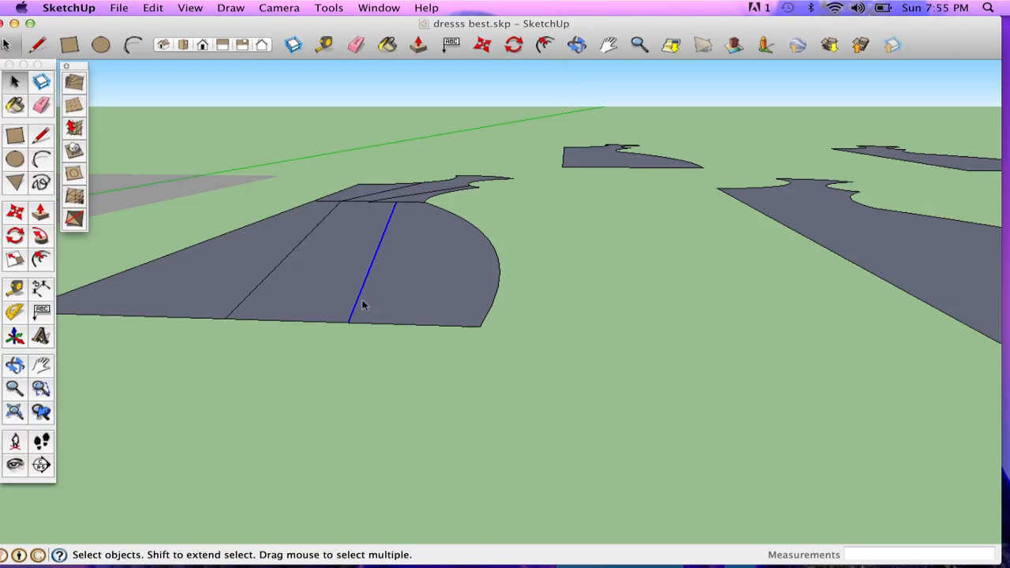
pyautogui.click(15, 213)
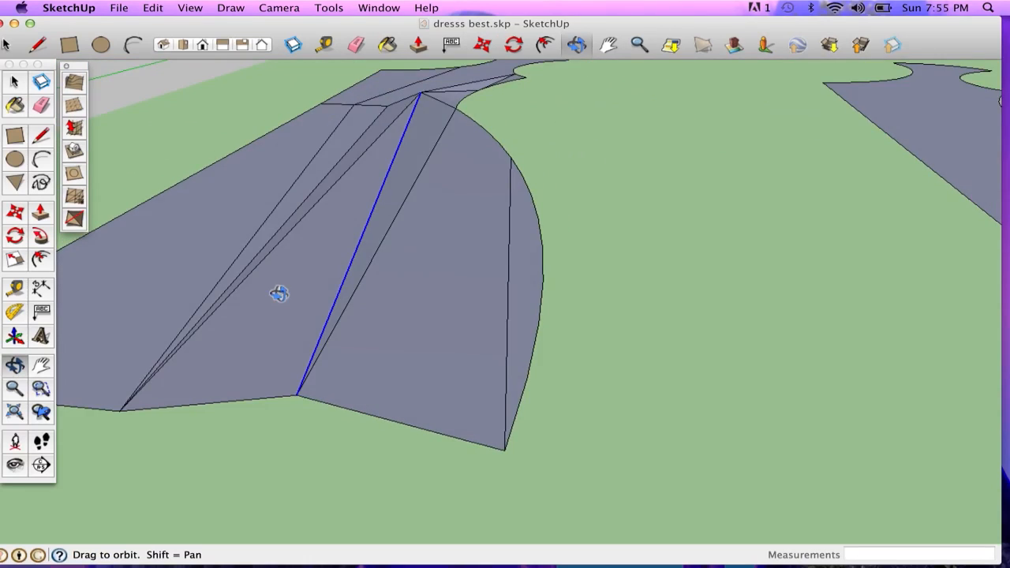
# Shift another dividing line of the front piece to add a further pleat fold.
pyautogui.moveTo(280, 294); pyautogui.dragTo(339, 191)
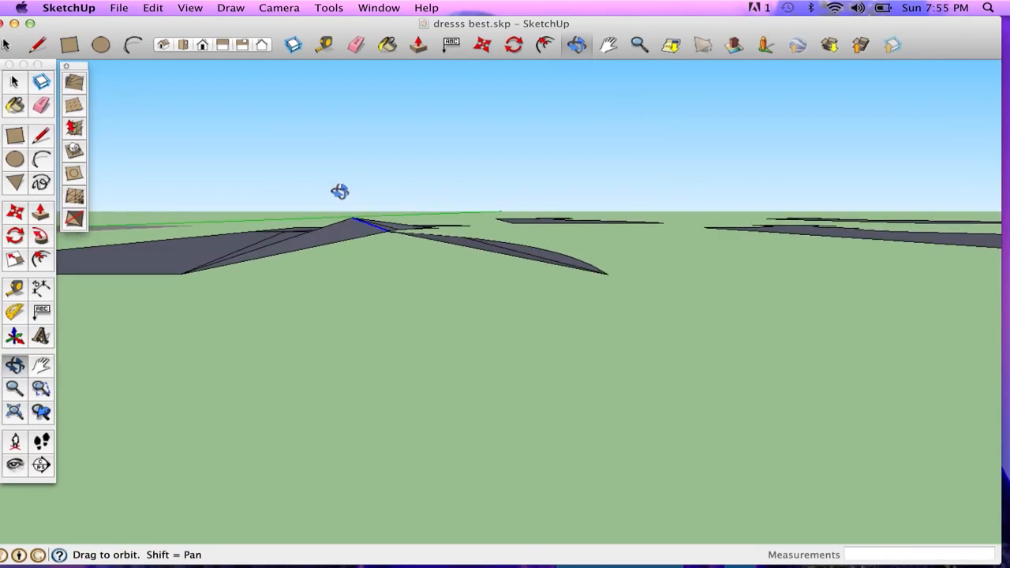
pyautogui.moveTo(339, 191); pyautogui.dragTo(328, 300)
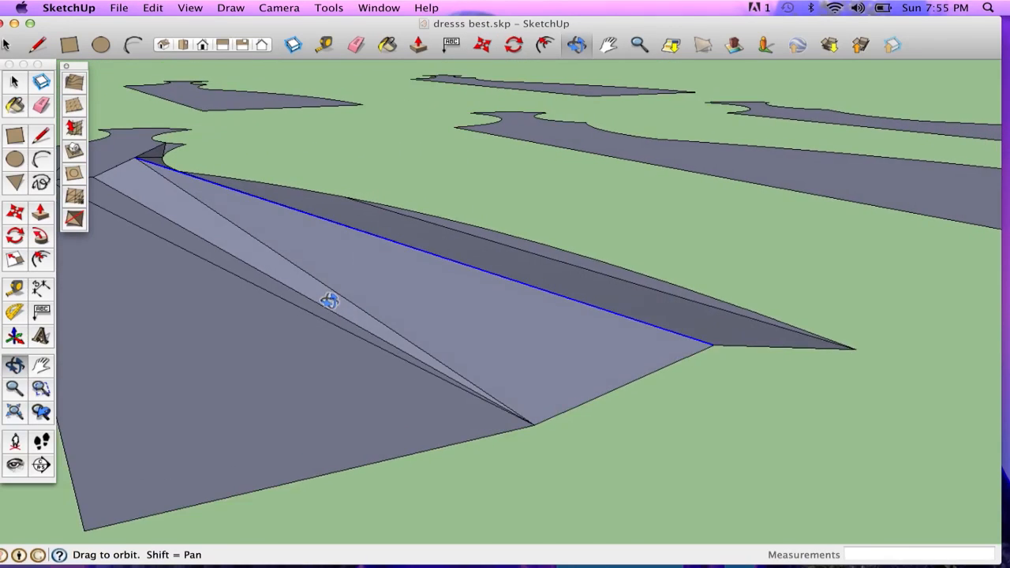
pyautogui.moveTo(330, 300); pyautogui.dragTo(154, 240)
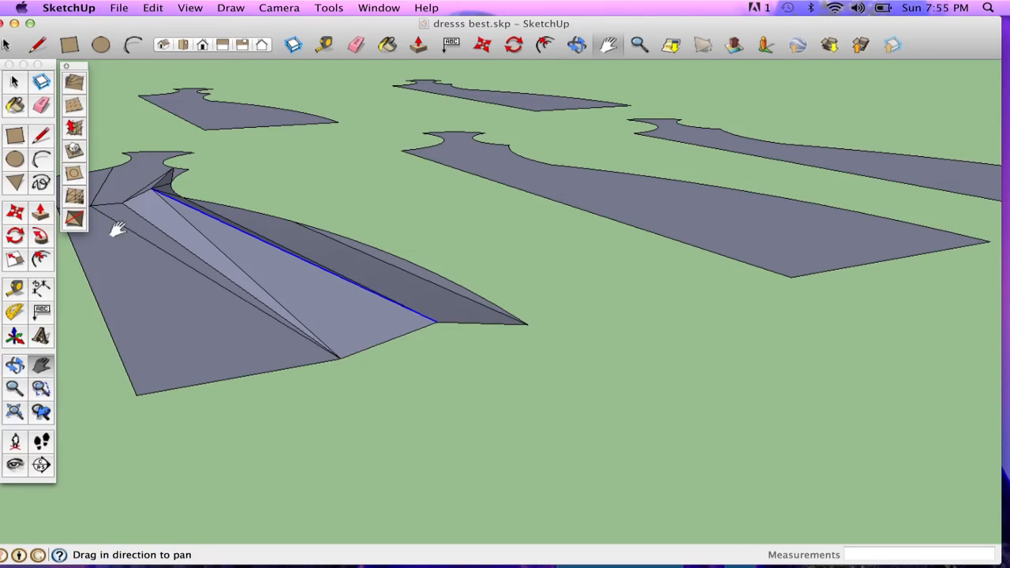
pyautogui.moveTo(118, 228); pyautogui.dragTo(276, 276)
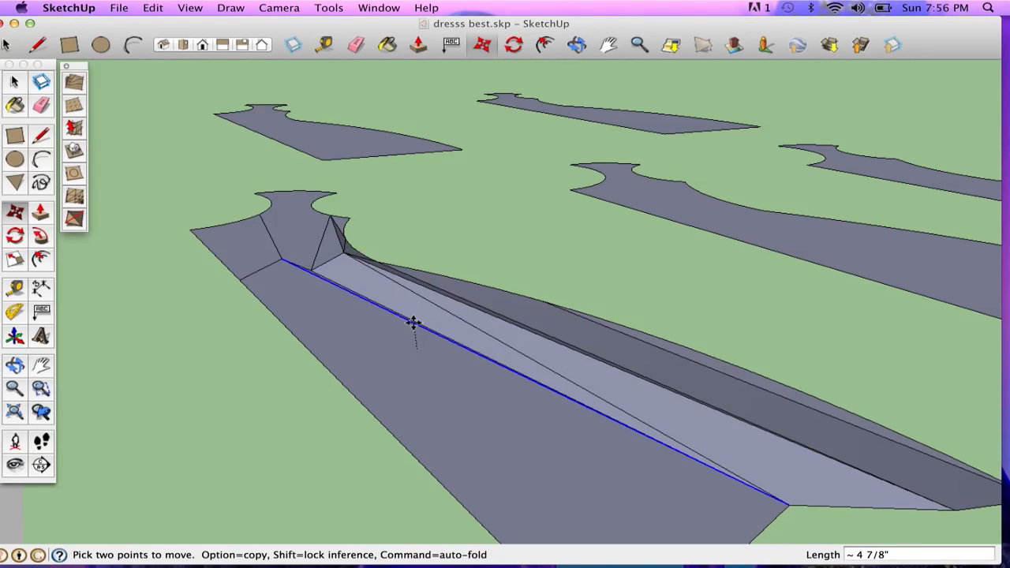
pyautogui.moveTo(413, 323); pyautogui.dragTo(410, 306)
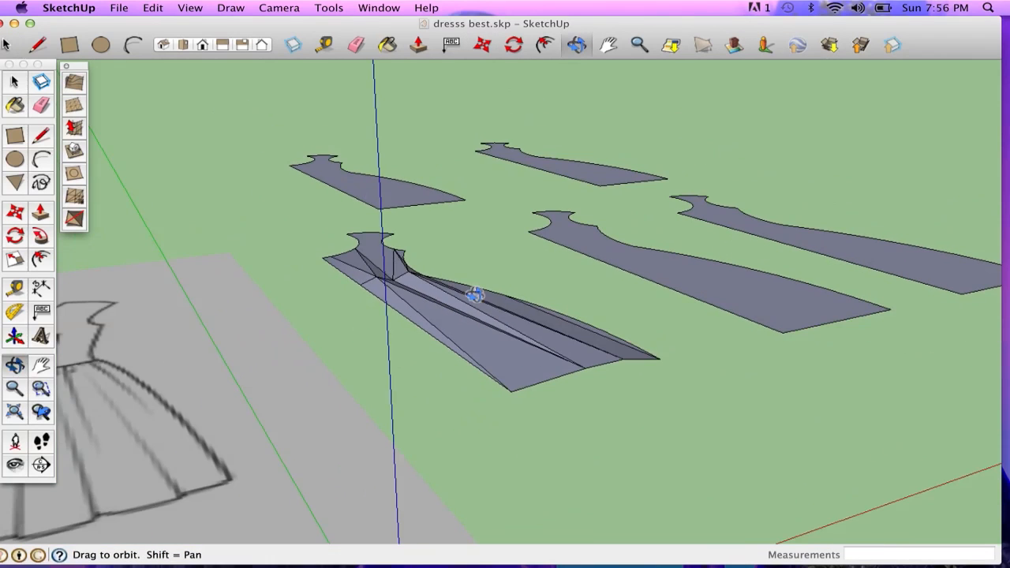
pyautogui.moveTo(473, 297); pyautogui.dragTo(284, 218)
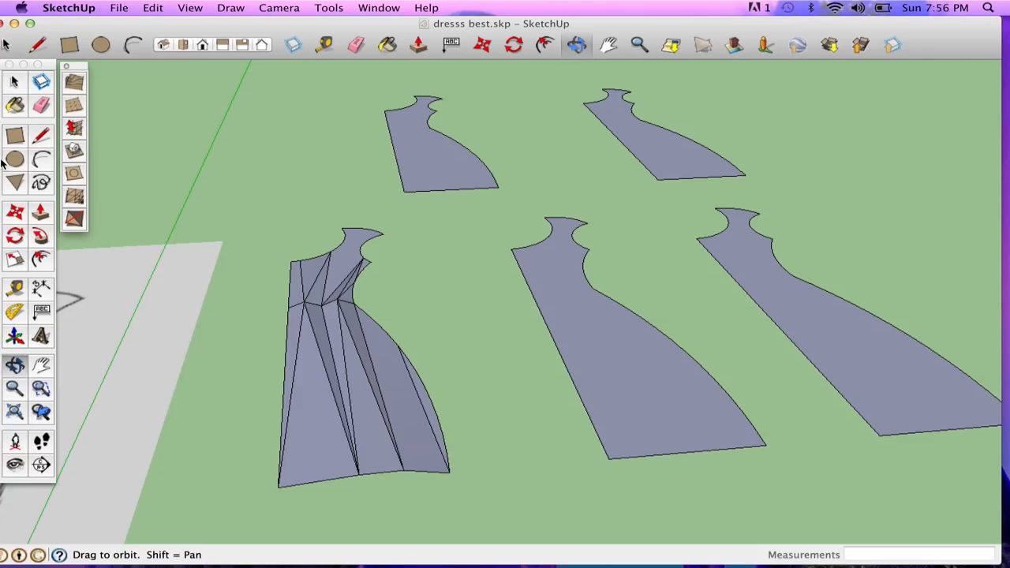
# Select the entire folded front piece ready for lavender paint.
pyautogui.click(13, 82)
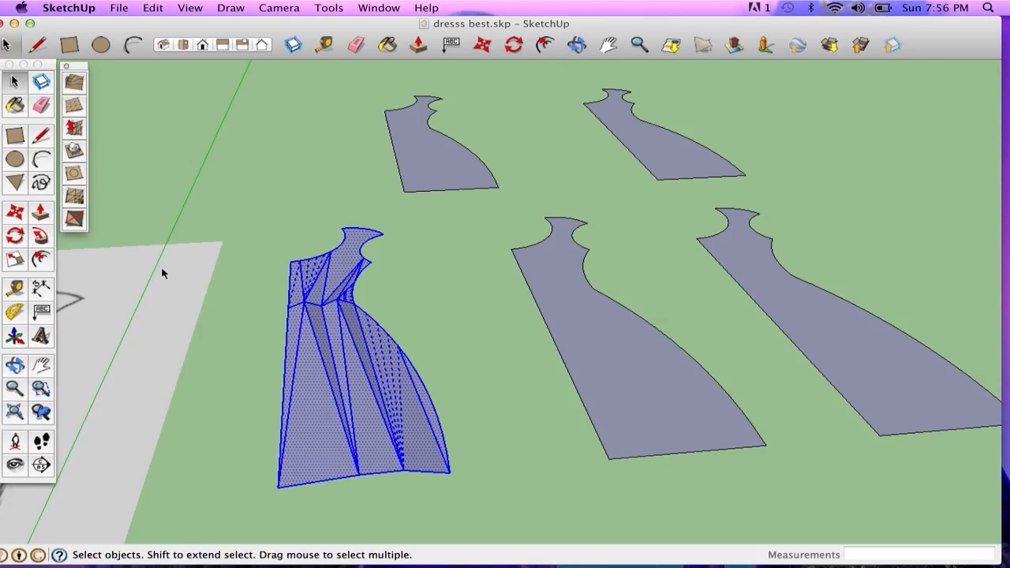
pyautogui.moveTo(3, 276)
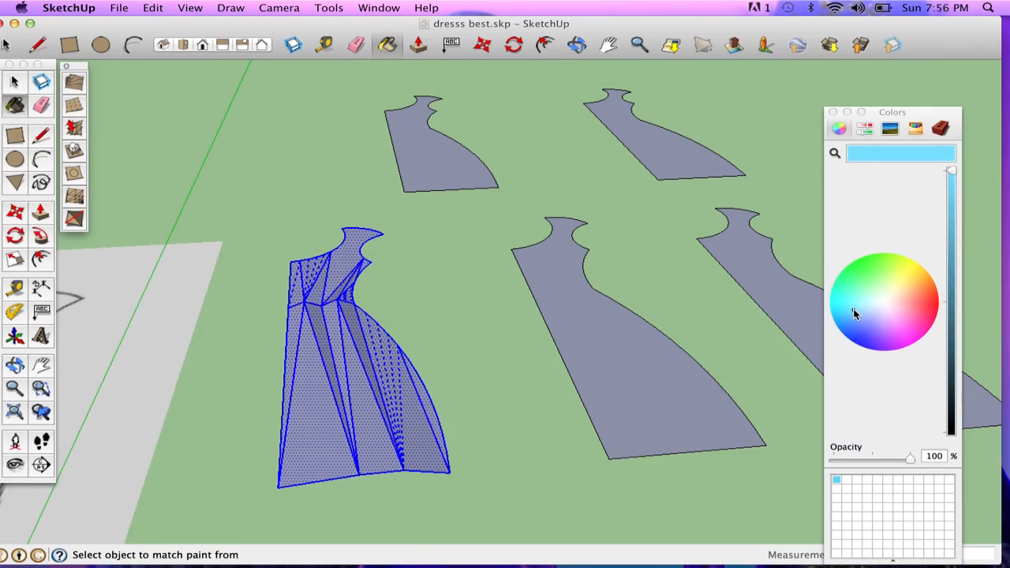
pyautogui.moveTo(855, 308)
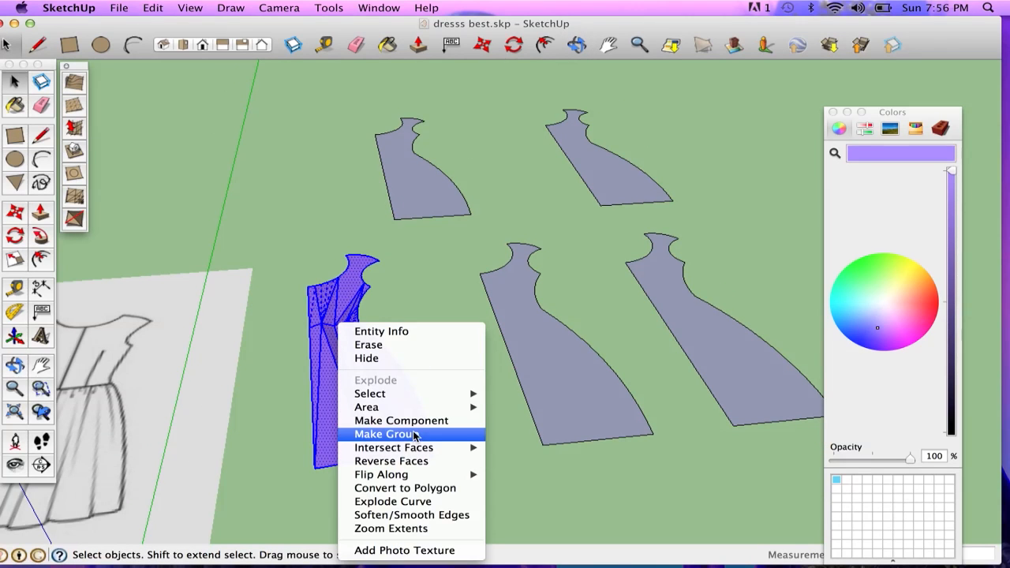
# Make the painted front piece a group and move it toward the dress sketch image.
pyautogui.click(385, 434)
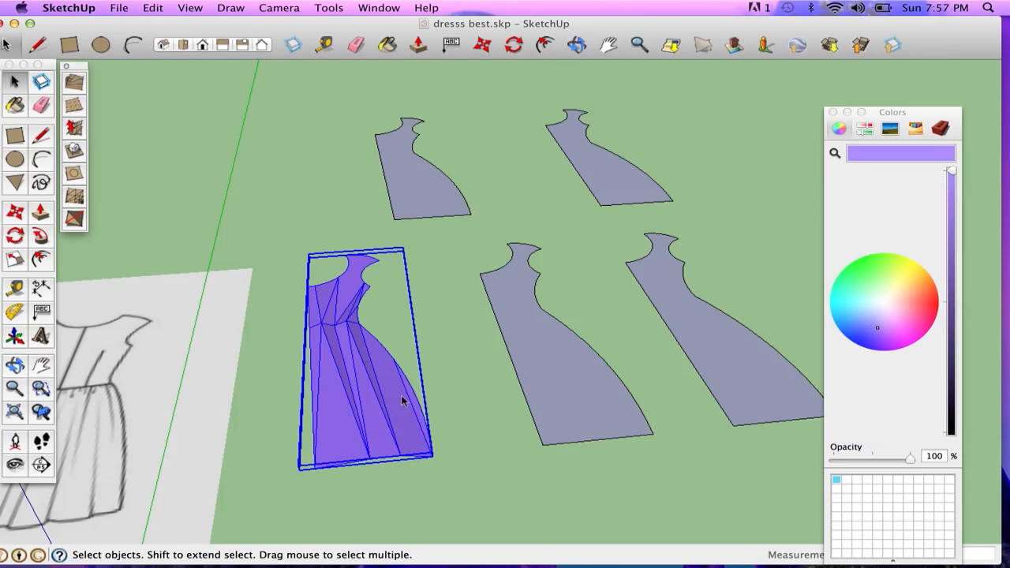
pyautogui.click(16, 211)
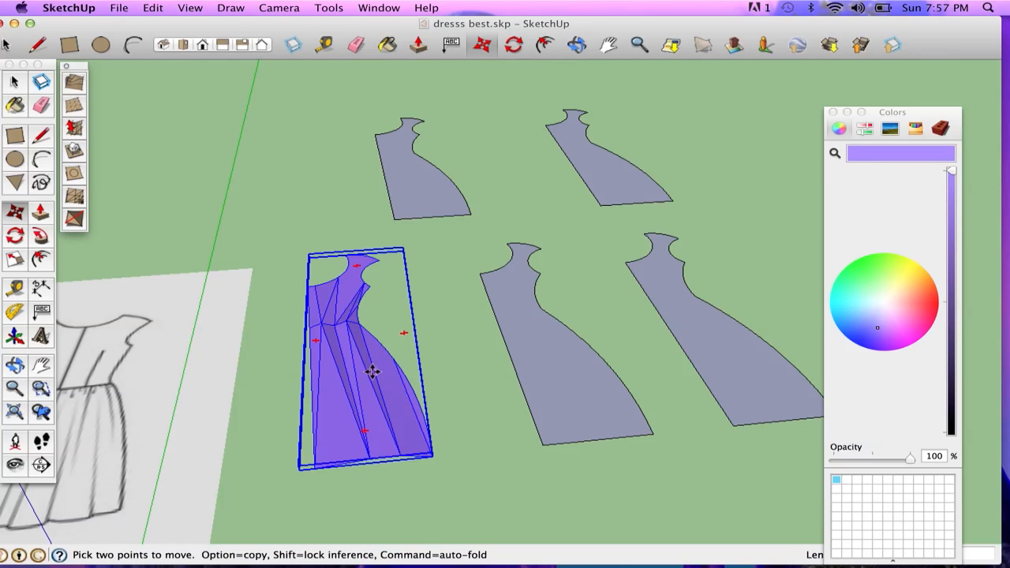
pyautogui.moveTo(371, 372); pyautogui.dragTo(261, 360)
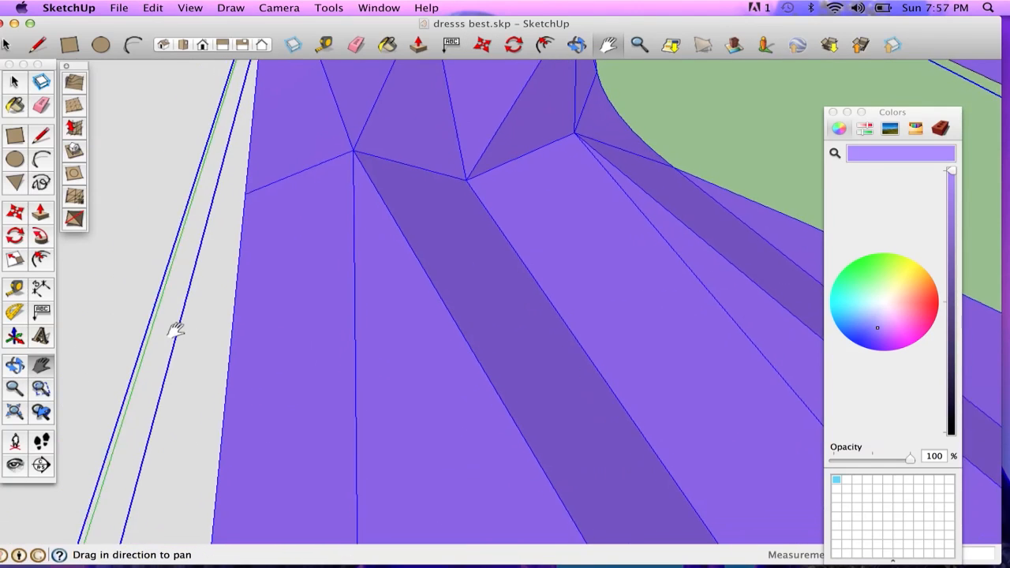
# Scale the grouped front piece with its grips until it matches the sketched dress outline.
pyautogui.moveTo(174, 332); pyautogui.dragTo(363, 284)
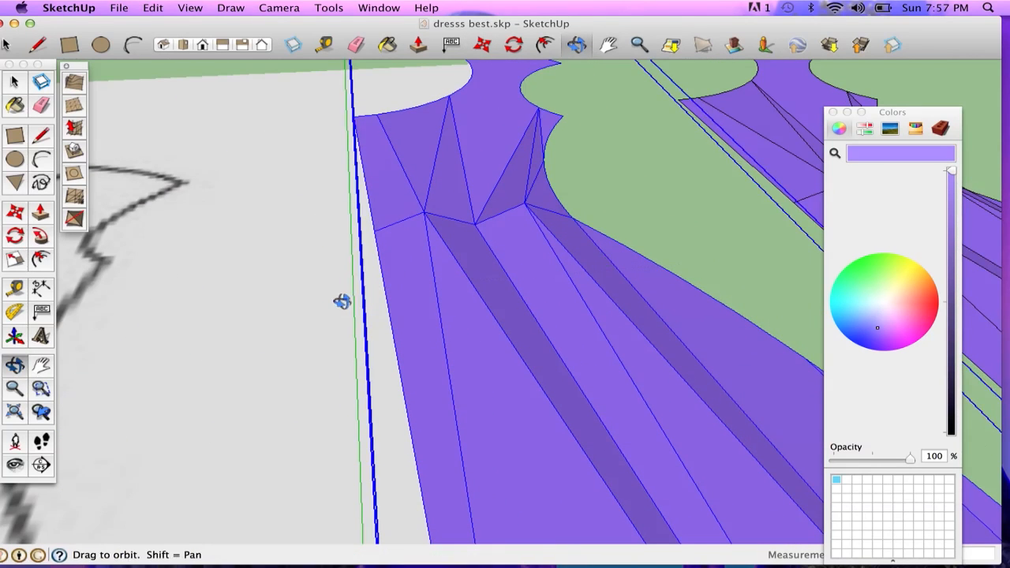
pyautogui.moveTo(341, 301); pyautogui.dragTo(568, 292)
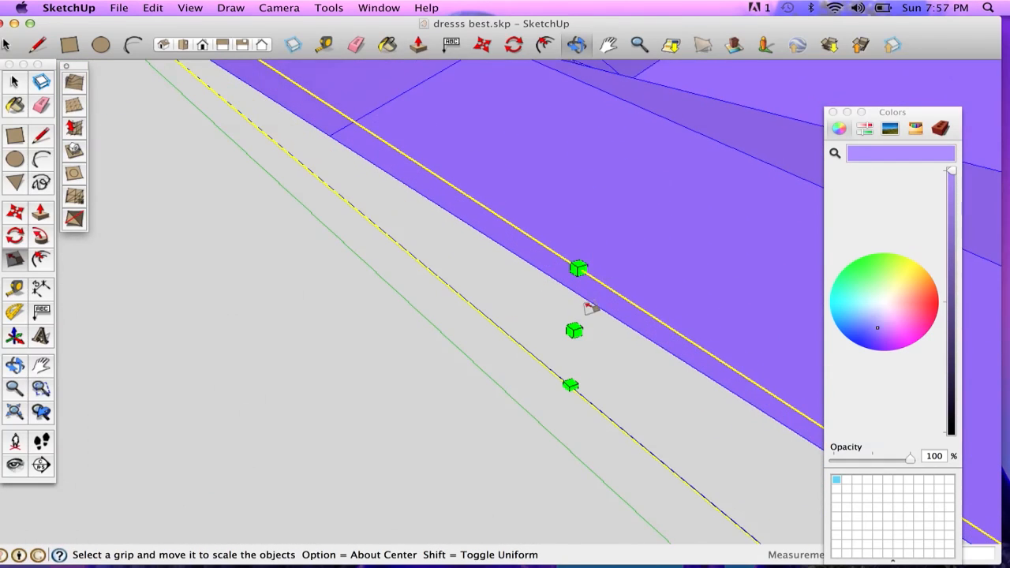
pyautogui.moveTo(574, 330)
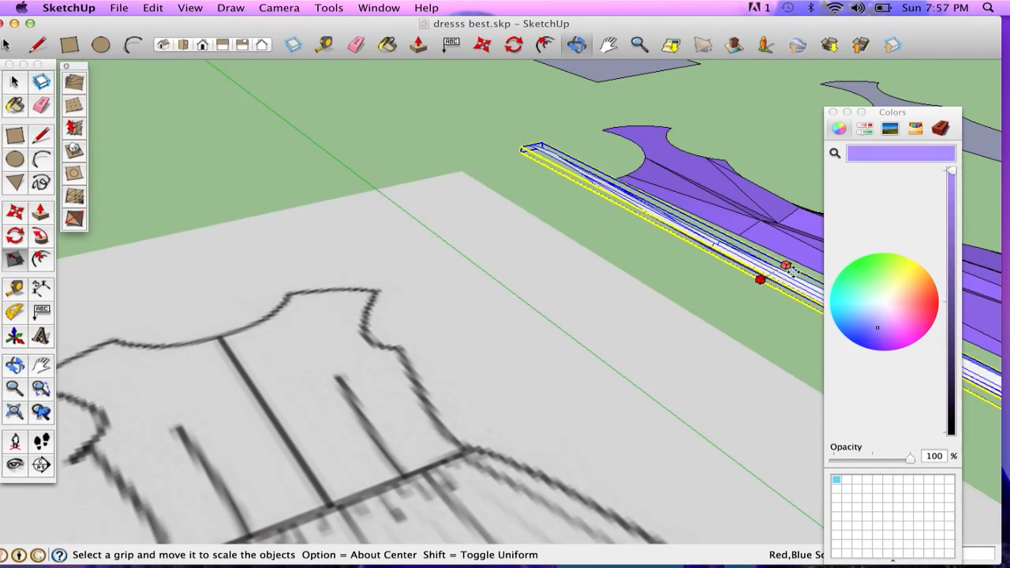
pyautogui.moveTo(760, 278); pyautogui.dragTo(578, 347)
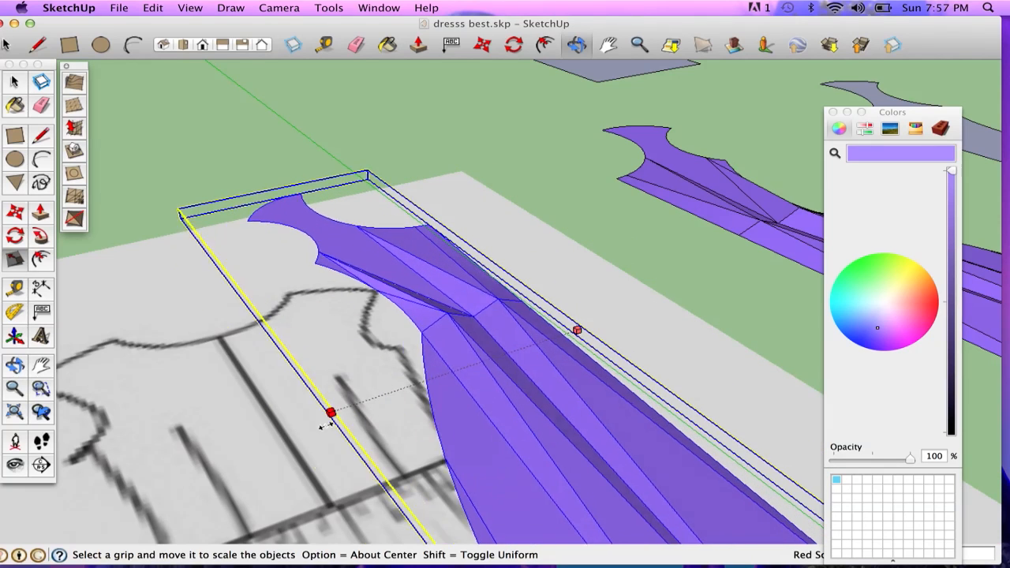
pyautogui.moveTo(330, 414); pyautogui.dragTo(292, 426)
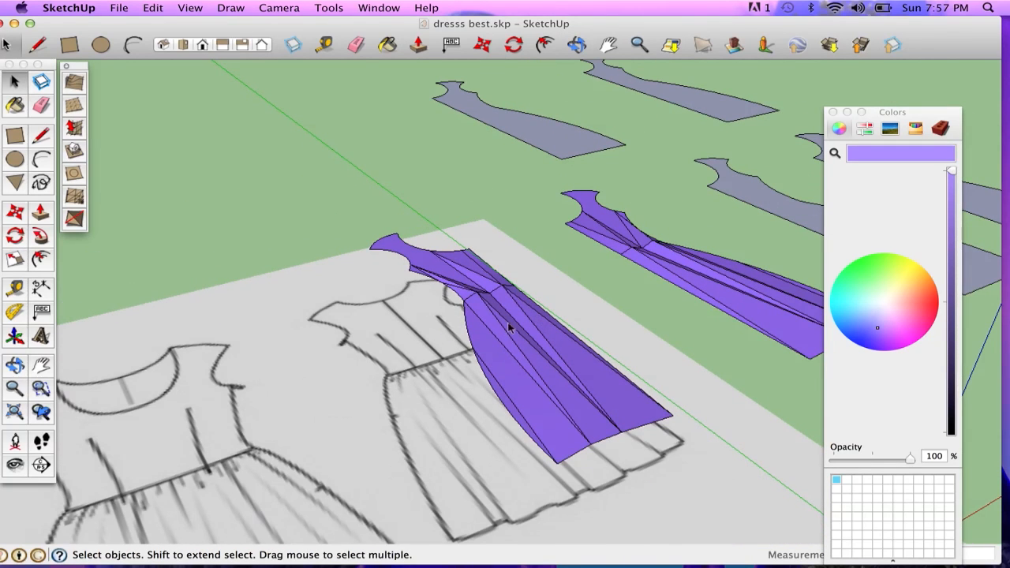
pyautogui.moveTo(521, 341)
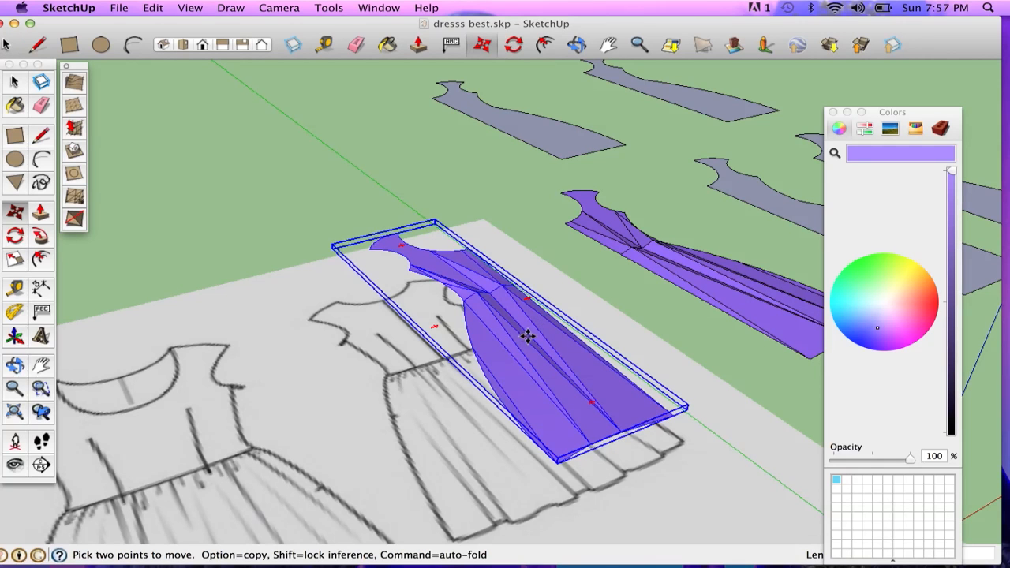
# Move the lavender piece onto the sketched dress and view the pleated front from above.
pyautogui.moveTo(529, 334); pyautogui.dragTo(663, 299)
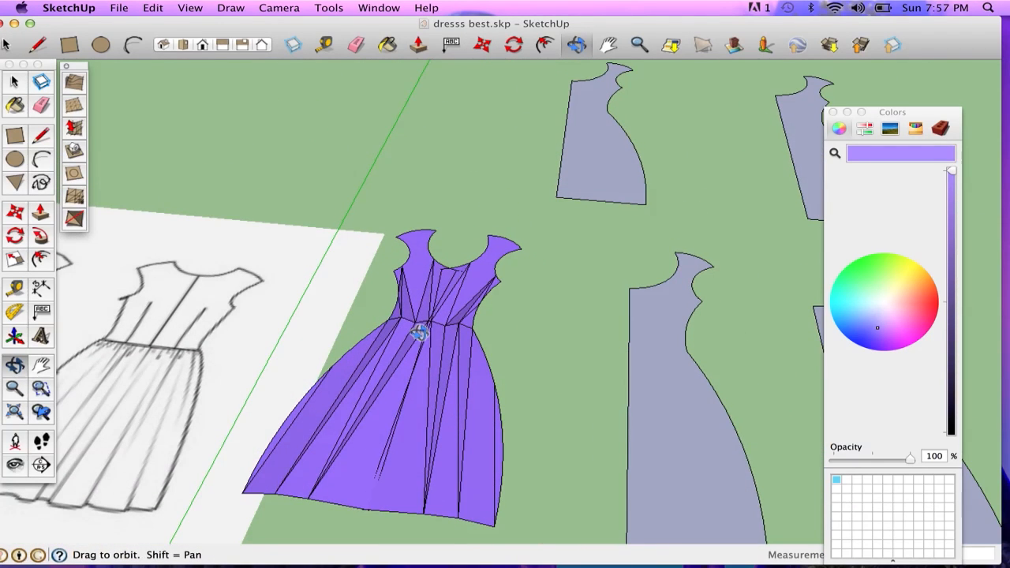
pyautogui.moveTo(419, 332); pyautogui.dragTo(446, 394)
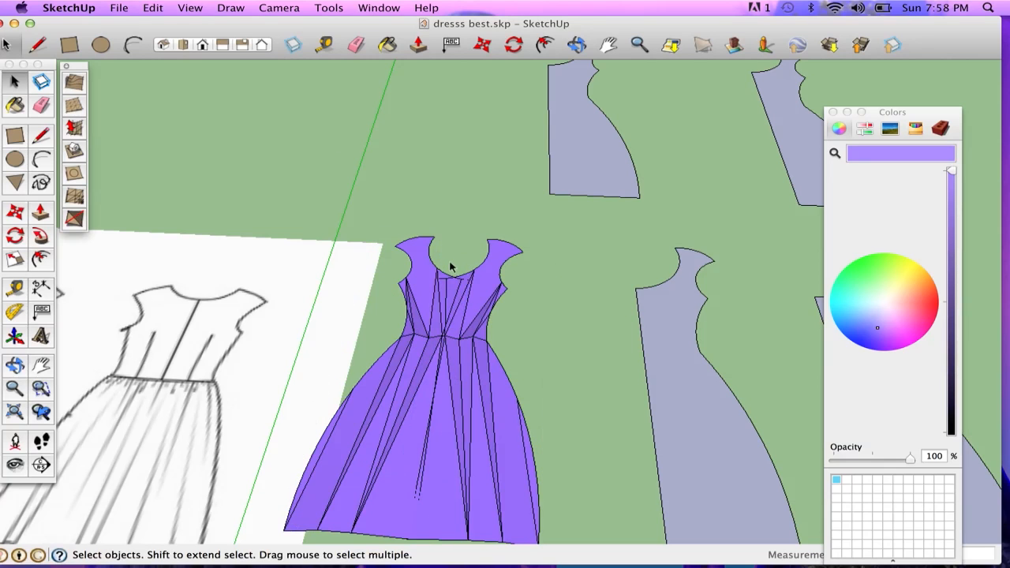
# Make the selected dress a component named Dress_1 via Make Component and Create.
pyautogui.rightClick(450, 266)
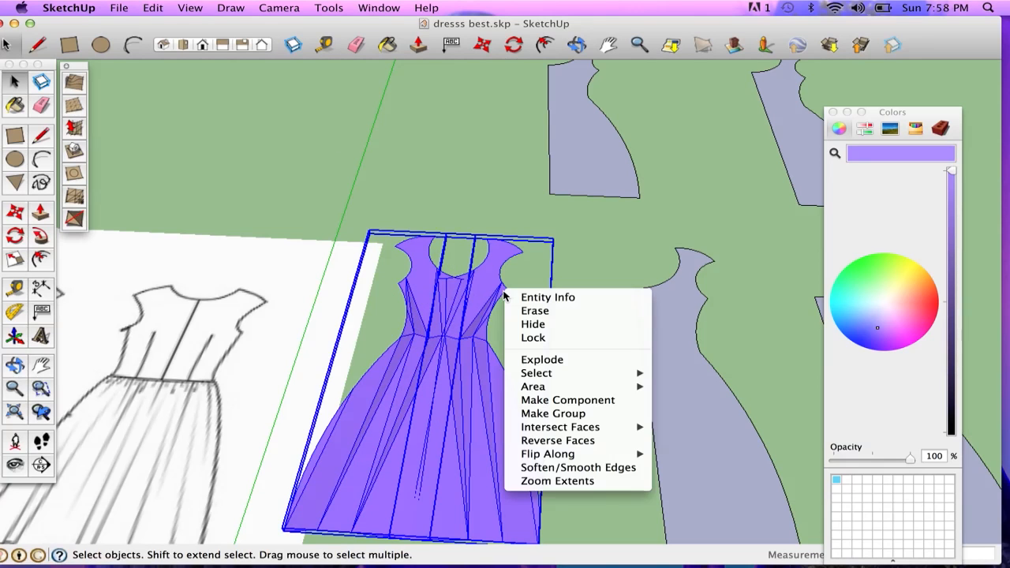
pyautogui.click(568, 399)
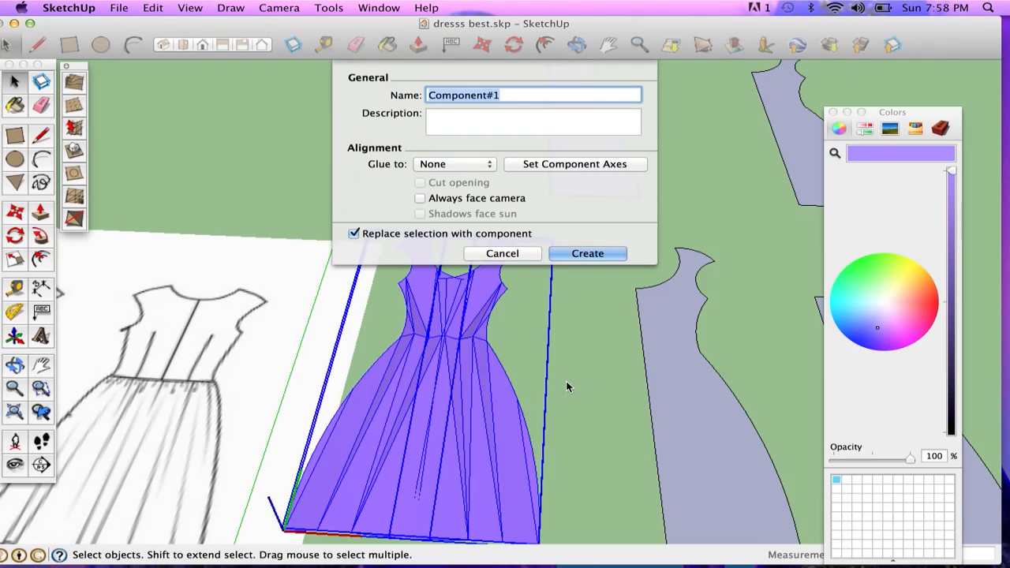
pyautogui.write('dres')
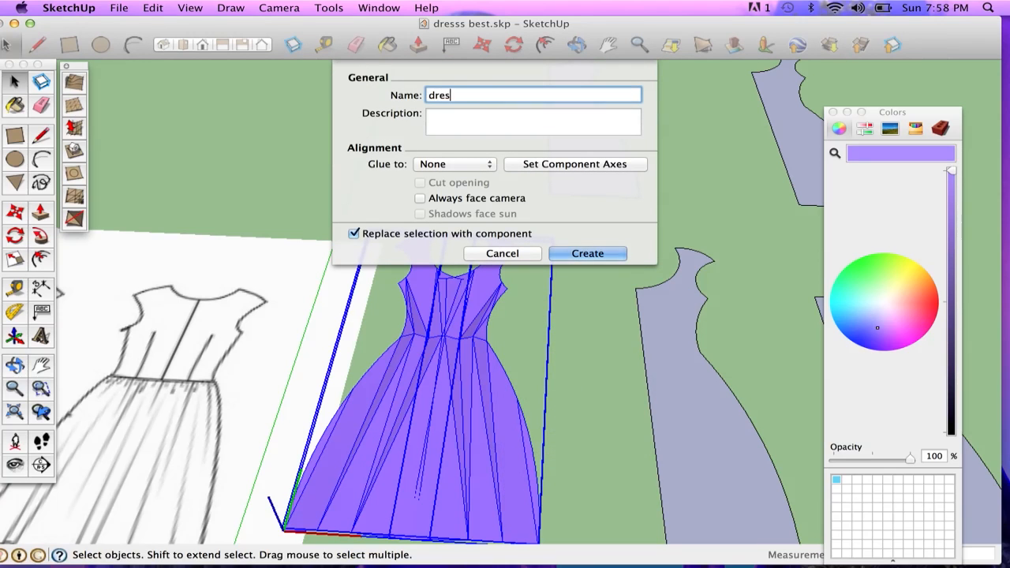
pyautogui.write('Dress_1')
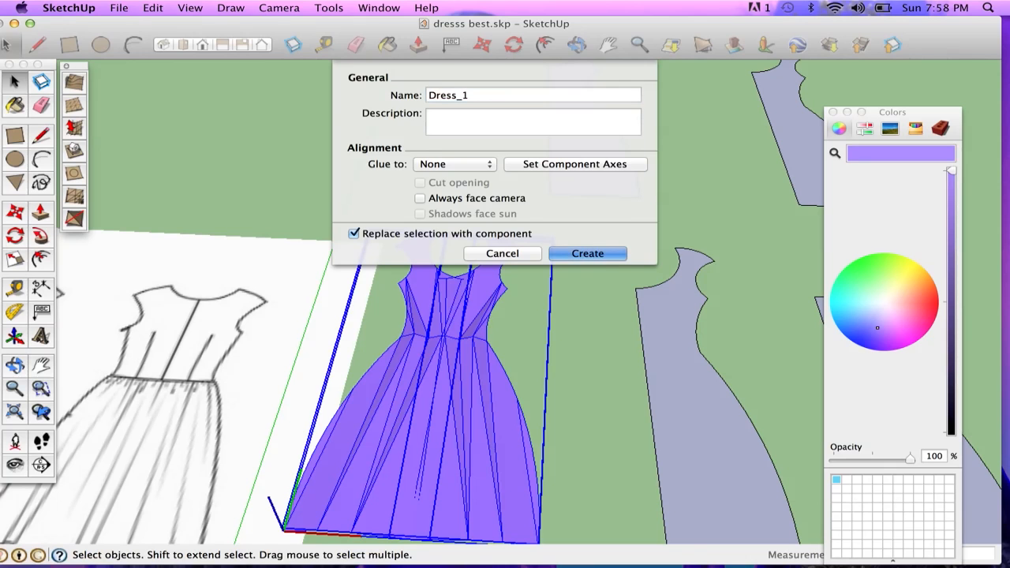
pyautogui.click(588, 252)
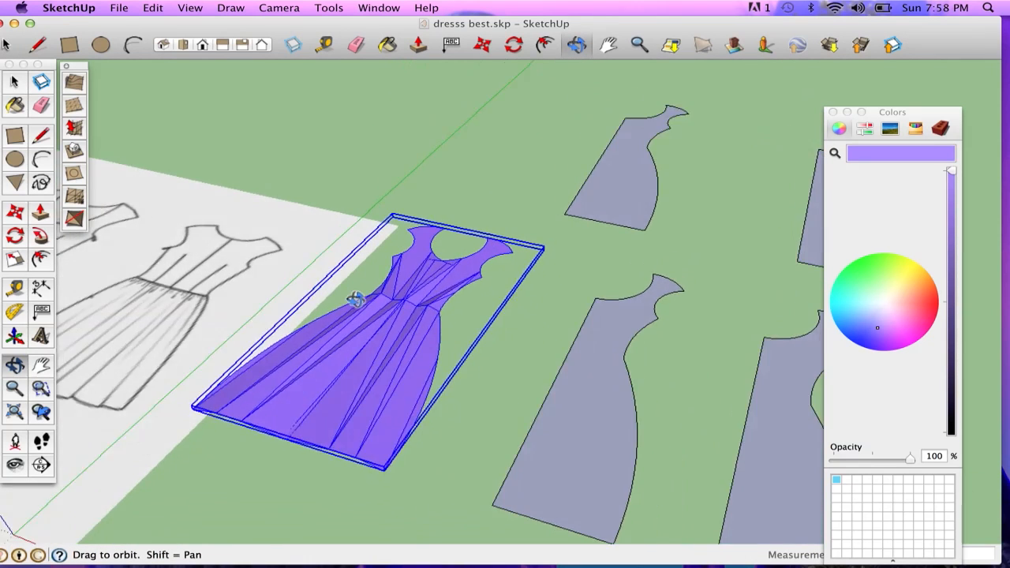
# Reposition the Dress_1 component so it stands vertically beside the flat pattern pieces.
pyautogui.moveTo(355, 300); pyautogui.dragTo(360, 292)
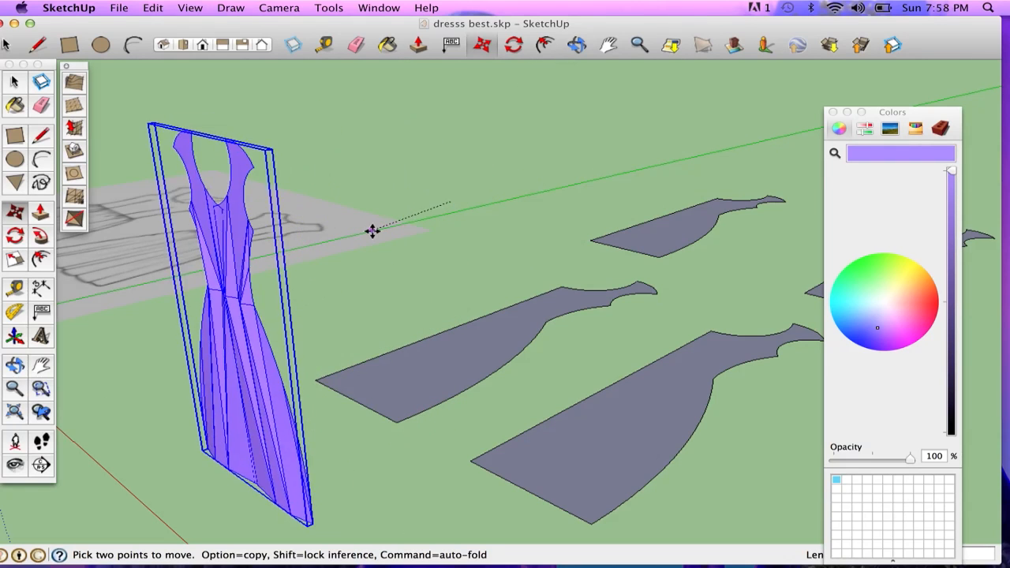
pyautogui.moveTo(376, 231); pyautogui.dragTo(344, 260)
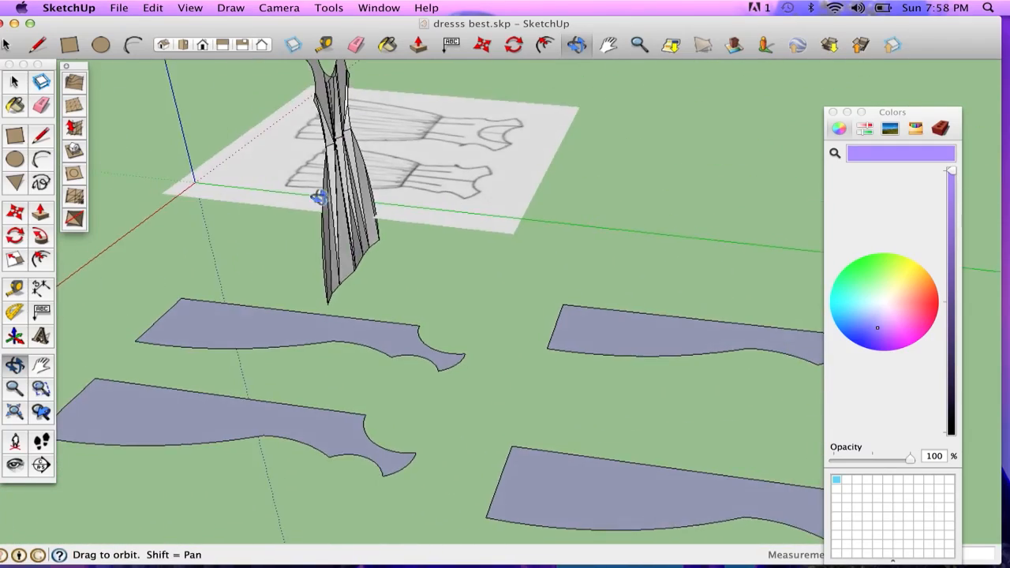
pyautogui.moveTo(318, 197); pyautogui.dragTo(268, 239)
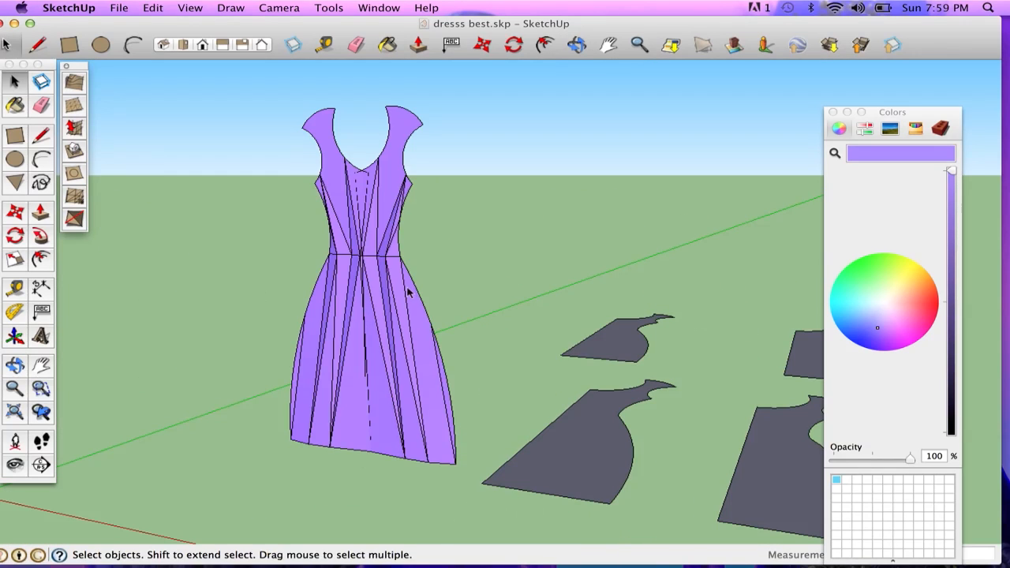
# In the Styles window's Edge settings, switch Edges off so the dress shades smoothly.
pyautogui.click(379, 8)
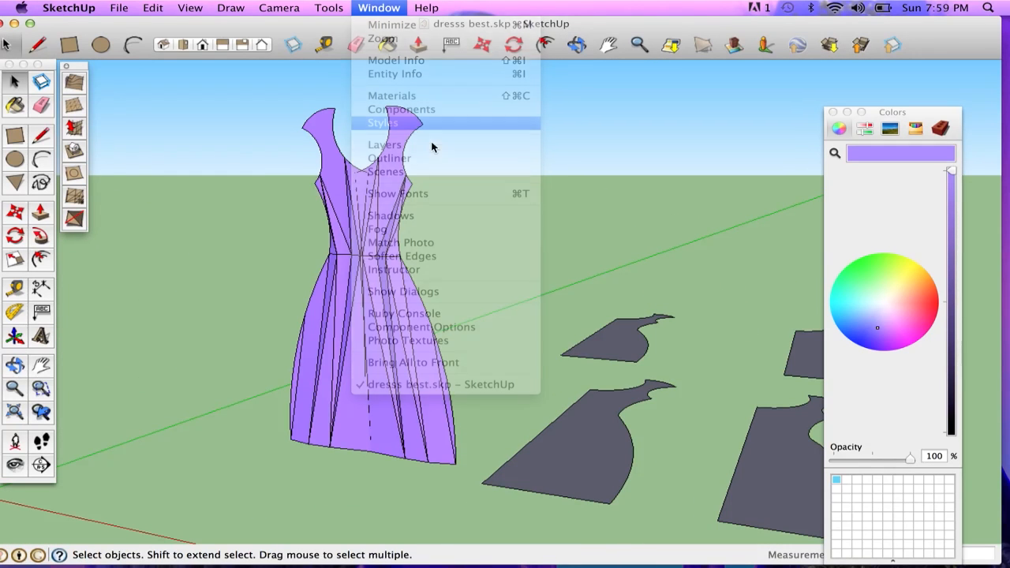
pyautogui.click(382, 124)
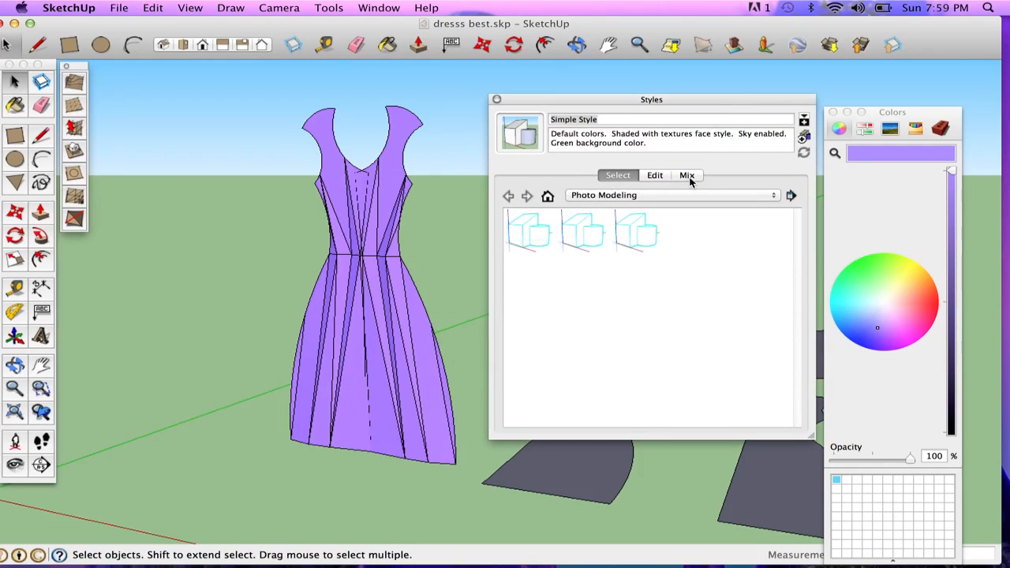
pyautogui.click(653, 174)
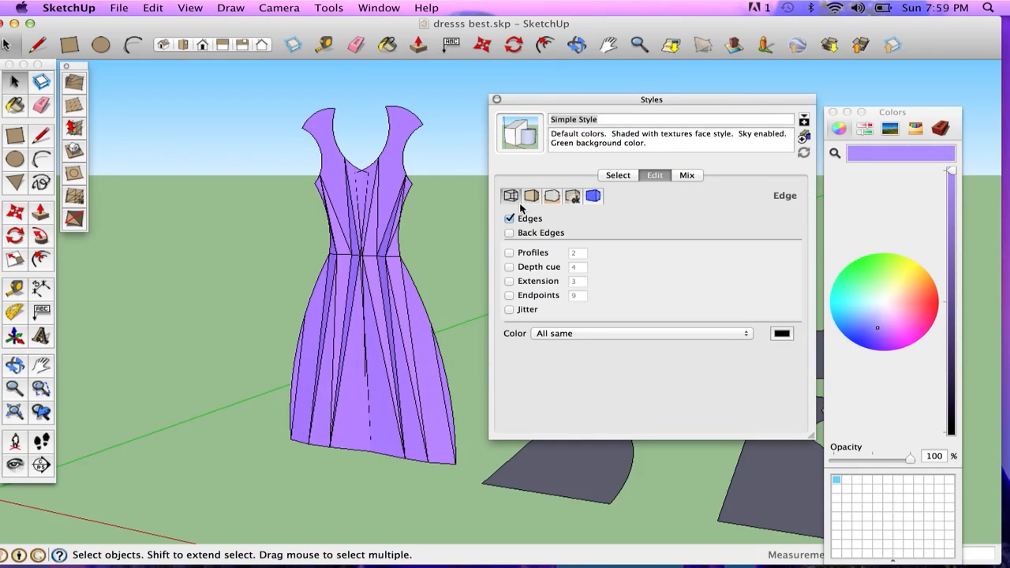
pyautogui.click(508, 218)
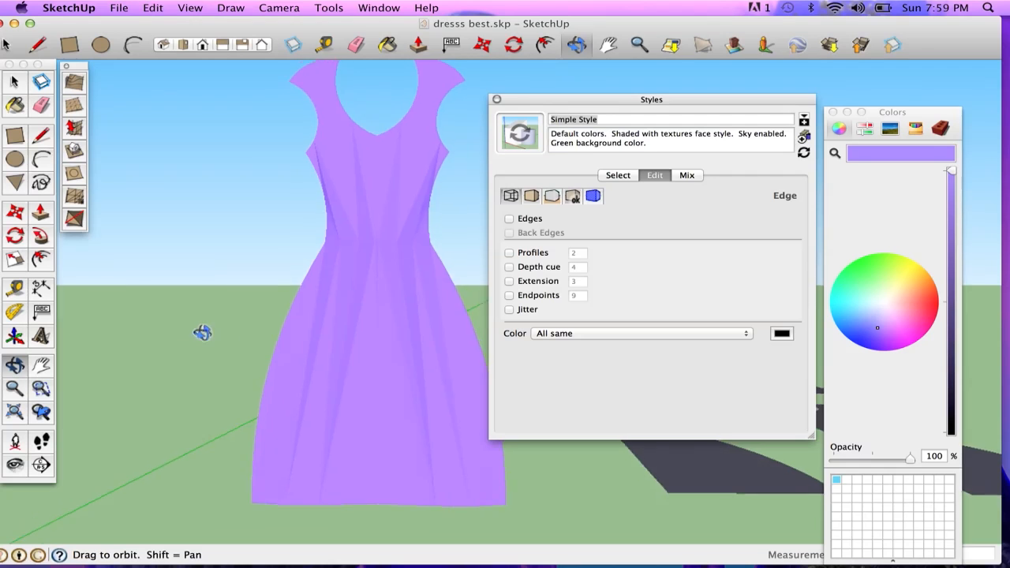
pyautogui.moveTo(204, 332); pyautogui.dragTo(386, 350)
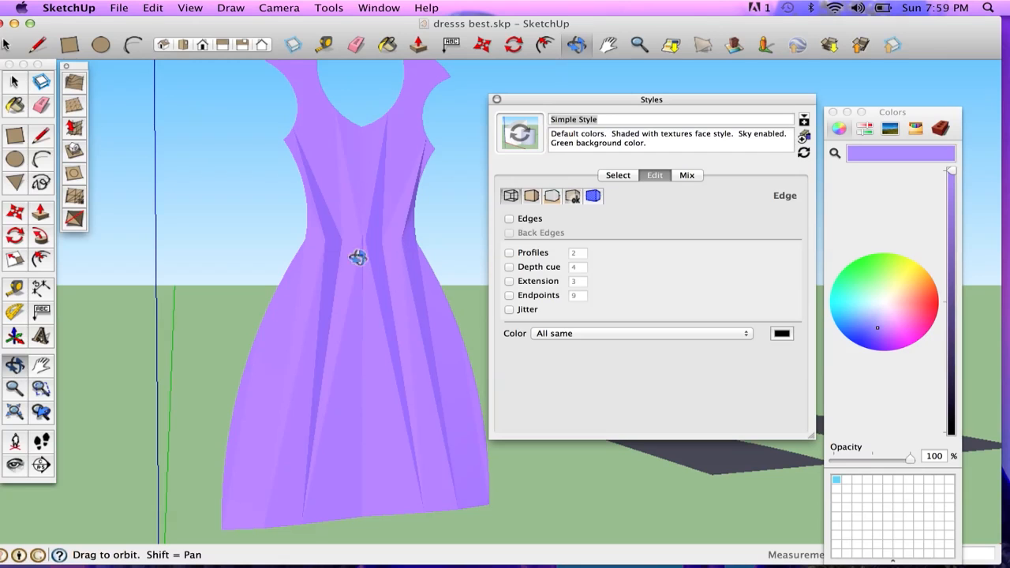
pyautogui.click(379, 8)
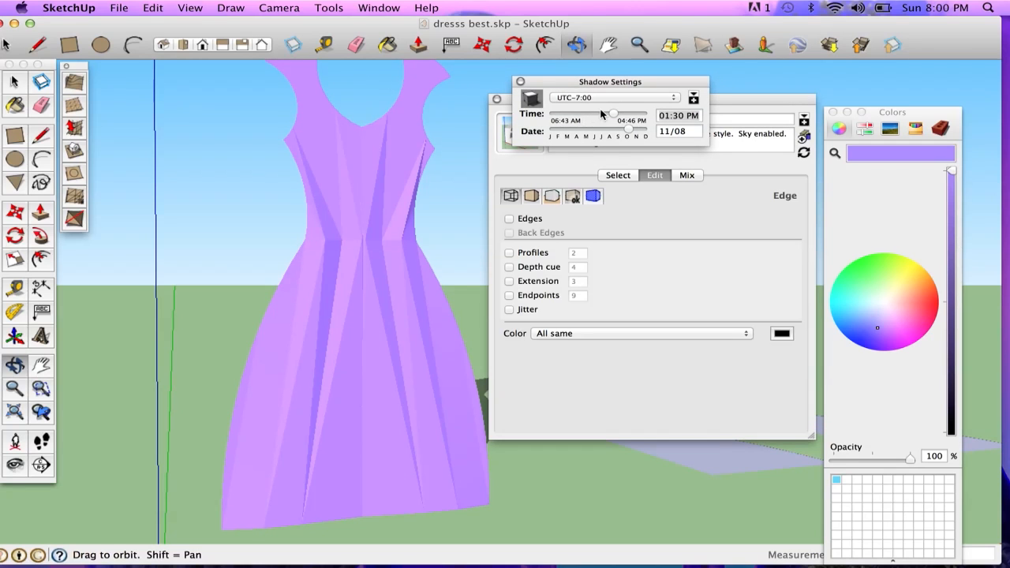
# Drag the shadow Time and Date sliders to about 09:51 AM on 06/05.
pyautogui.moveTo(613, 113); pyautogui.dragTo(623, 113)
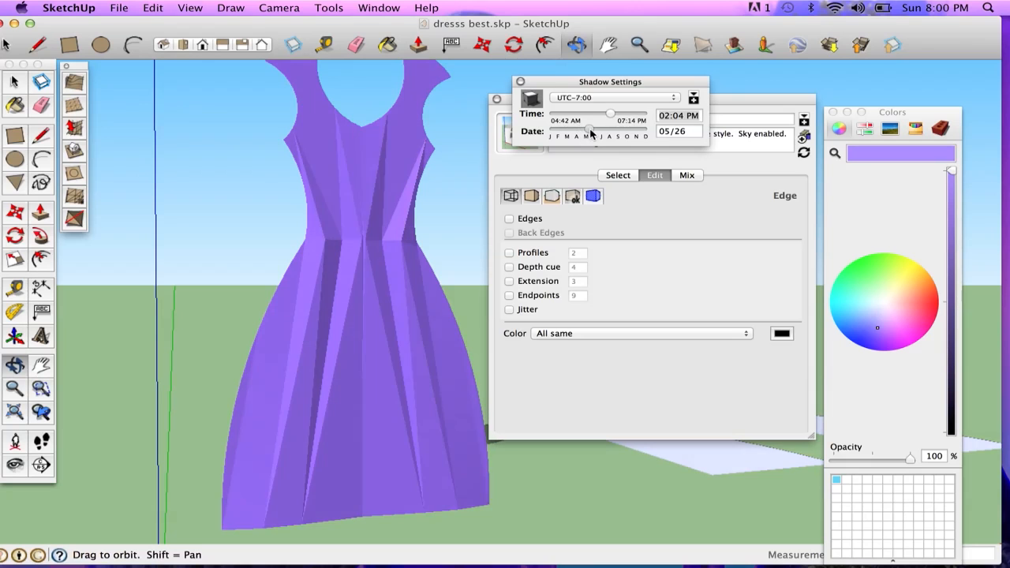
pyautogui.moveTo(609, 114); pyautogui.dragTo(585, 113)
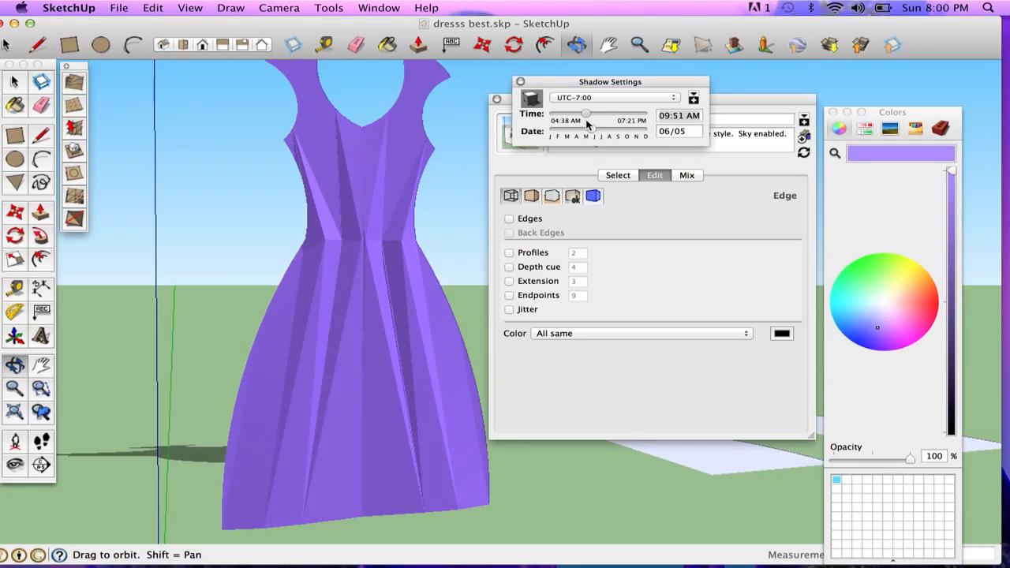
pyautogui.moveTo(586, 114); pyautogui.dragTo(622, 113)
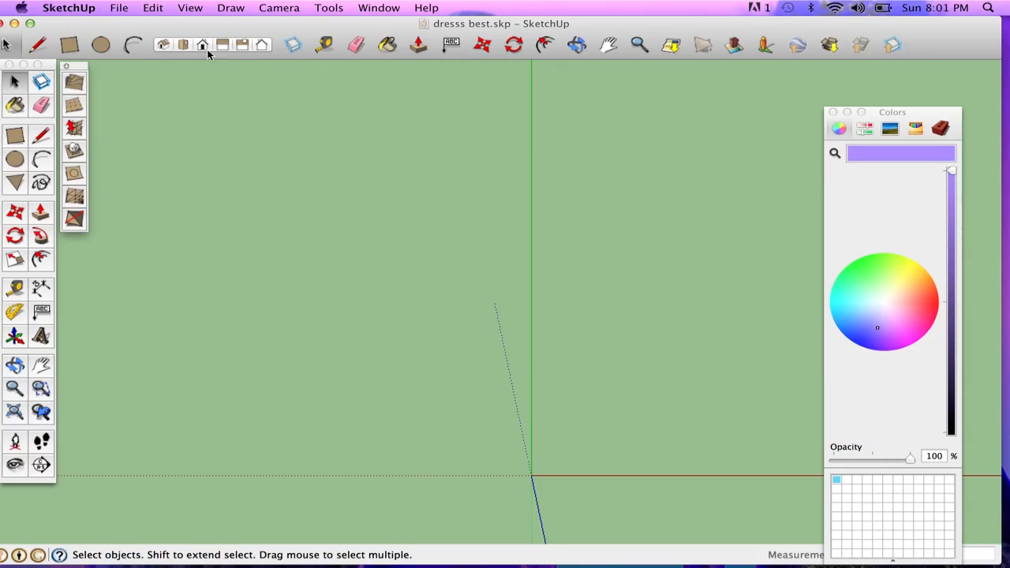
pyautogui.moveTo(325, 206)
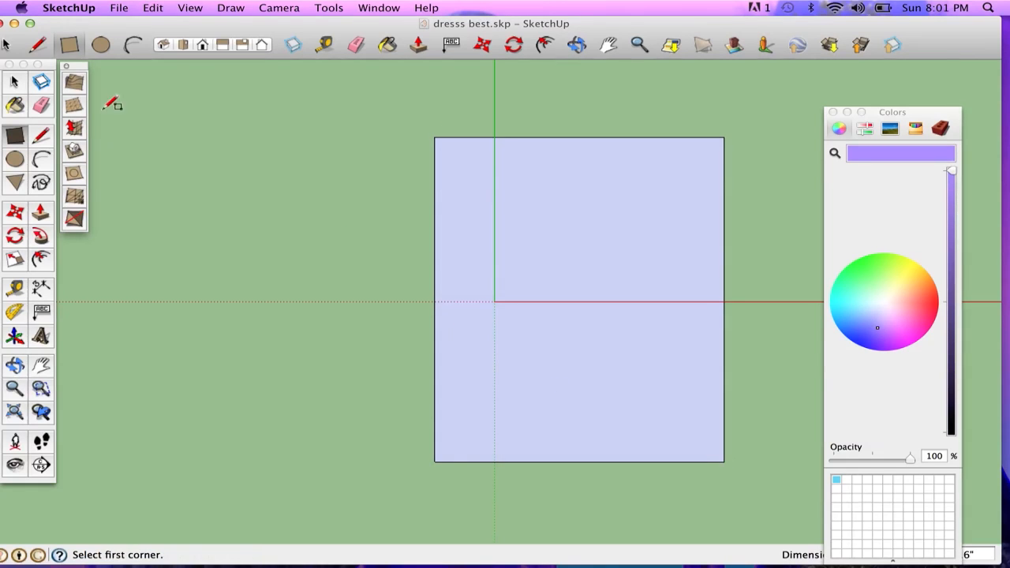
# Sketch three wavy freehand contour lines across the rectangle at its top, middle and lower part.
pyautogui.click(41, 184)
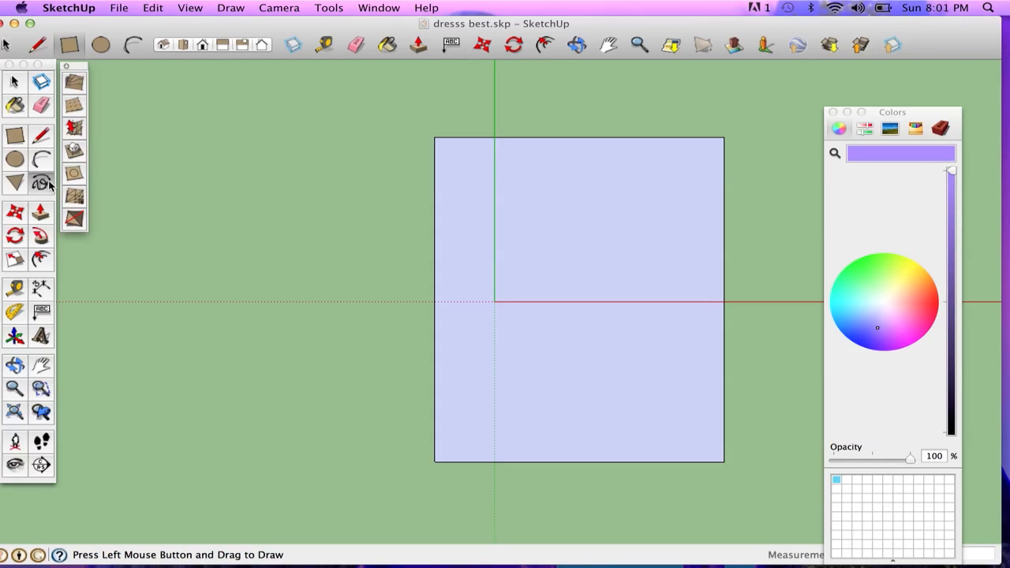
pyautogui.moveTo(726, 187)
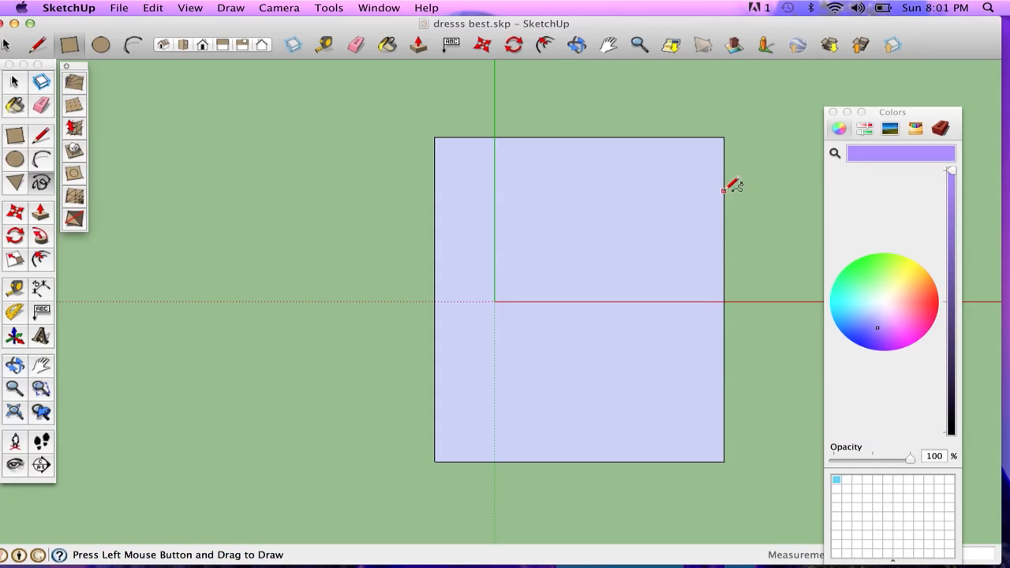
pyautogui.moveTo(729, 190); pyautogui.dragTo(450, 173)
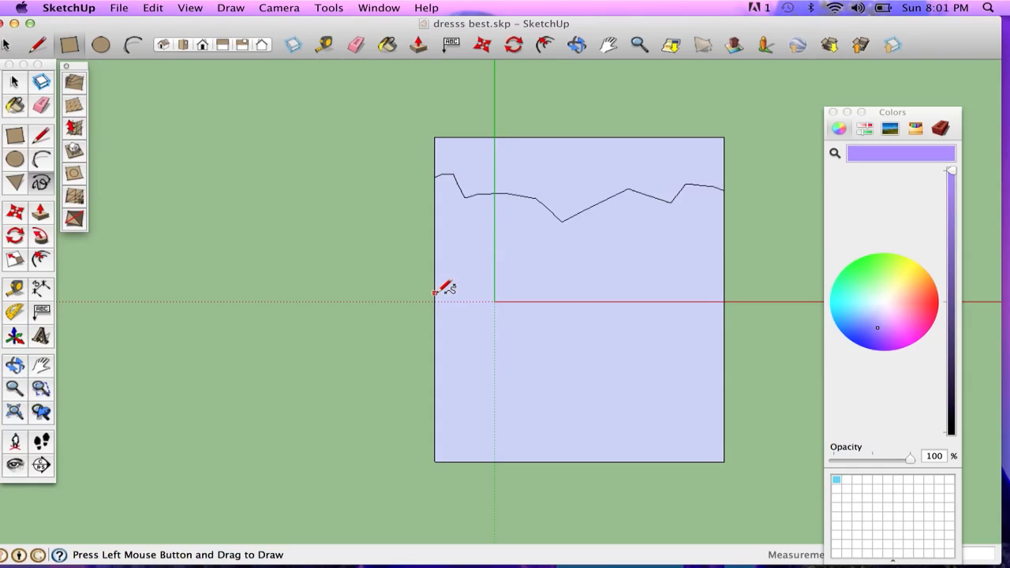
pyautogui.moveTo(442, 287); pyautogui.dragTo(726, 281)
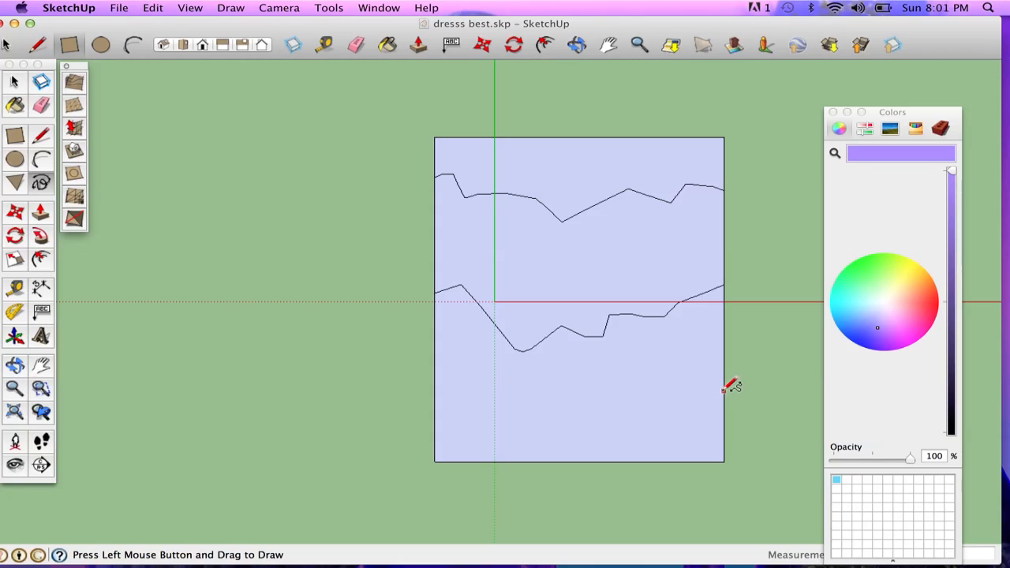
pyautogui.moveTo(726, 387); pyautogui.dragTo(470, 395)
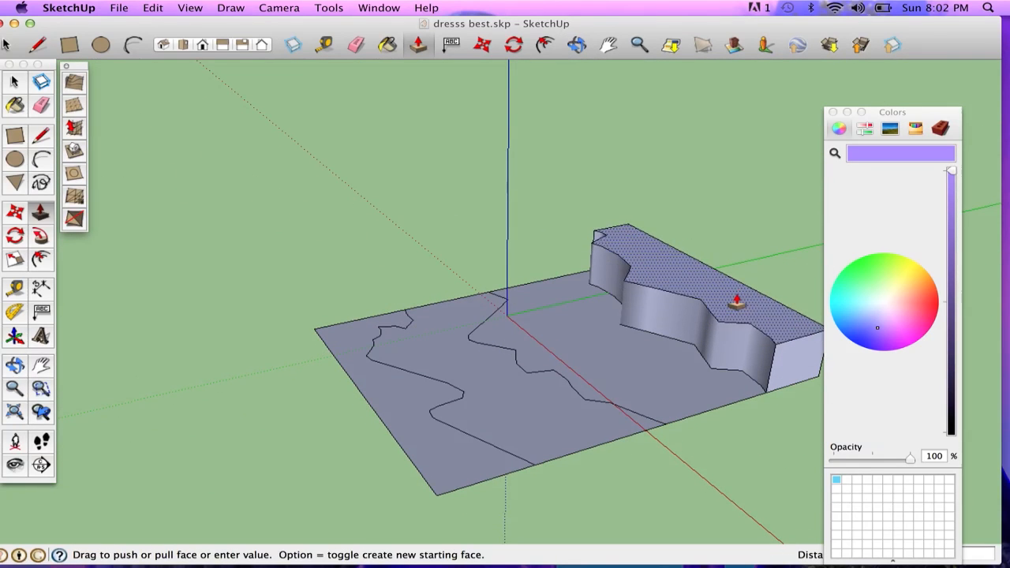
# Push/Pull the middle contour band up to a higher step, giving the slab terraced levels.
pyautogui.moveTo(734, 300); pyautogui.dragTo(631, 339)
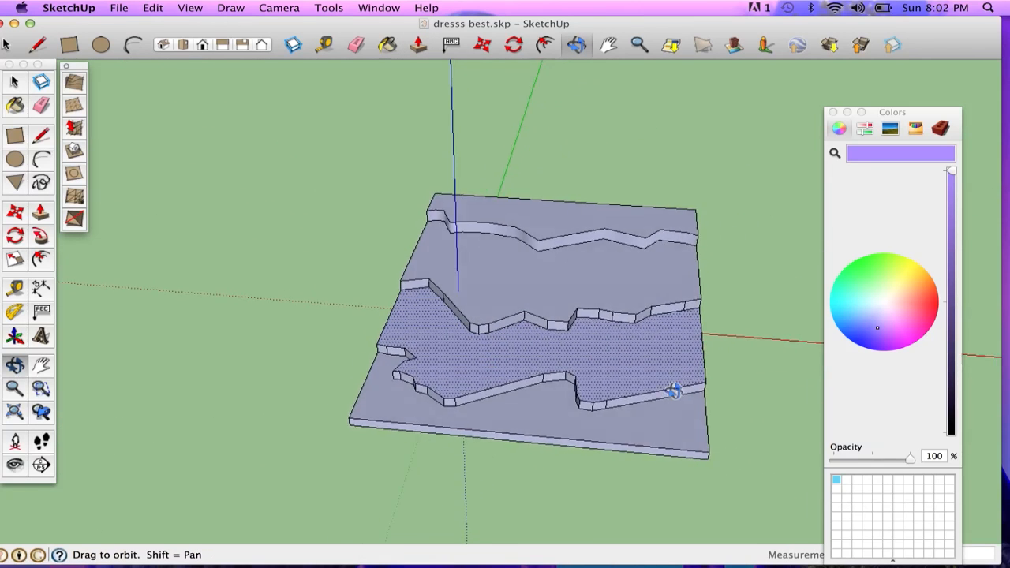
pyautogui.moveTo(676, 391); pyautogui.dragTo(565, 360)
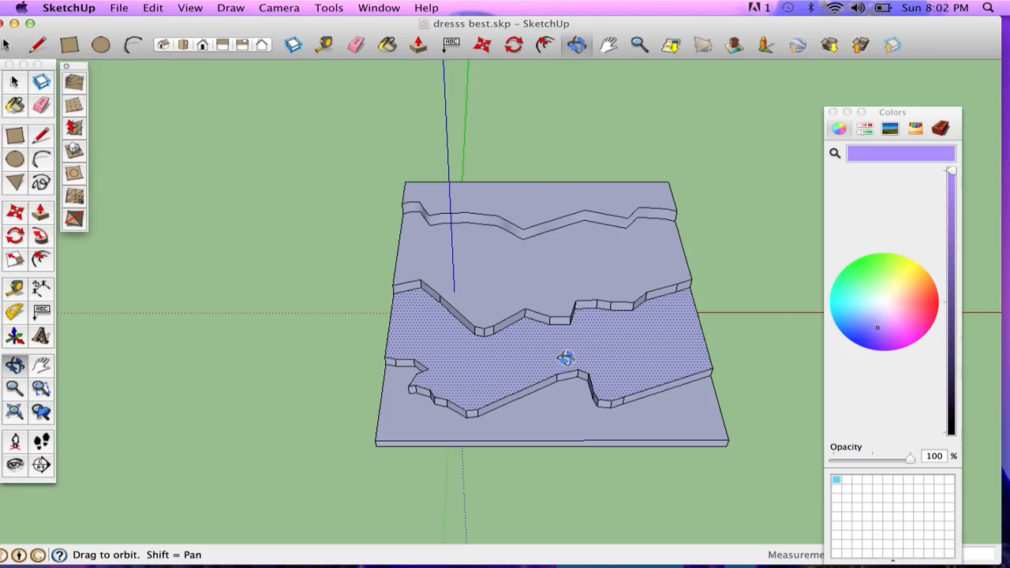
pyautogui.moveTo(539, 303)
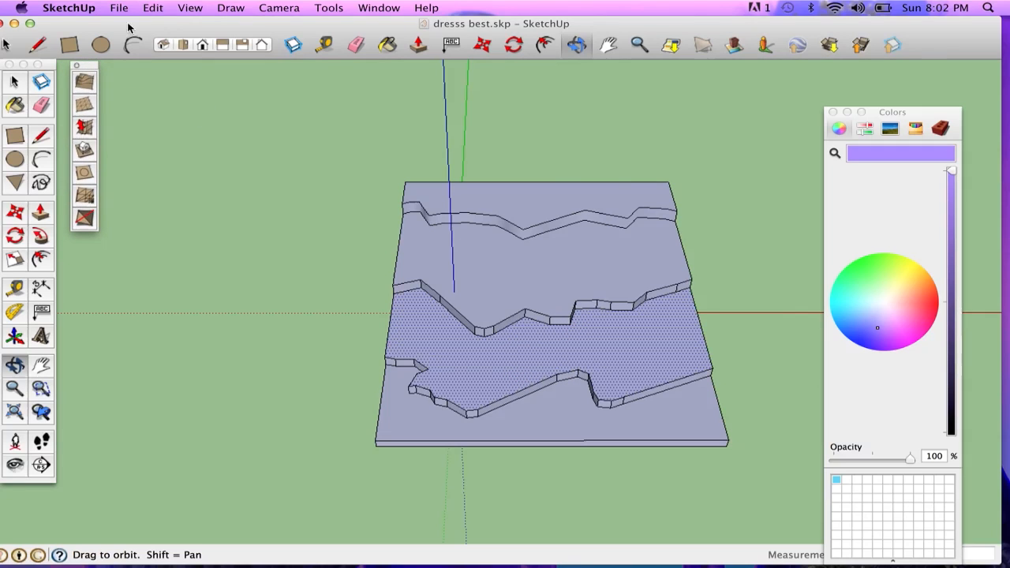
# Check in Preferences > Extensions that Sandbox Tools is enabled, then close Preferences.
pyautogui.click(69, 6)
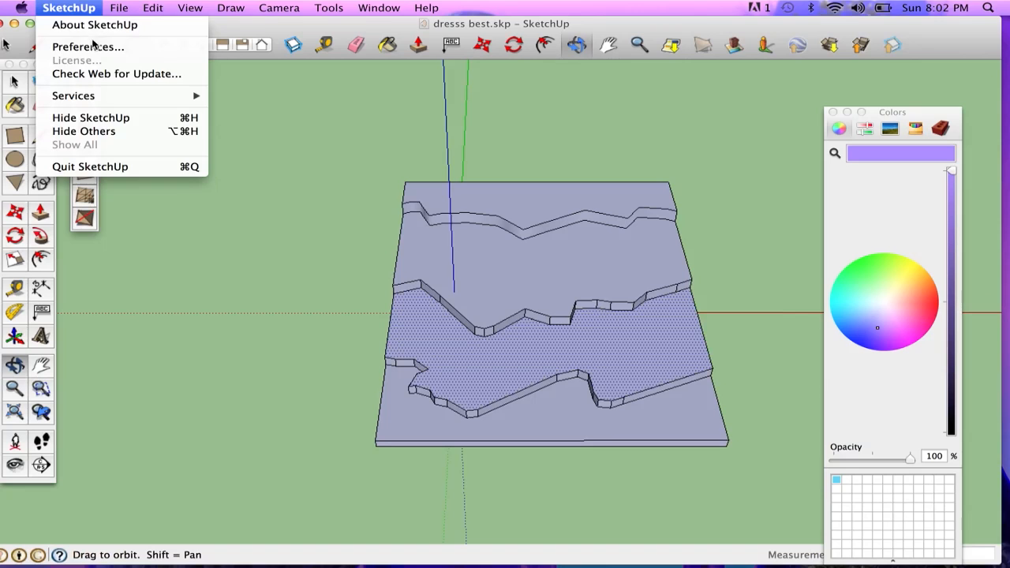
pyautogui.click(88, 47)
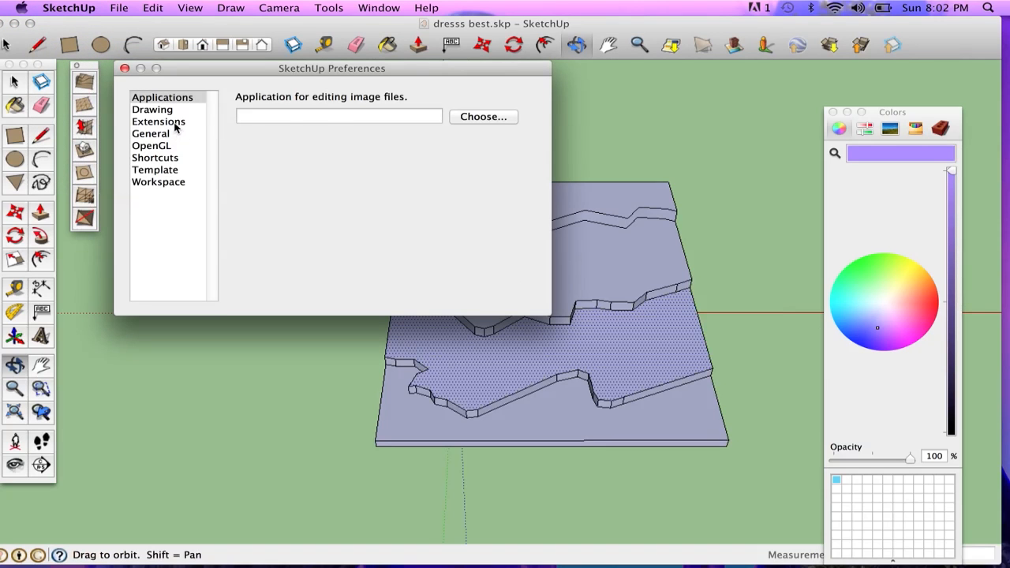
pyautogui.click(158, 121)
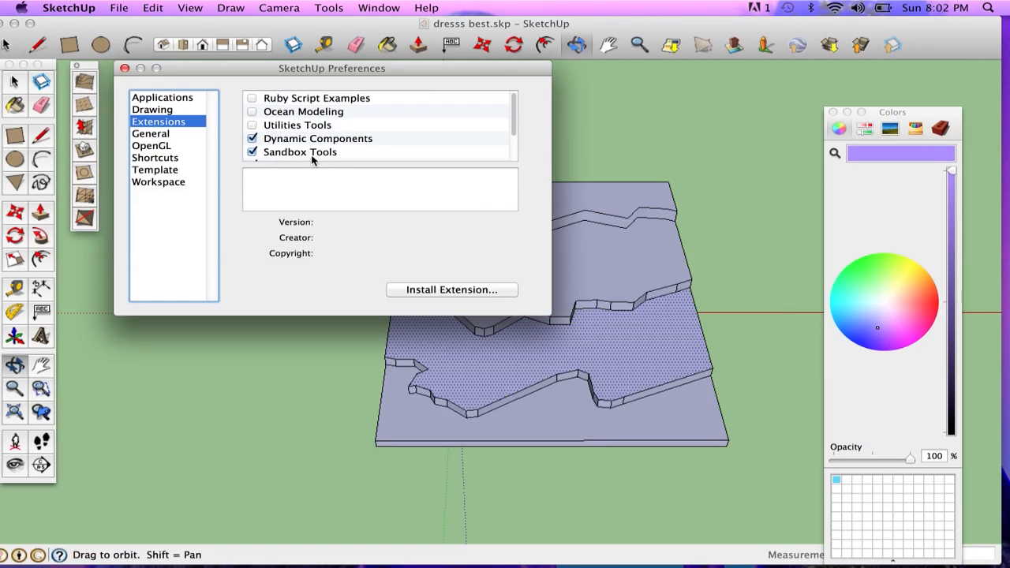
pyautogui.moveTo(294, 163)
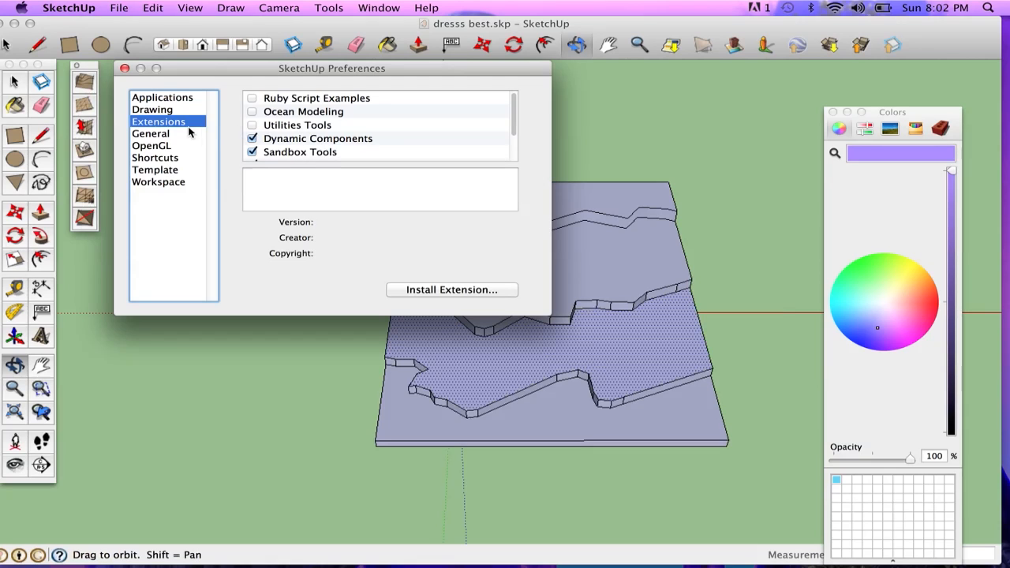
pyautogui.moveTo(224, 132)
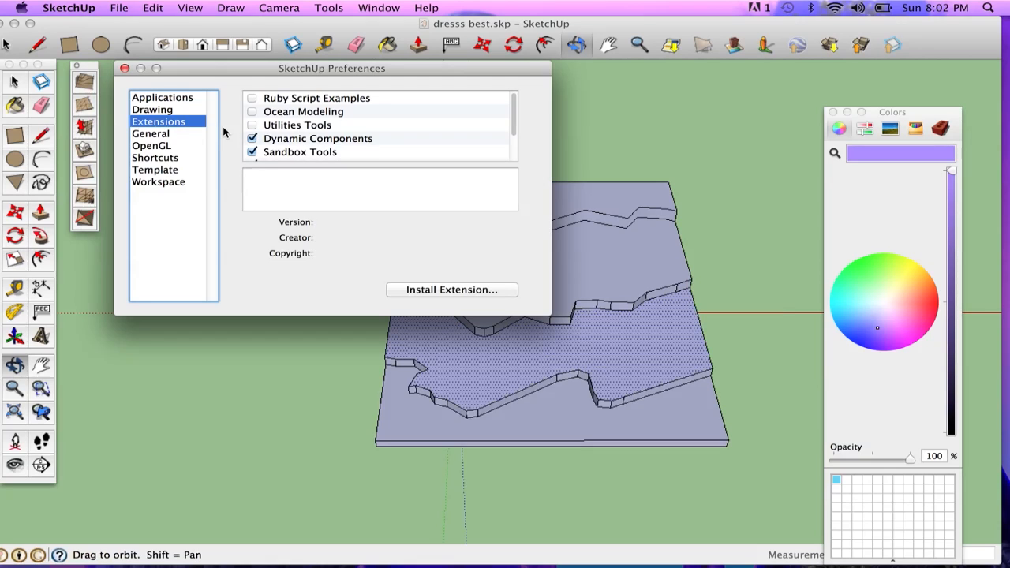
pyautogui.moveTo(126, 73)
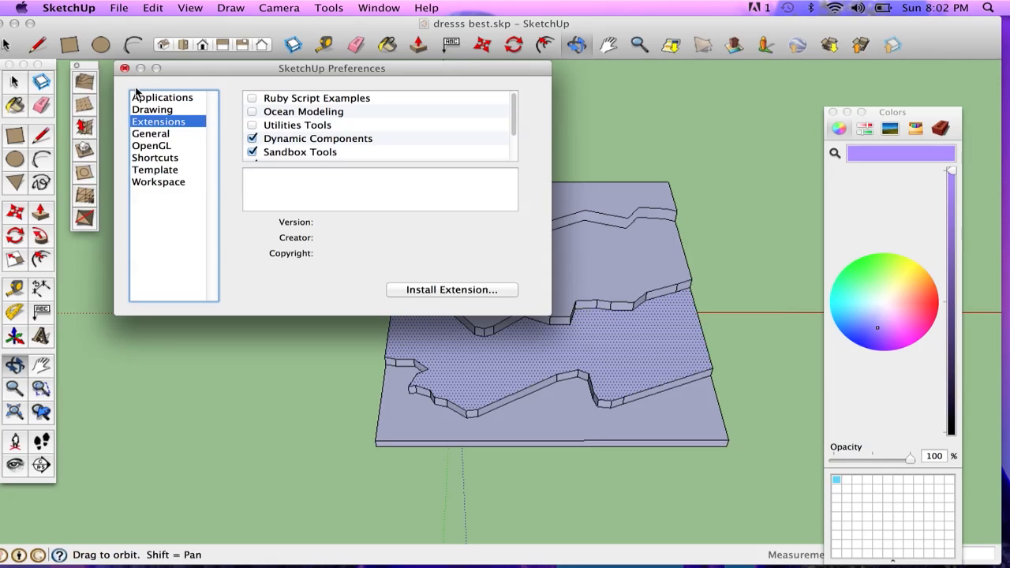
pyautogui.click(123, 68)
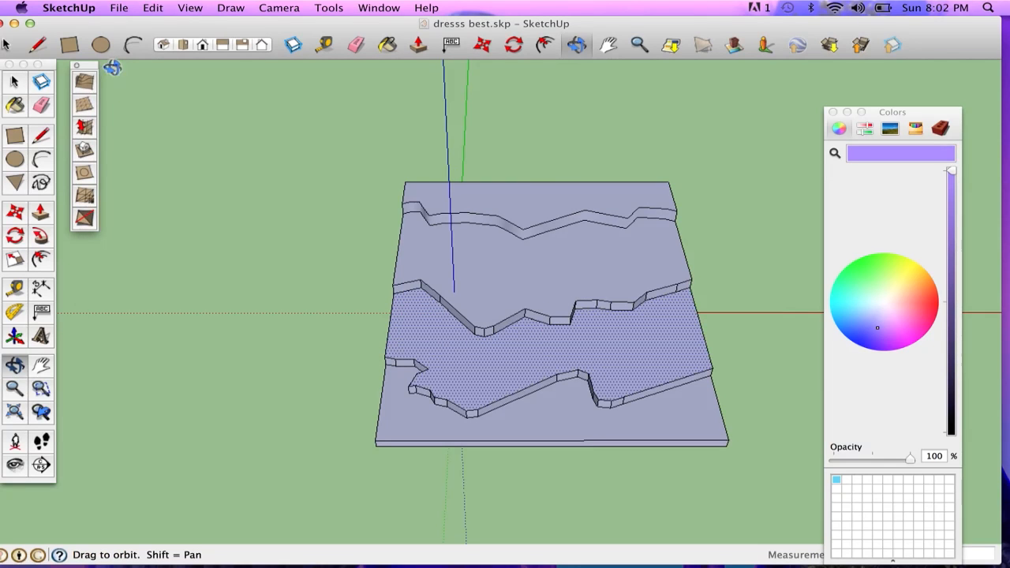
# Browse the View and panels menus, then move the Sandbox tools palette aside.
pyautogui.click(189, 7)
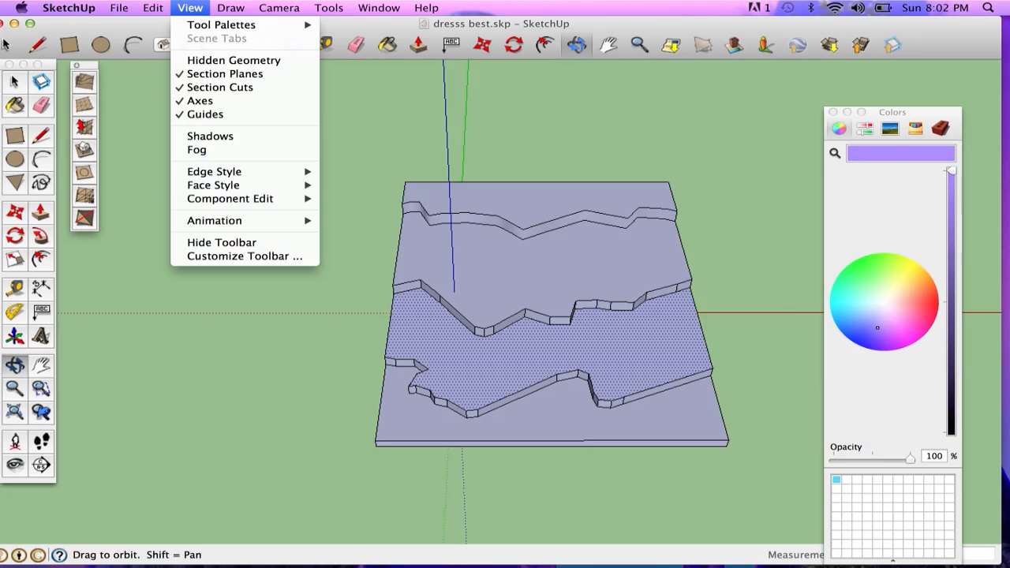
pyautogui.click(379, 7)
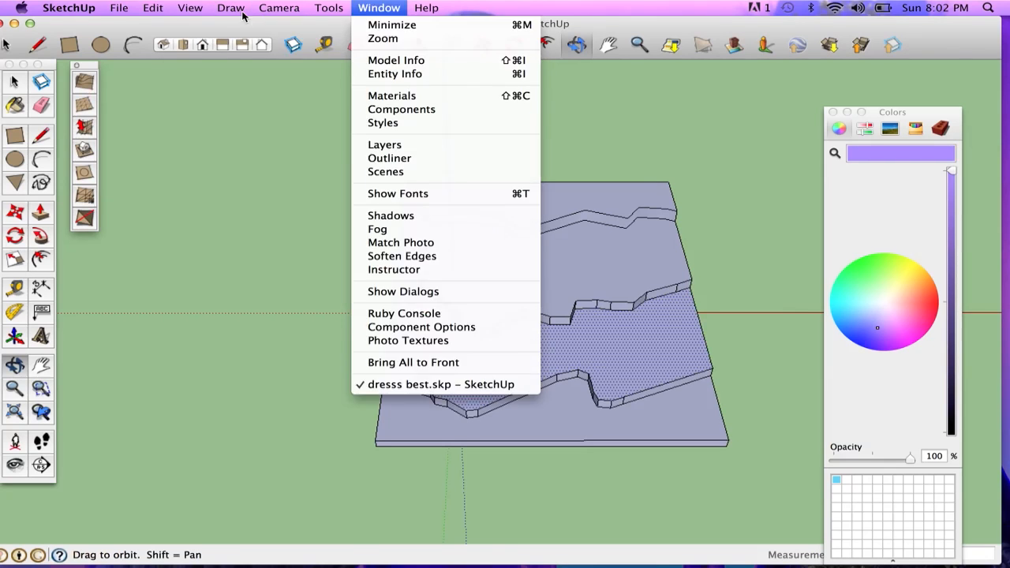
pyautogui.click(190, 6)
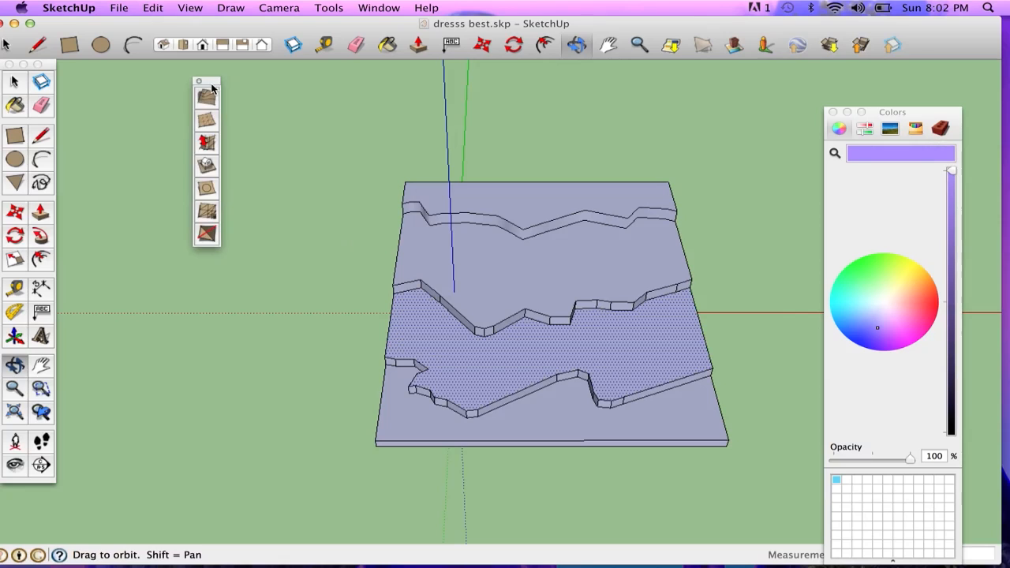
pyautogui.moveTo(207, 82); pyautogui.dragTo(114, 70)
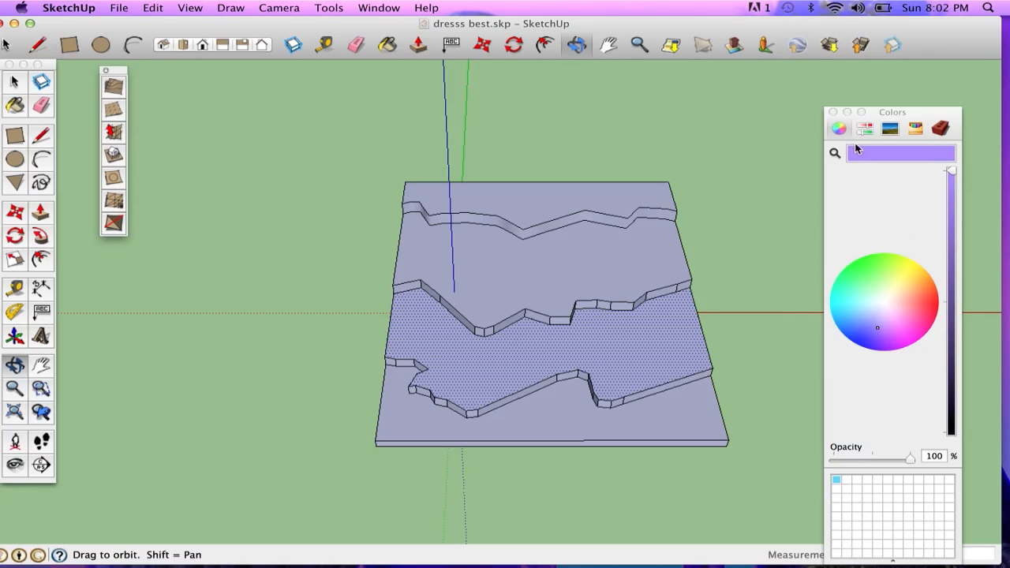
pyautogui.moveTo(877, 130)
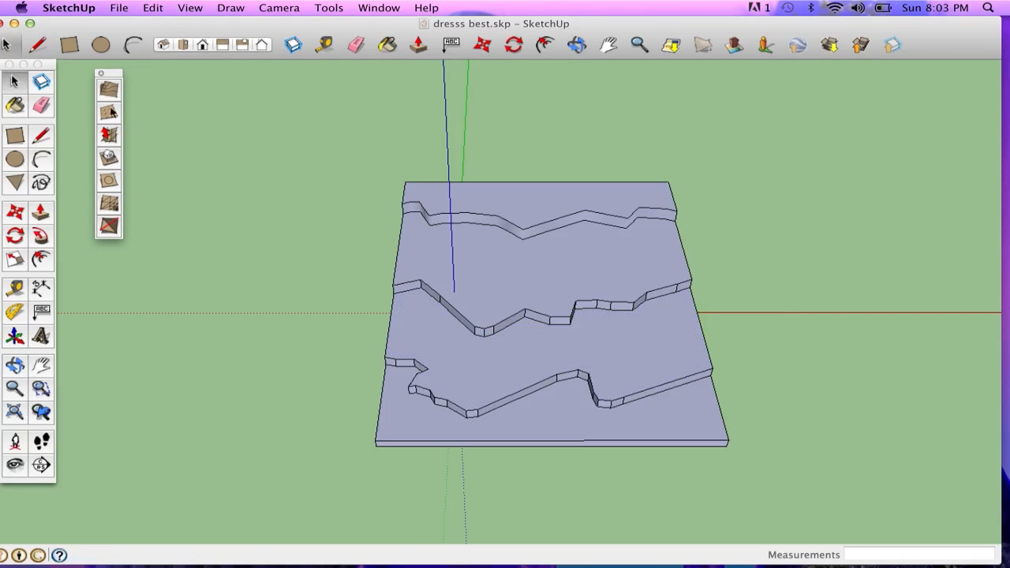
# Generate a smooth terrain sheet from the selected contour slab with From Contours.
pyautogui.click(552, 315)
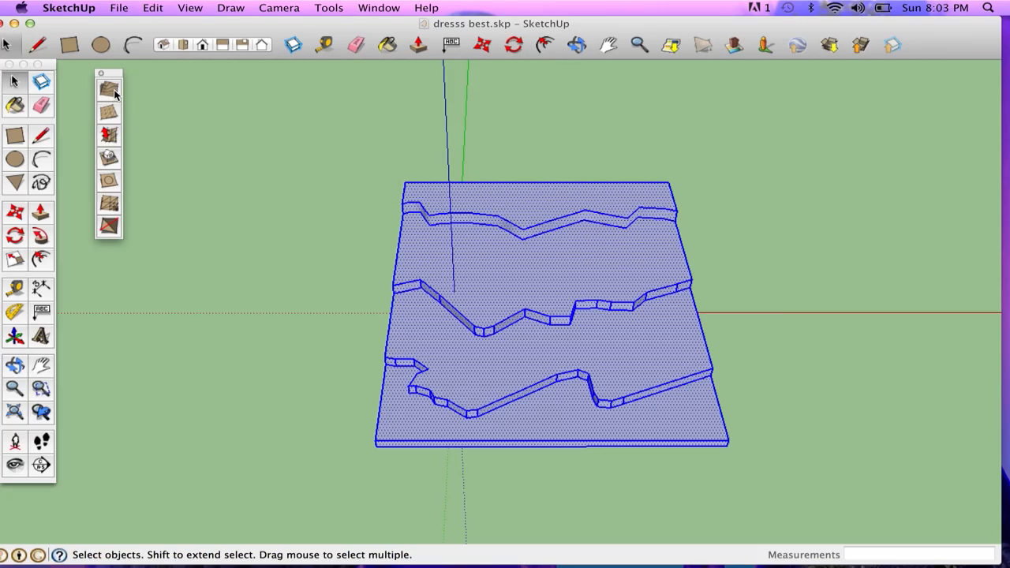
pyautogui.moveTo(109, 88)
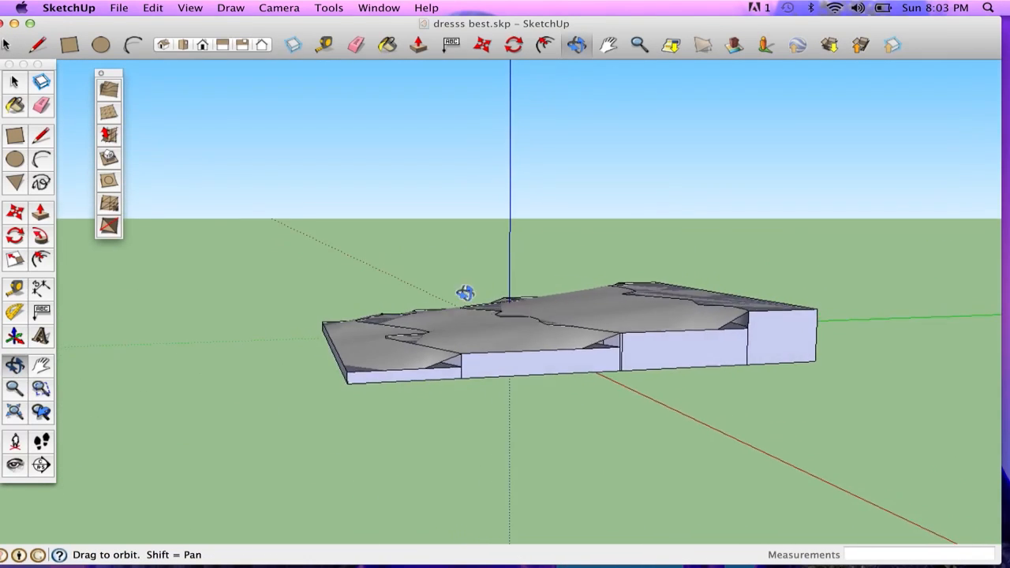
pyautogui.moveTo(466, 293); pyautogui.dragTo(552, 317)
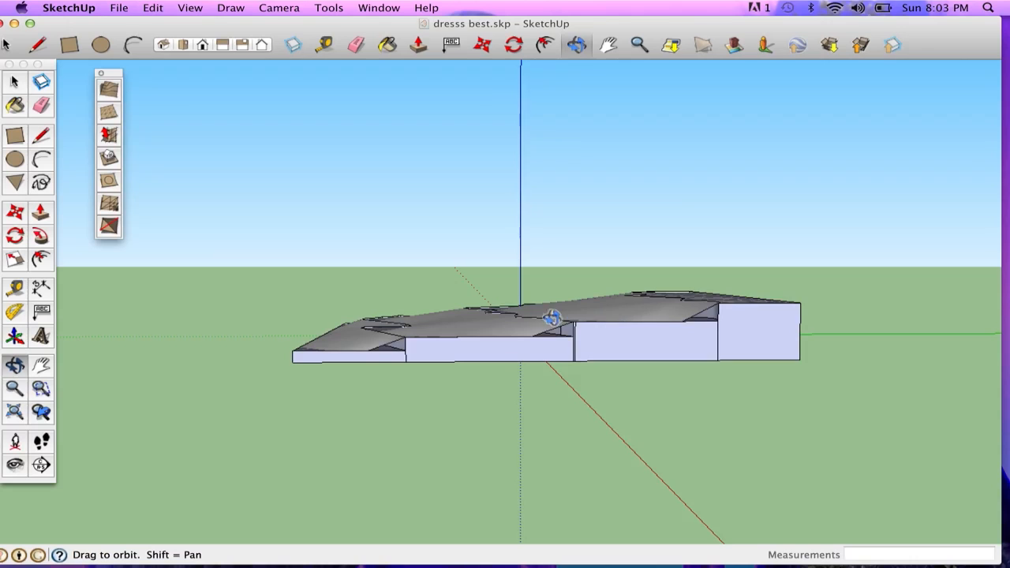
pyautogui.moveTo(553, 319); pyautogui.dragTo(575, 300)
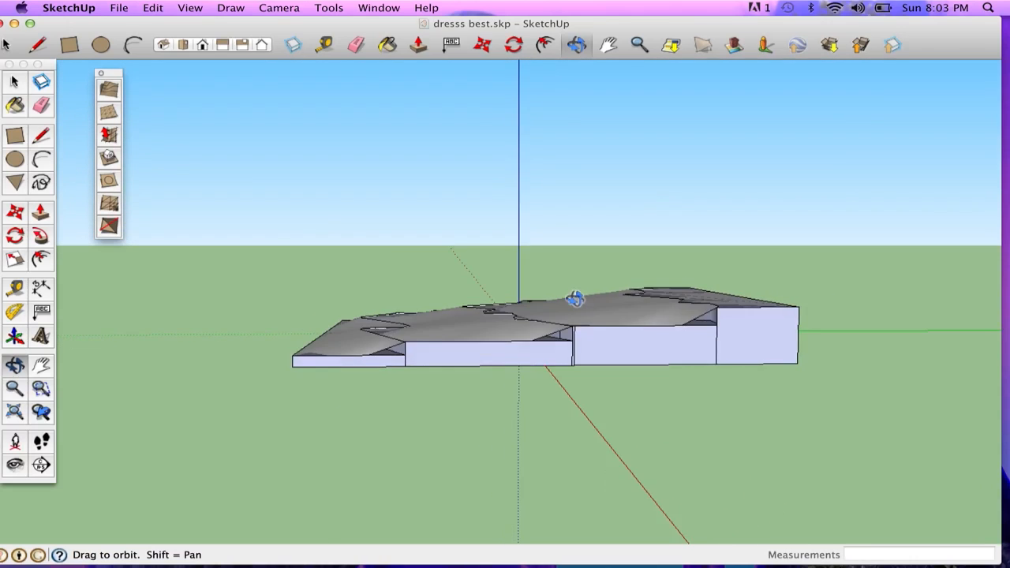
pyautogui.moveTo(575, 299); pyautogui.dragTo(530, 363)
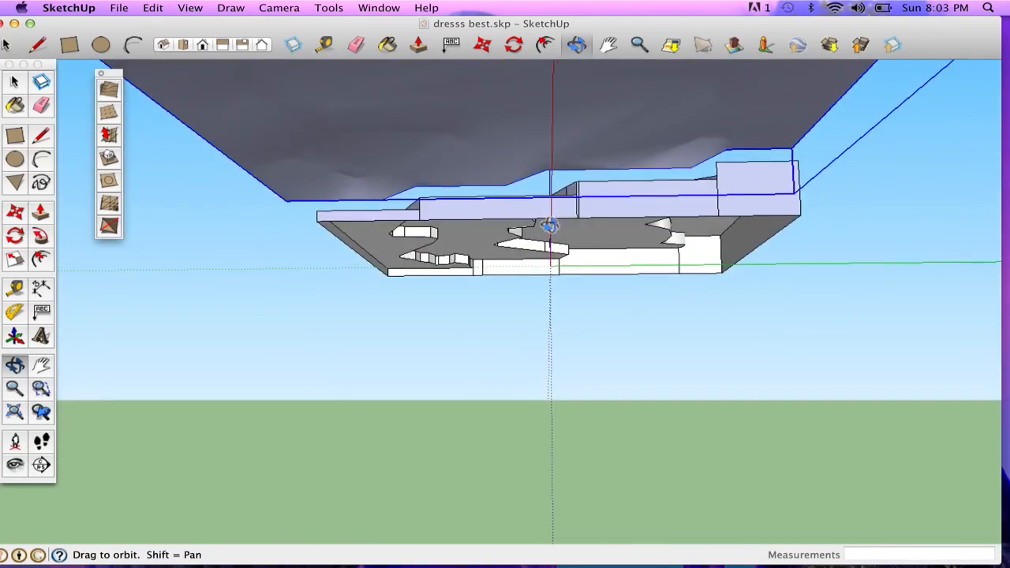
# Orbit around the model to compare the draped terrain sheet with the stepped slab from several angles.
pyautogui.moveTo(553, 228); pyautogui.dragTo(578, 361)
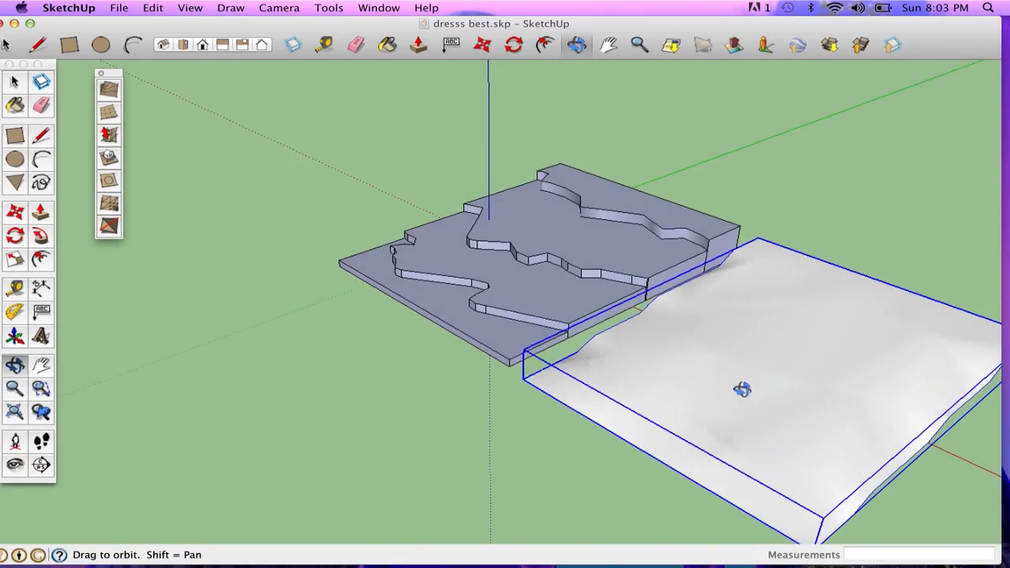
pyautogui.moveTo(742, 388); pyautogui.dragTo(612, 295)
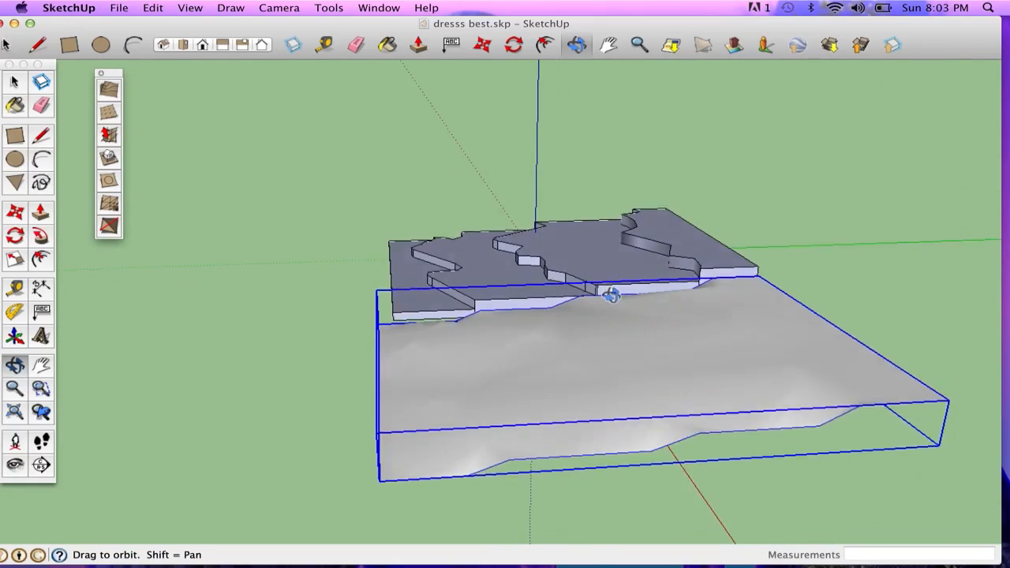
pyautogui.moveTo(612, 295); pyautogui.dragTo(549, 284)
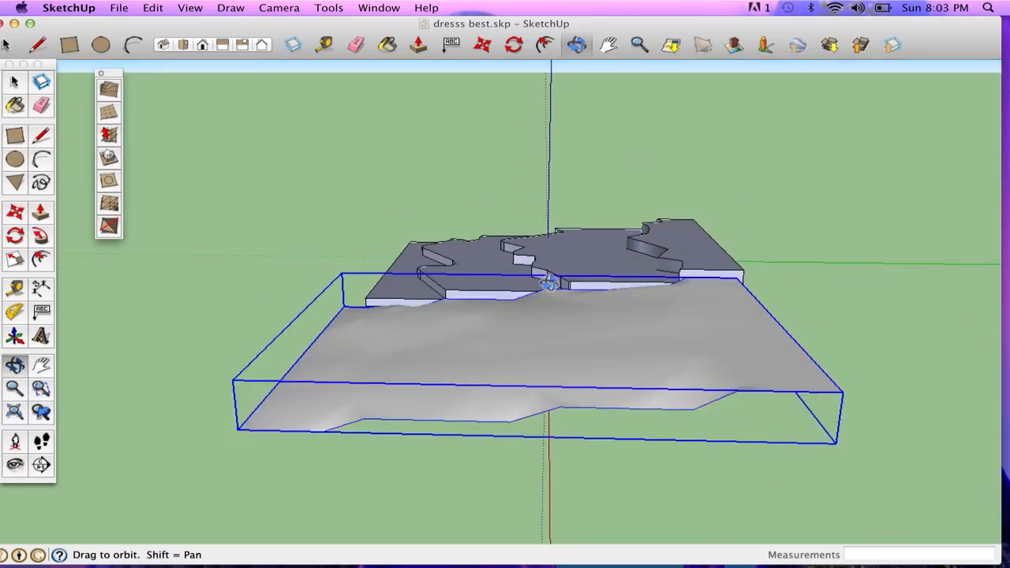
pyautogui.moveTo(544, 284); pyautogui.dragTo(745, 331)
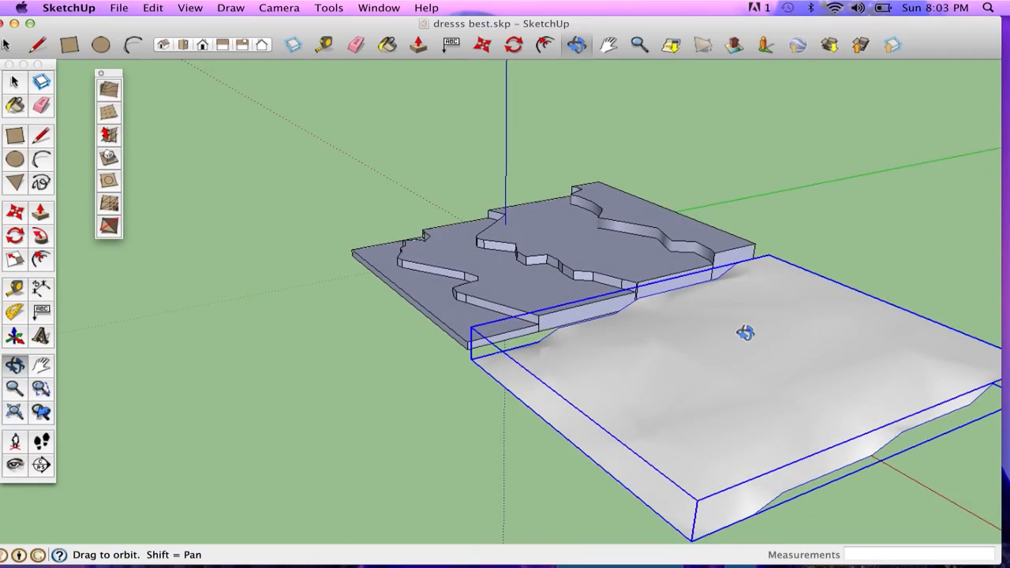
pyautogui.moveTo(745, 332); pyautogui.dragTo(835, 345)
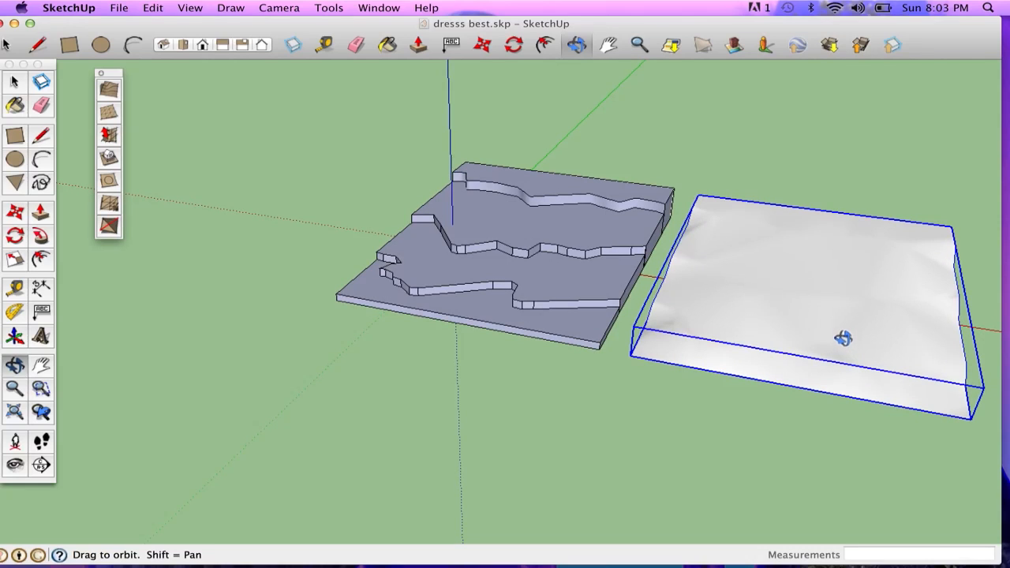
pyautogui.moveTo(815, 318)
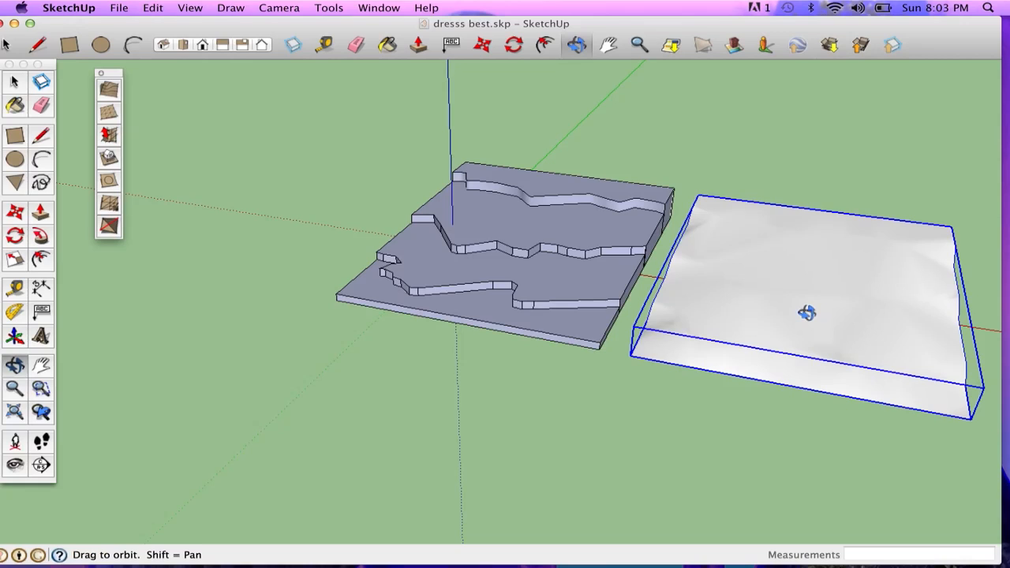
pyautogui.moveTo(805, 313)
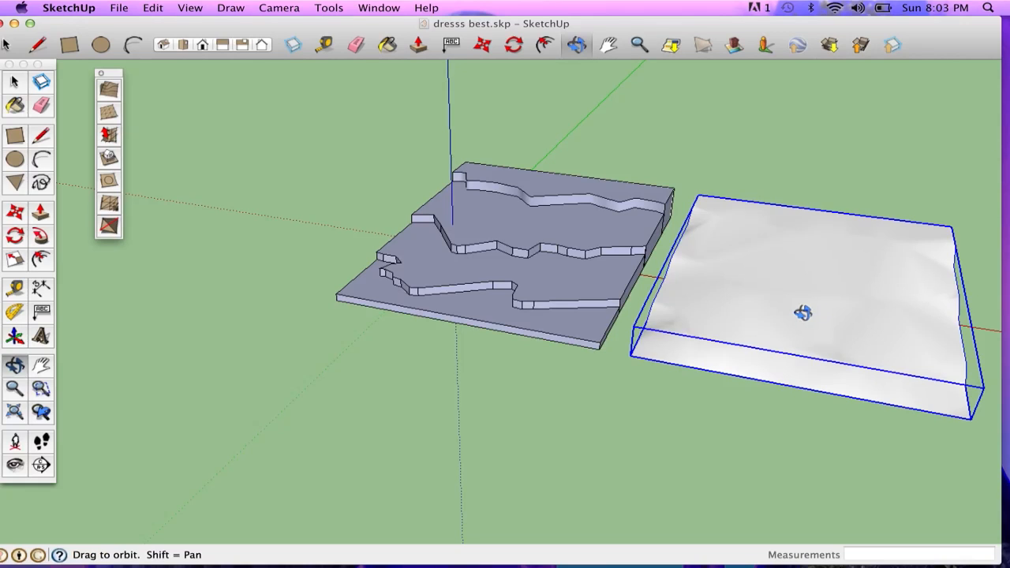